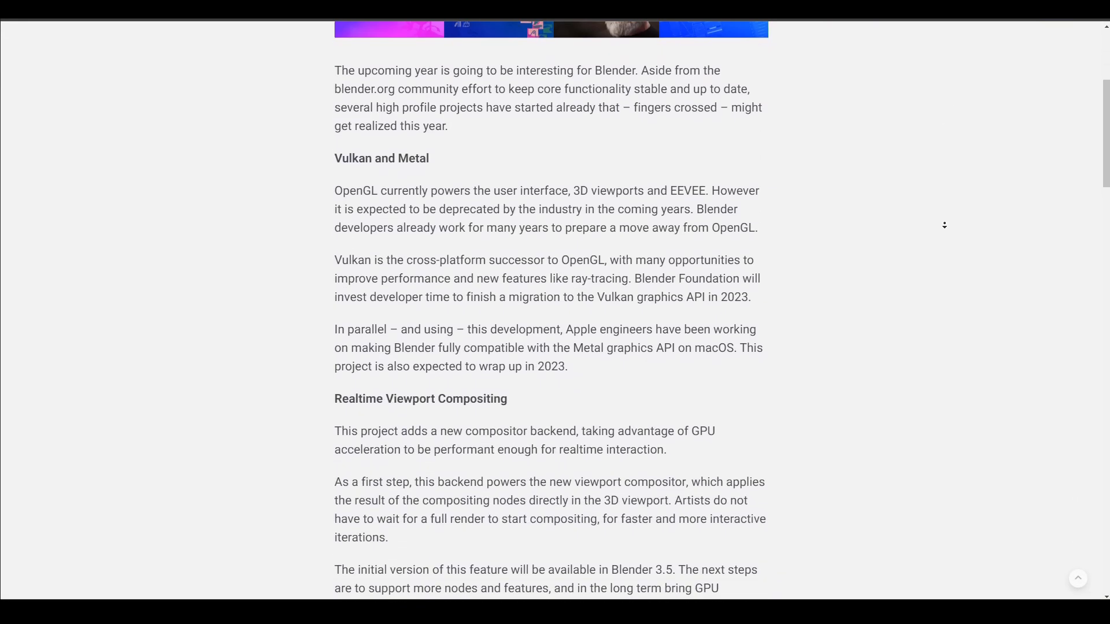
# Scroll the roadmap post past Vulkan, Viewport Compositing, Brush Assets and Blender Apps to Extensions Platform.
pyautogui.scroll(-3)
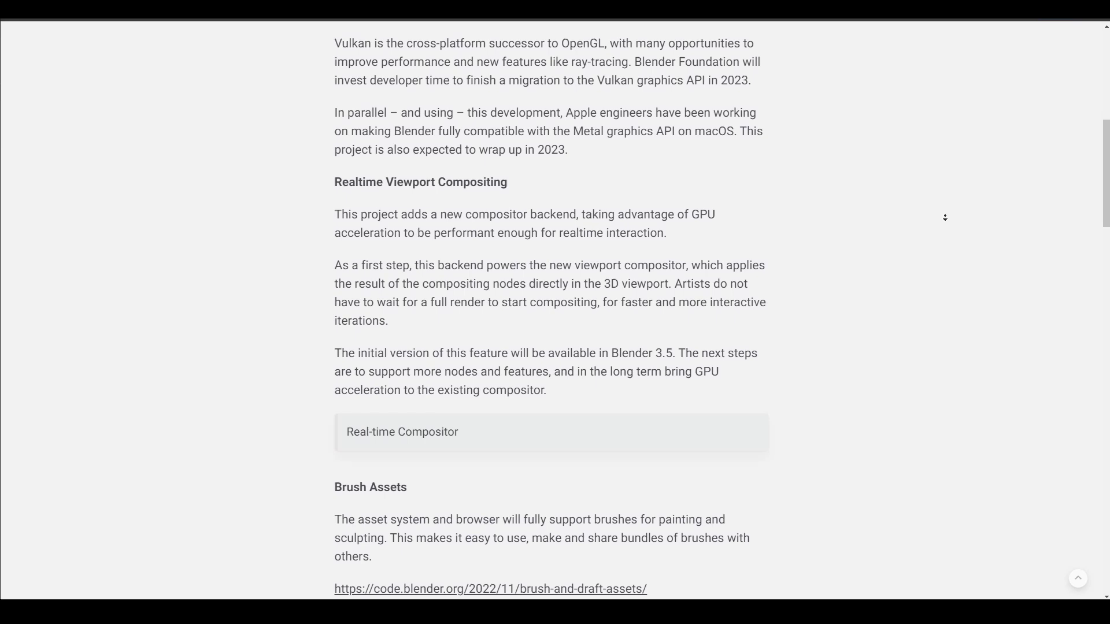
pyautogui.scroll(-3)
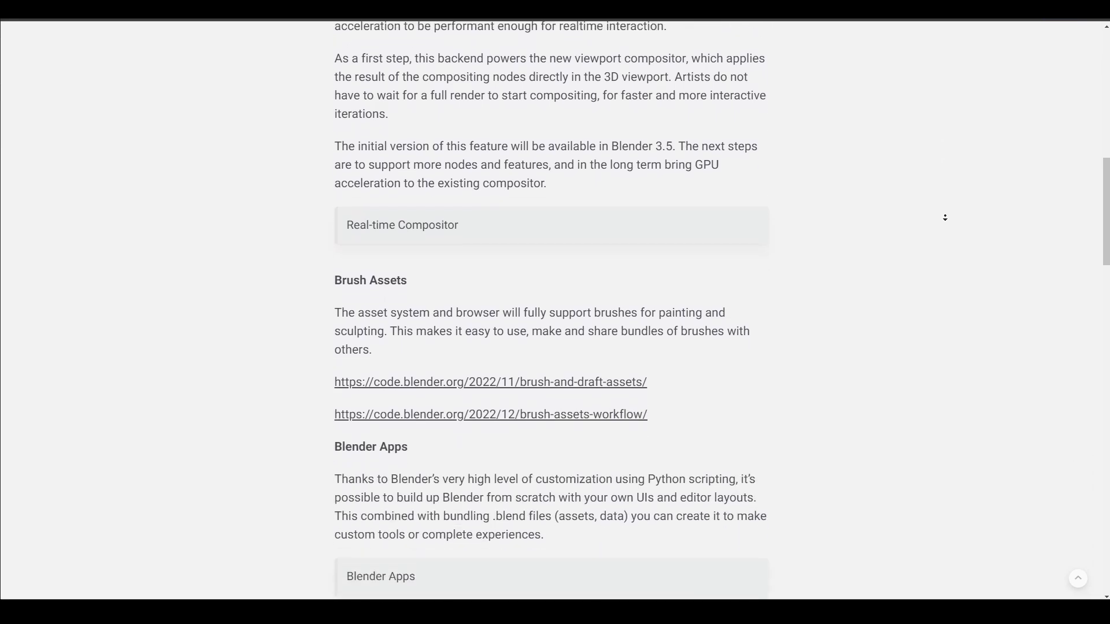
pyautogui.scroll(-3)
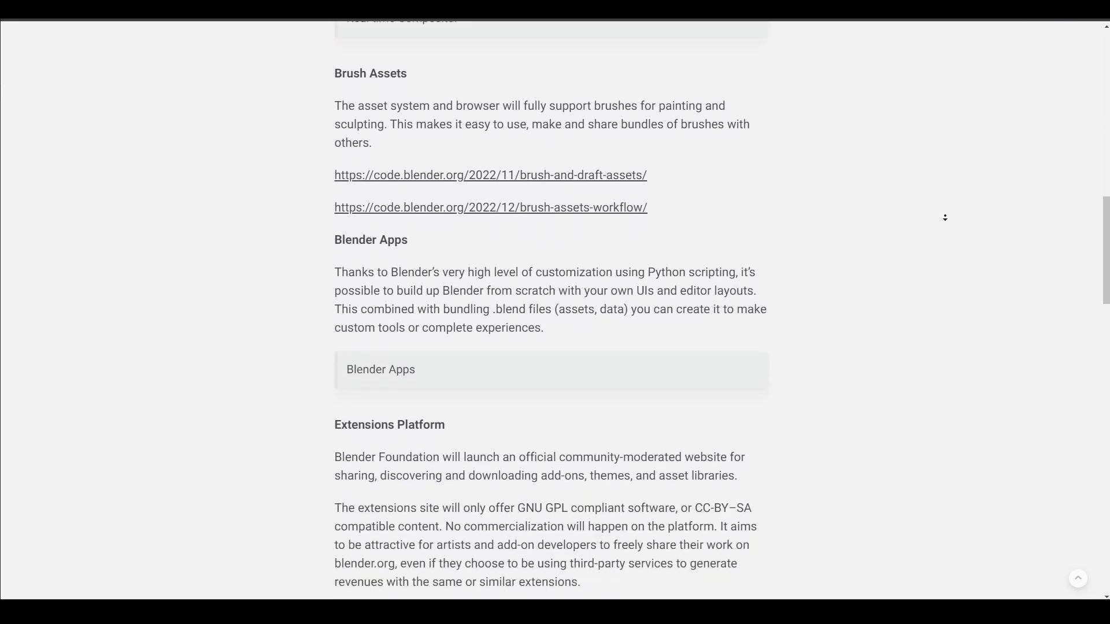
pyautogui.scroll(-3)
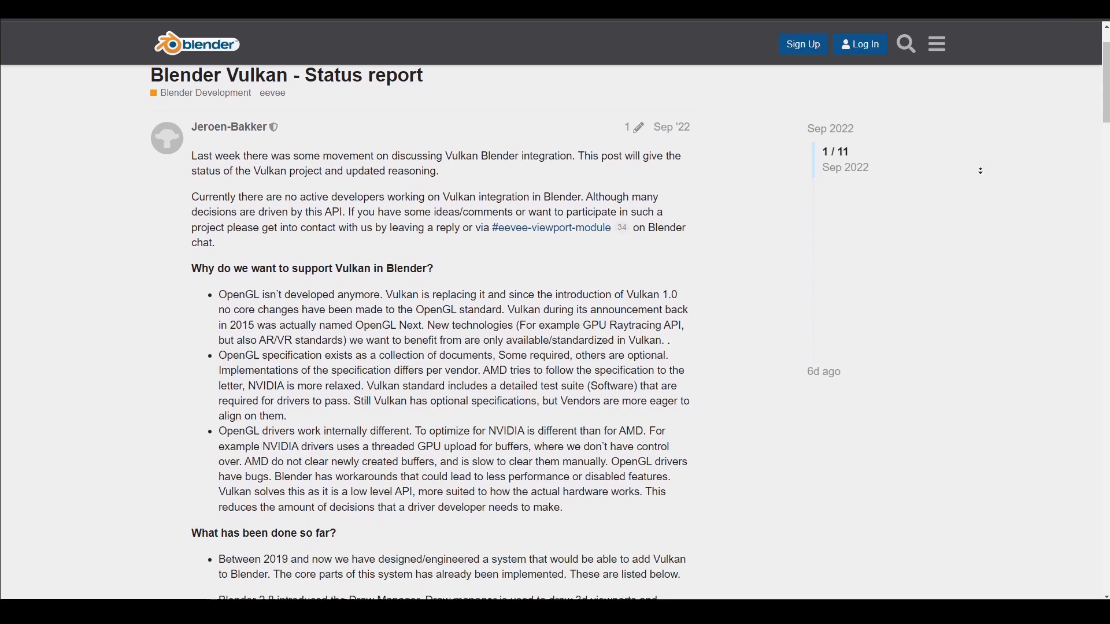
# Scroll the devtalk Vulkan thread down to 'What still needs to be done?' and 'Open Topics'.
pyautogui.scroll(-3)
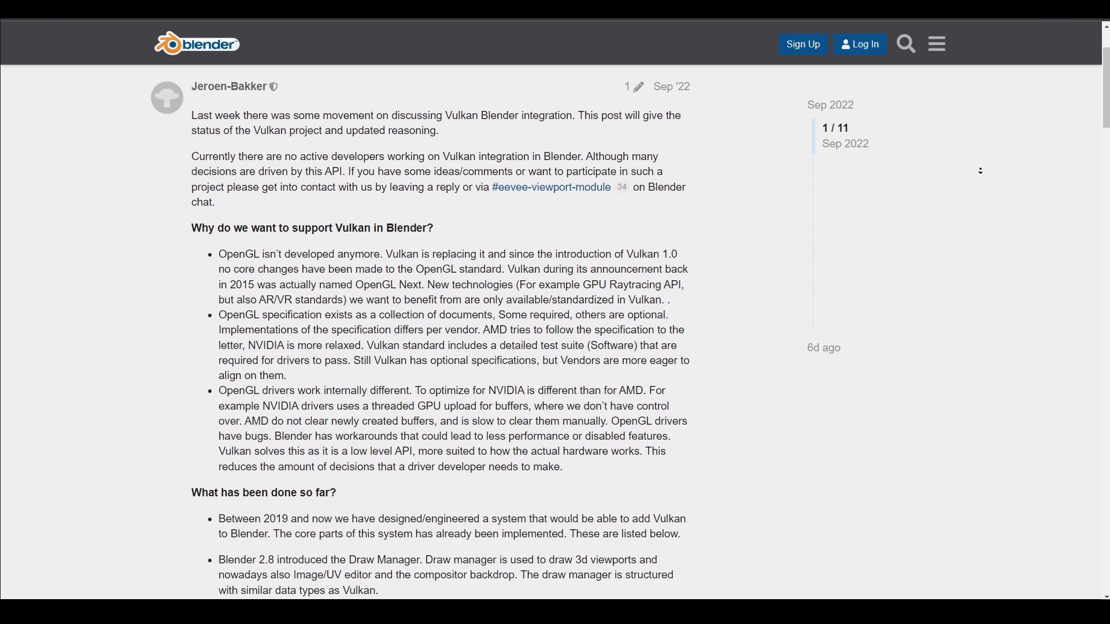
pyautogui.scroll(-3)
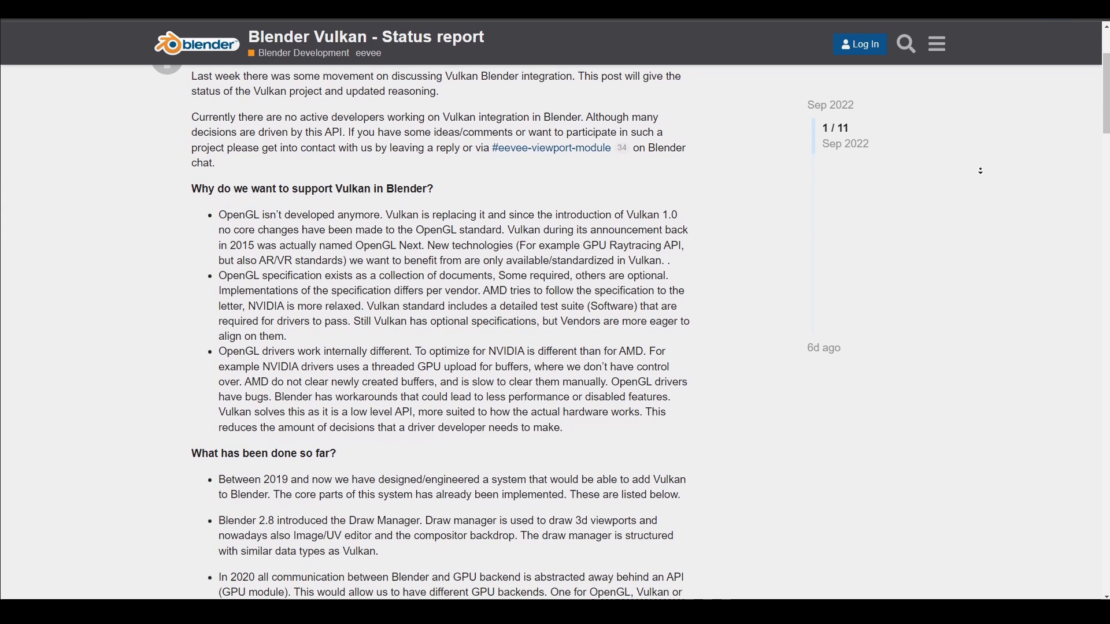
pyautogui.scroll(-3)
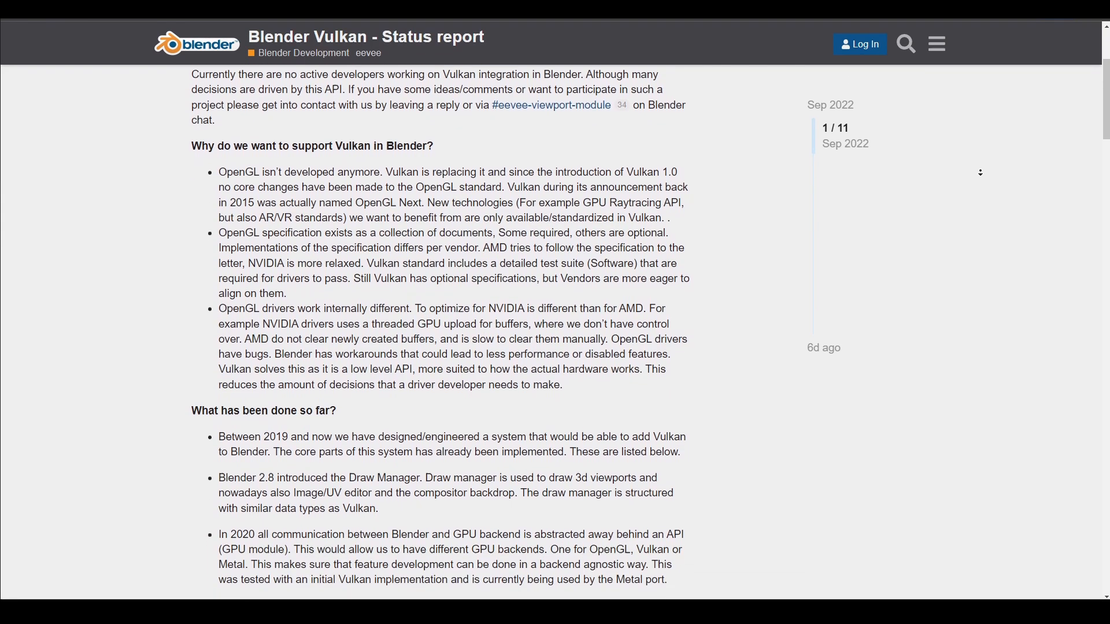
pyautogui.scroll(-3)
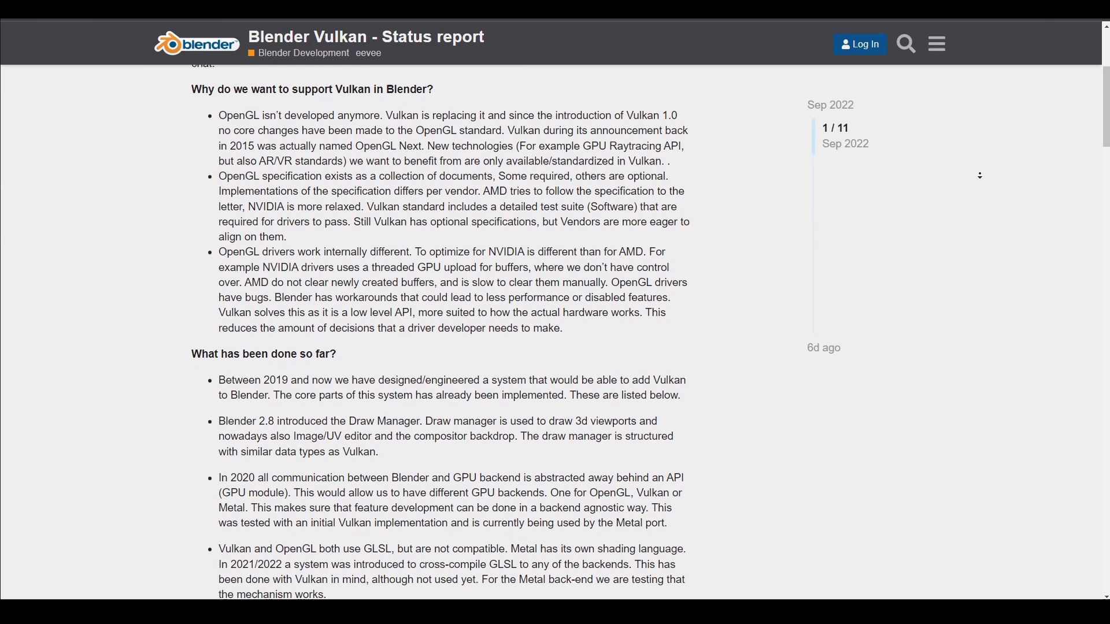
pyautogui.scroll(-3)
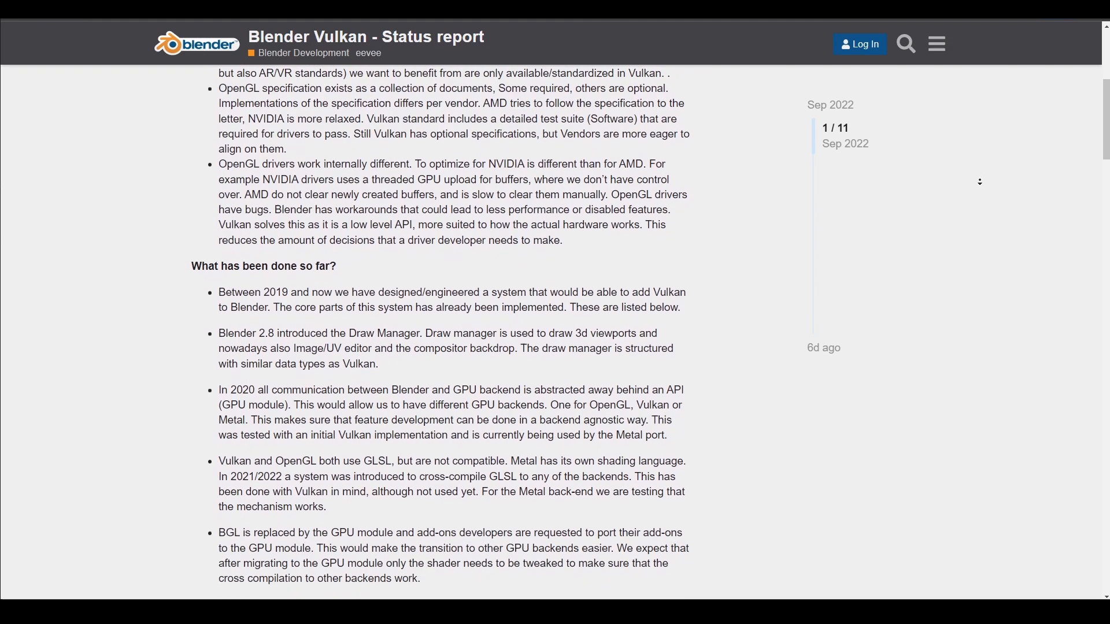
pyautogui.scroll(-3)
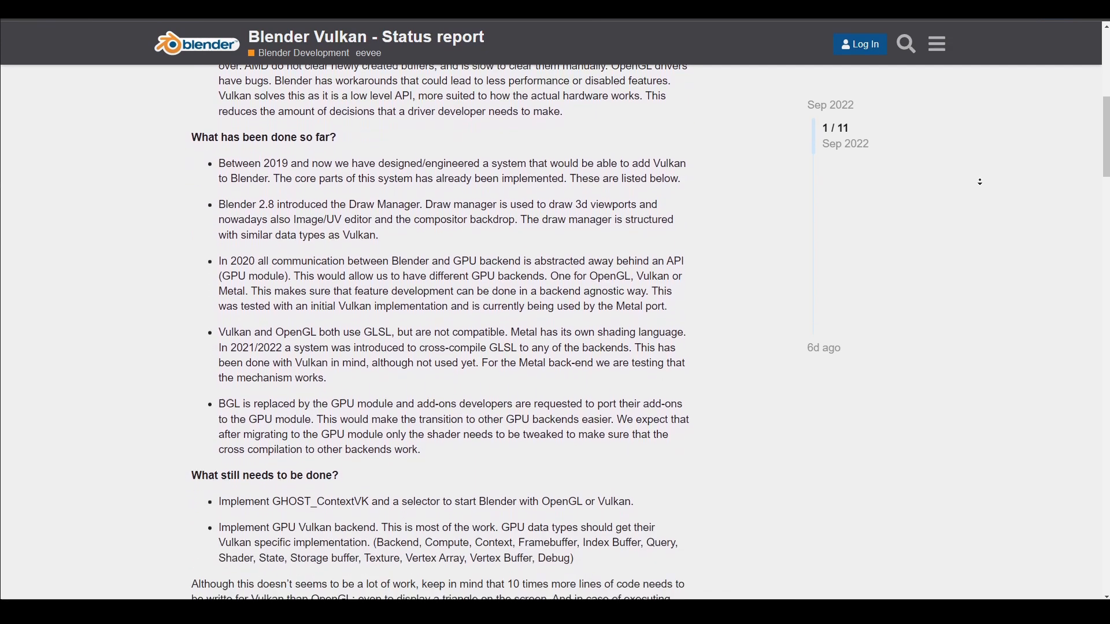
pyautogui.scroll(-3)
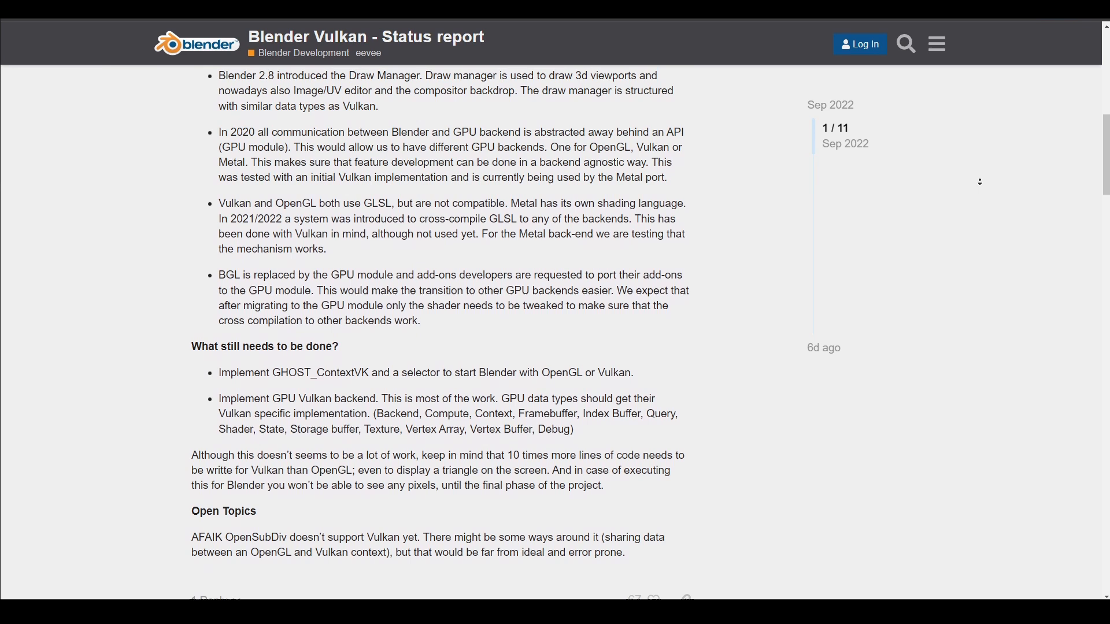
pyautogui.scroll(-3)
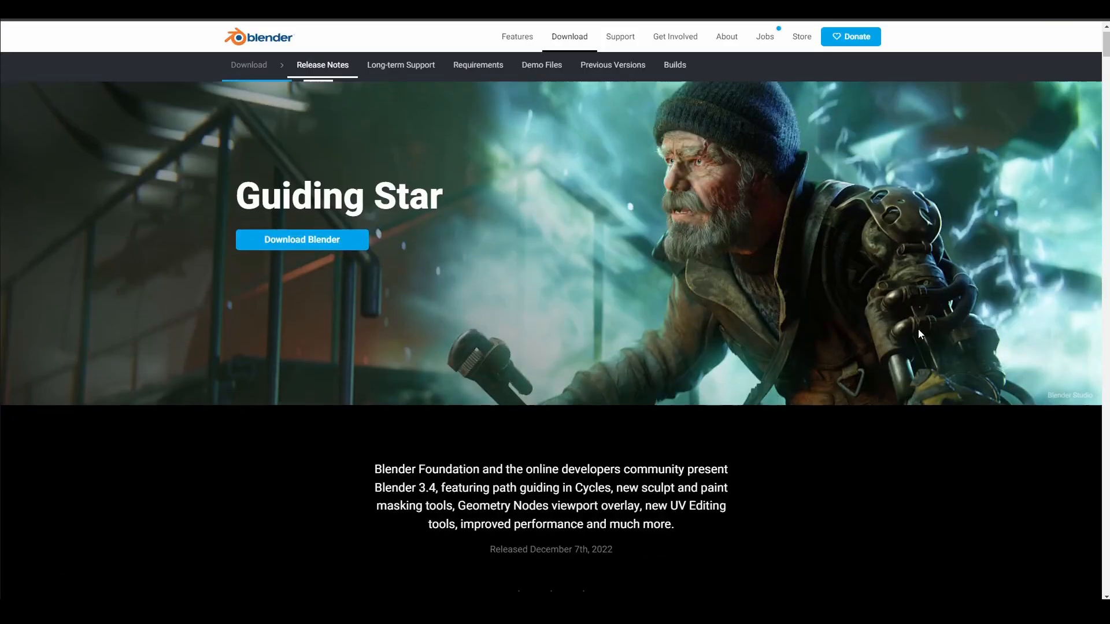
# Scroll to 'And More Cycles' and select the Apple Metal Intel GPU rendering bullet.
pyautogui.scroll(-3)
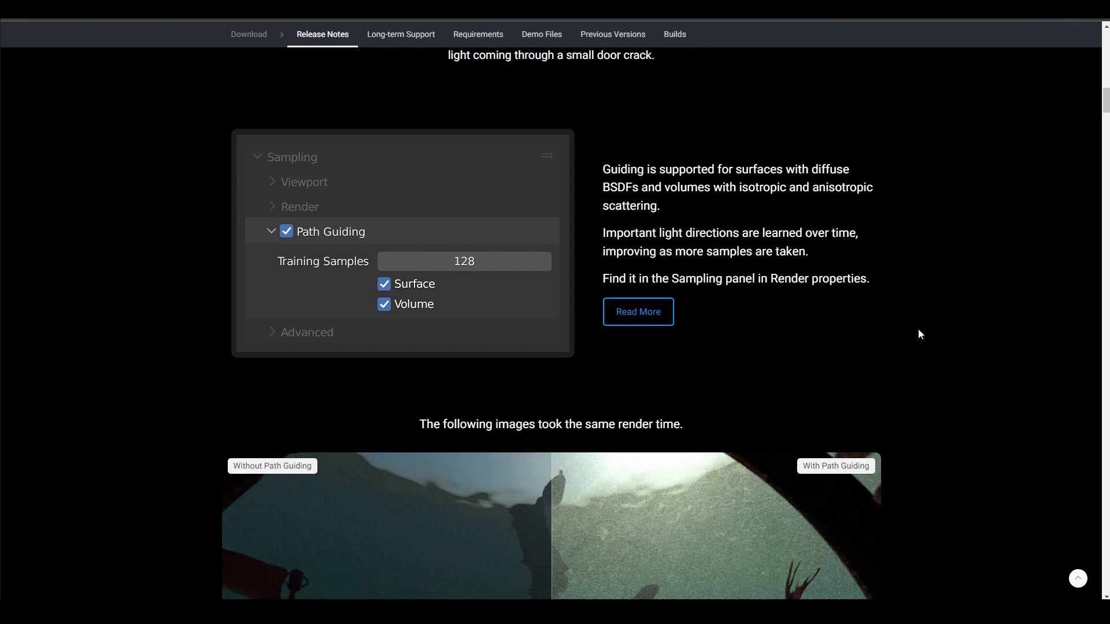
pyautogui.scroll(-3)
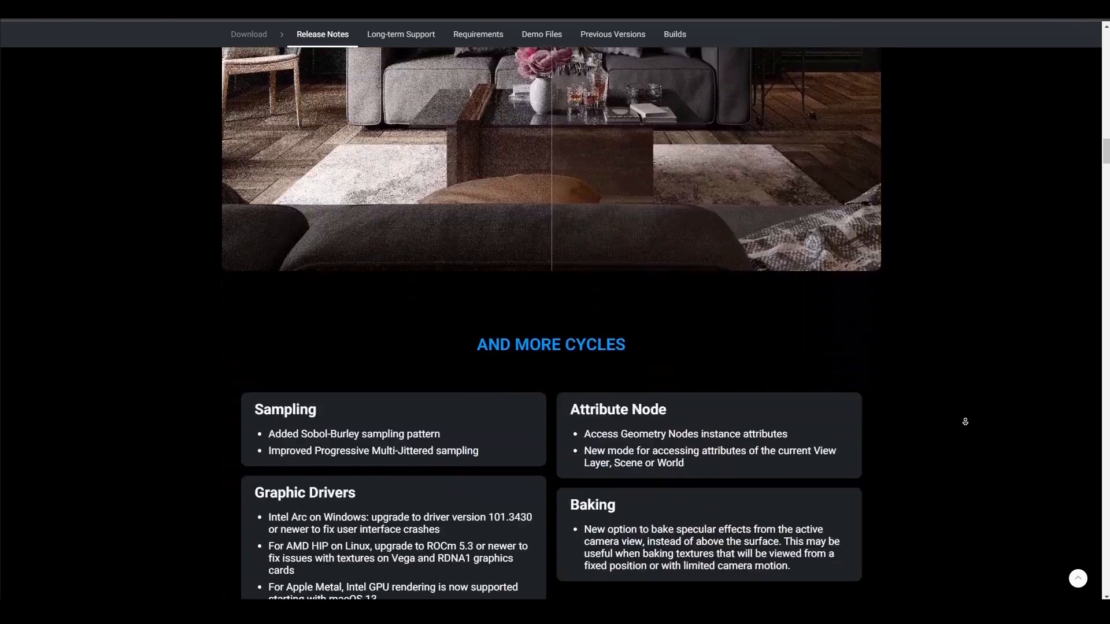
pyautogui.scroll(-3)
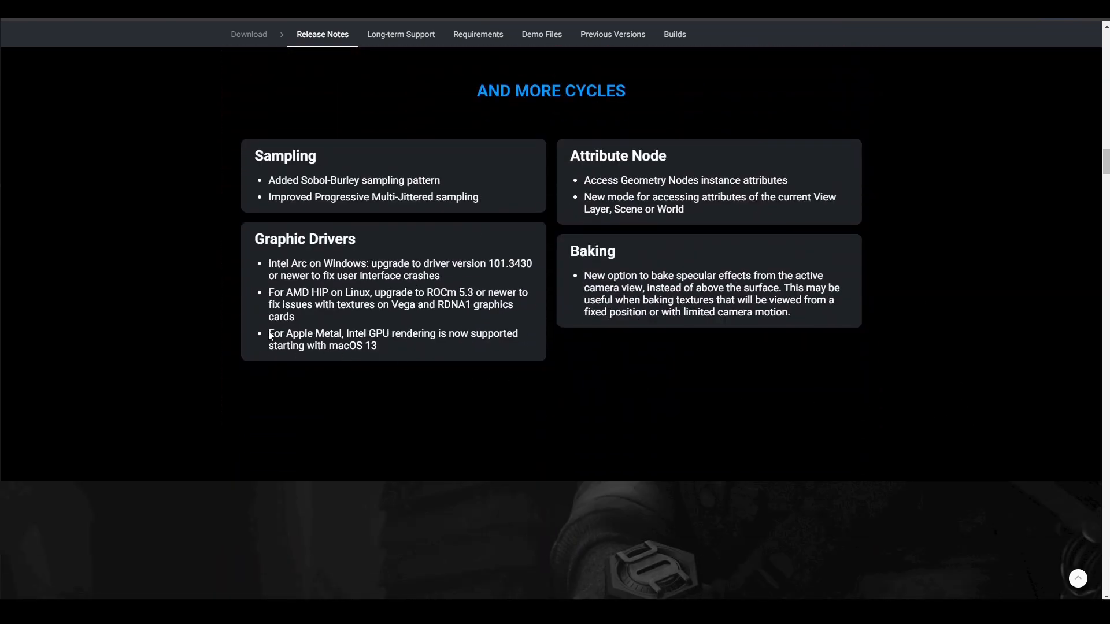
pyautogui.doubleClick(304, 333)
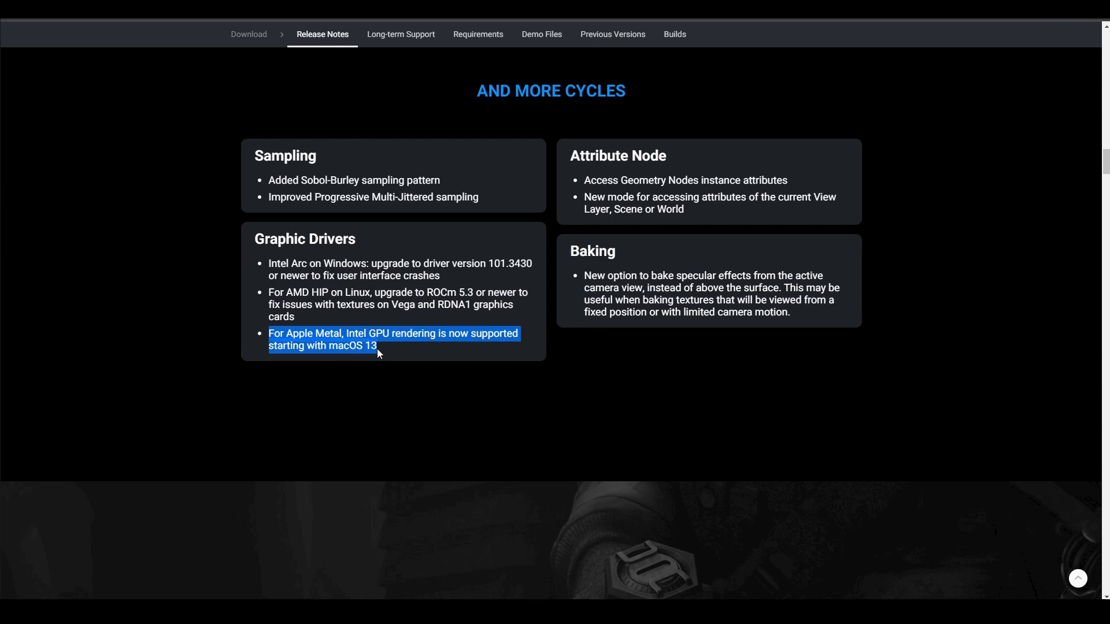
pyautogui.scroll(3)
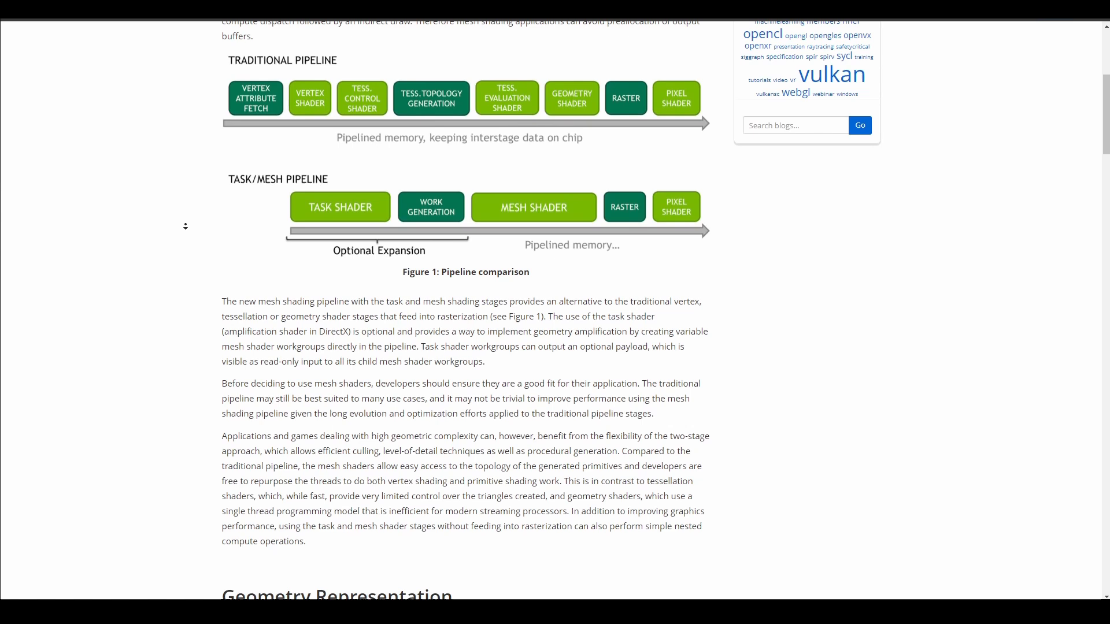
# Scroll through the mesh shader article before moving to the Blender 3.5 project page.
pyautogui.scroll(-3)
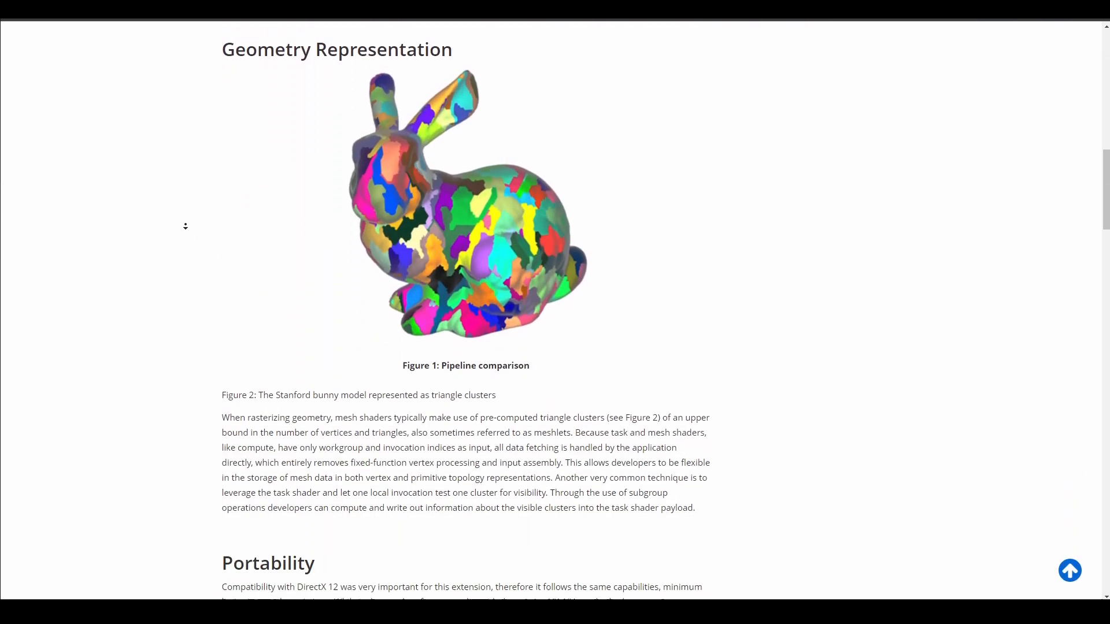
pyautogui.scroll(-3)
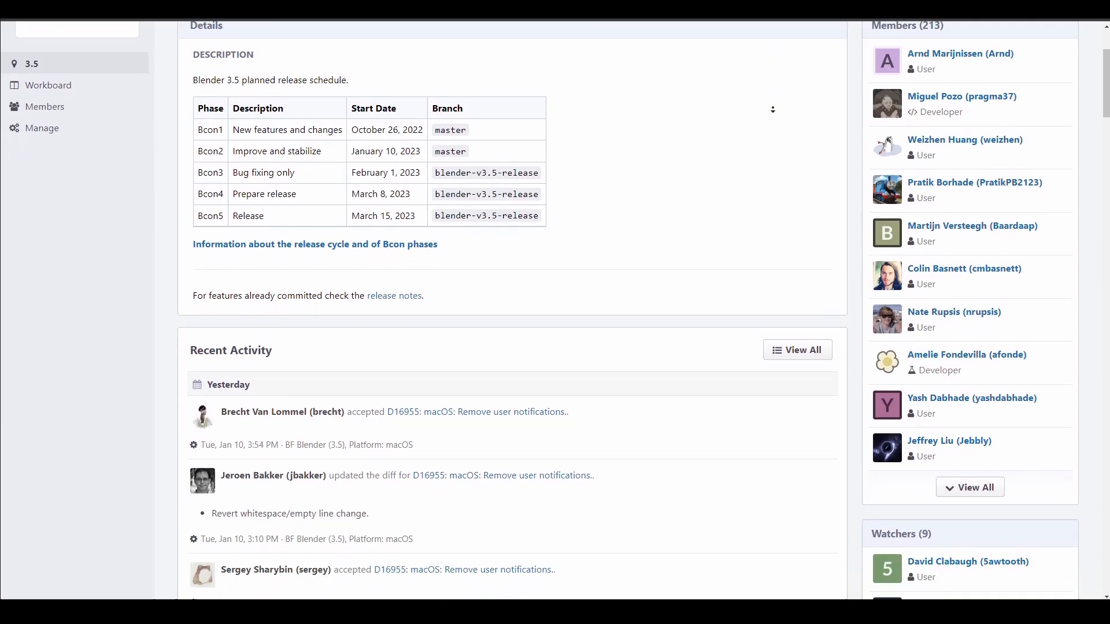
pyautogui.scroll(-3)
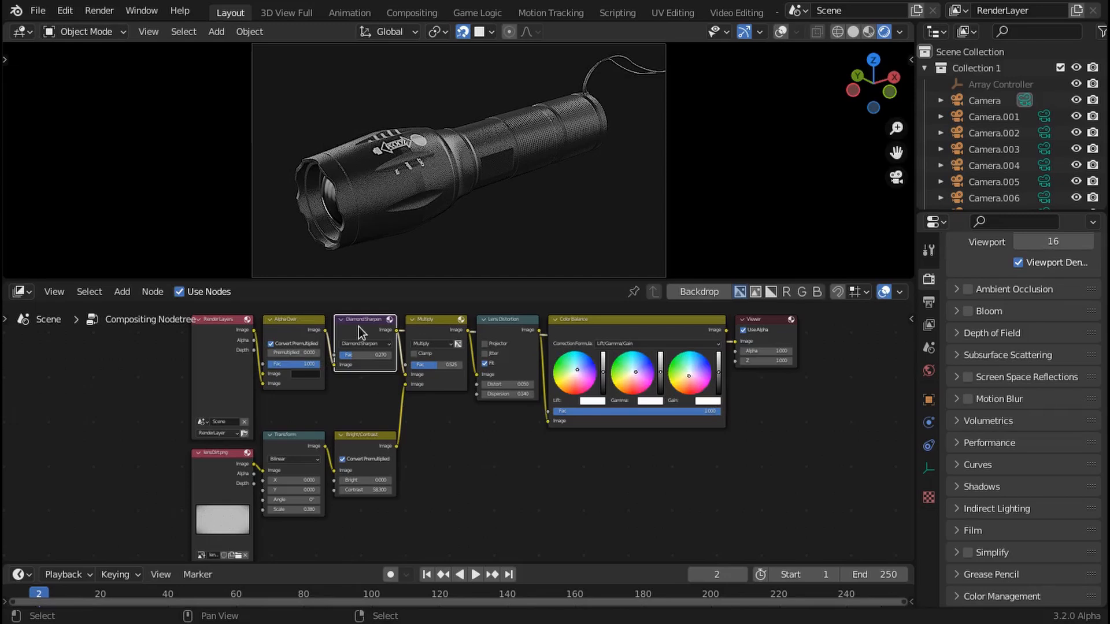
pyautogui.click(436, 365)
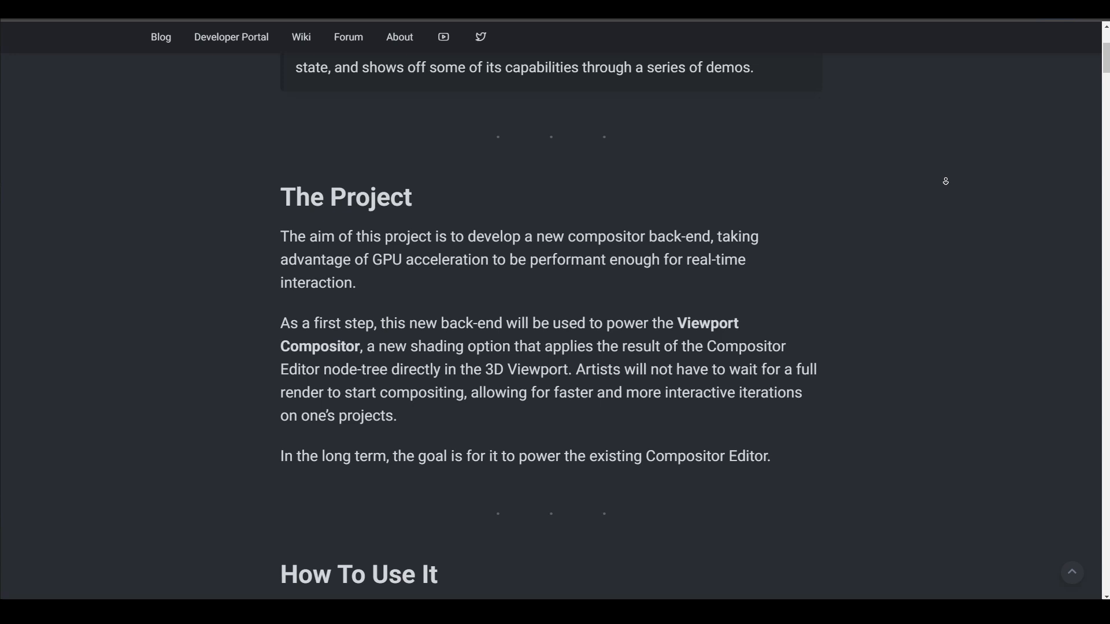
# Scroll the Viewport Compositor post down to its 'How To Use It' section.
pyautogui.scroll(-3)
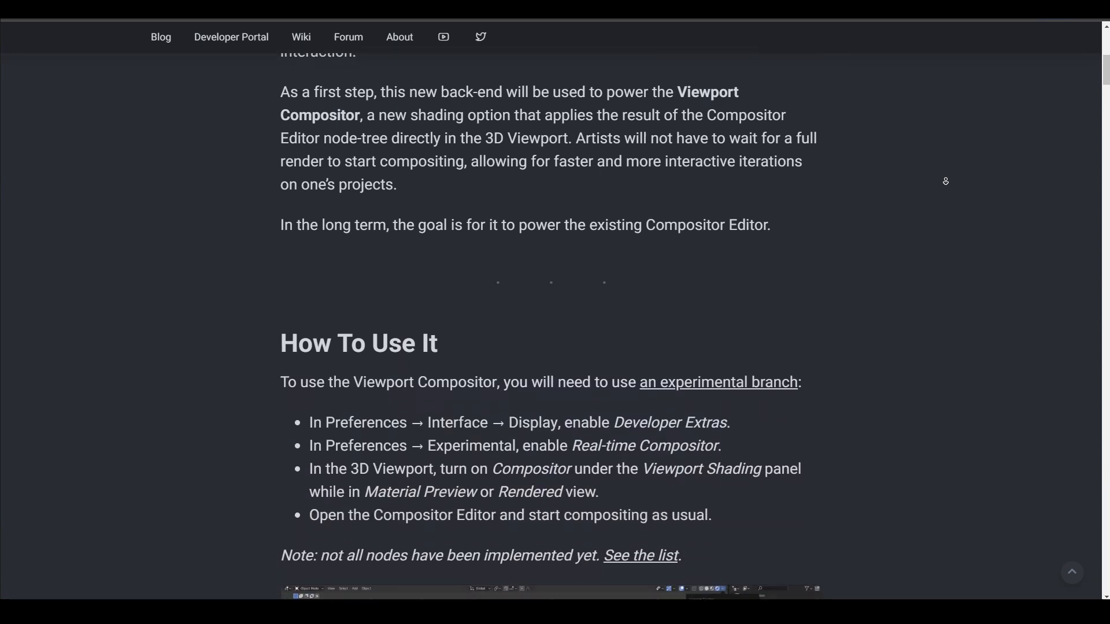
pyautogui.scroll(-3)
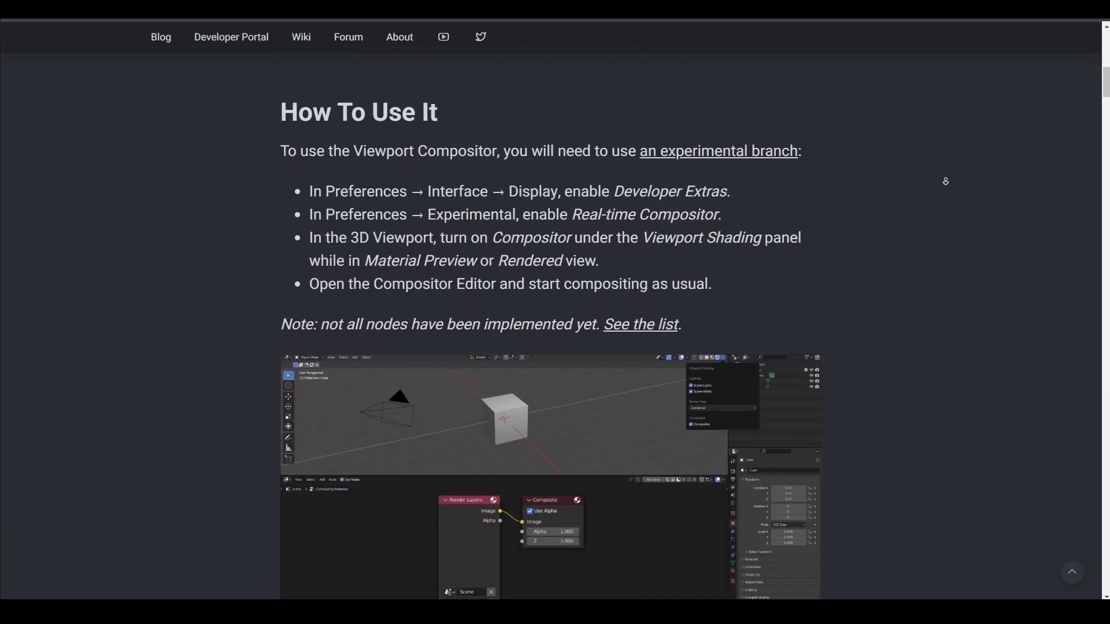
pyautogui.scroll(-3)
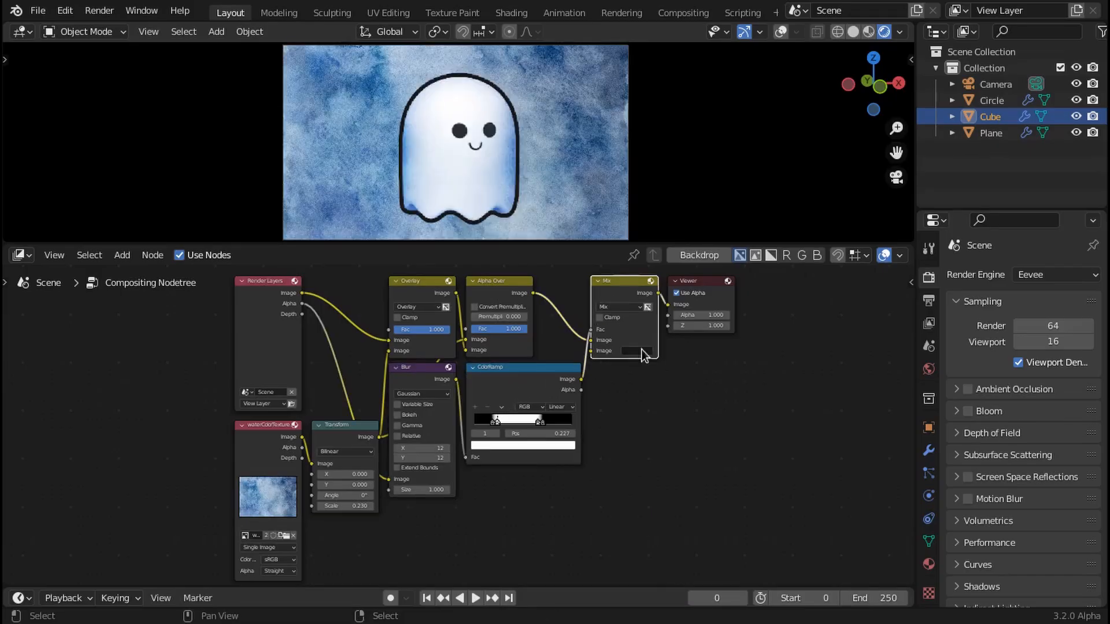
pyautogui.click(622, 350)
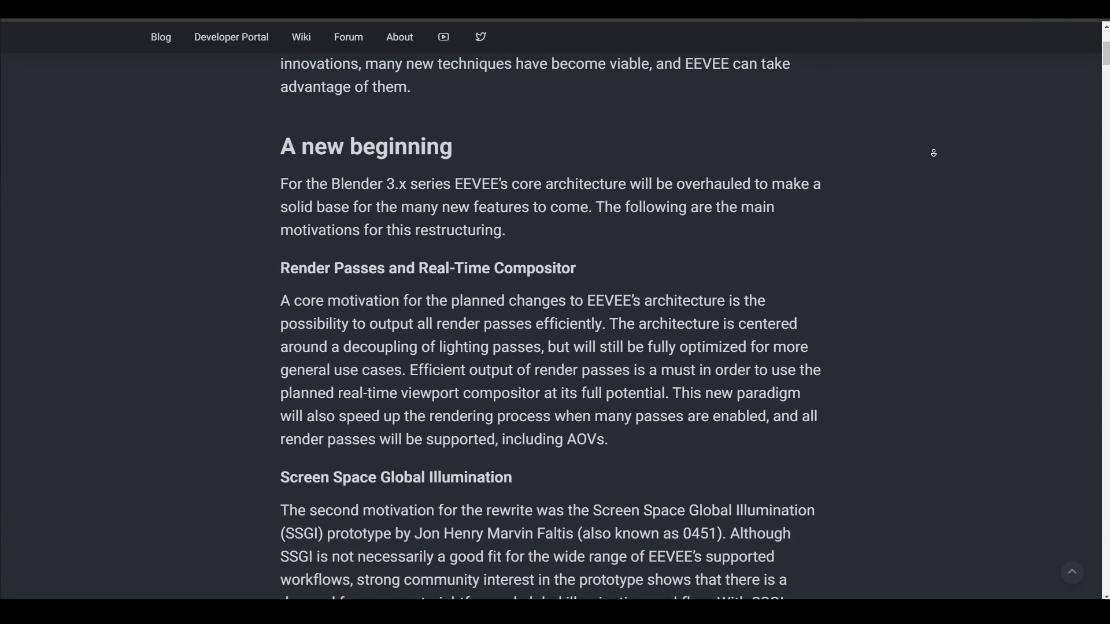
# Scroll the EEVEE article past the Volumetric Improvements section.
pyautogui.scroll(-3)
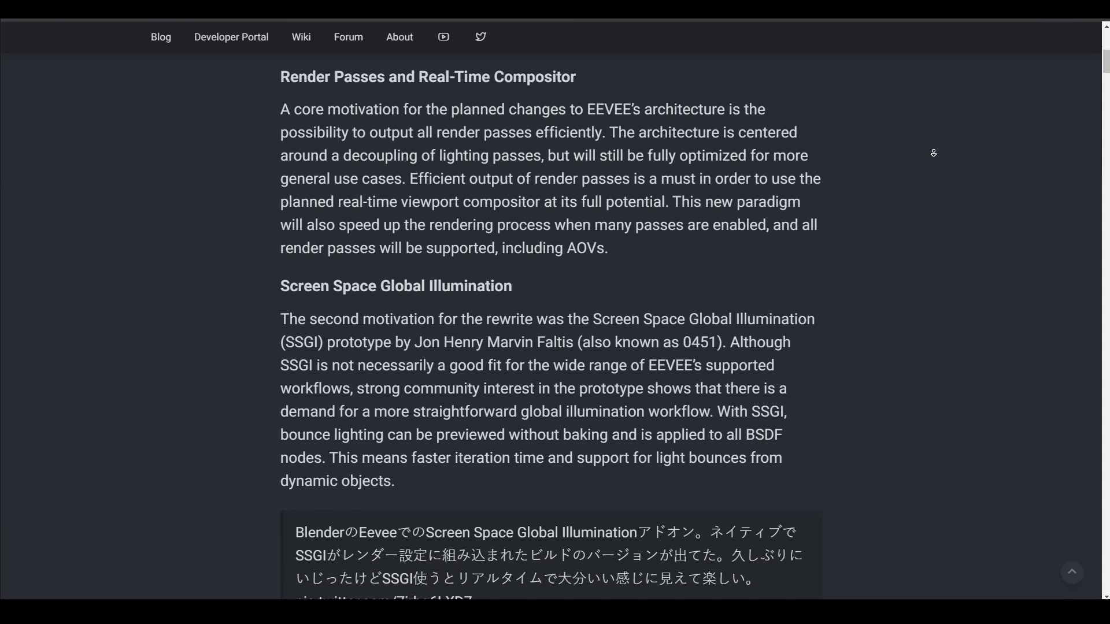
pyautogui.scroll(-3)
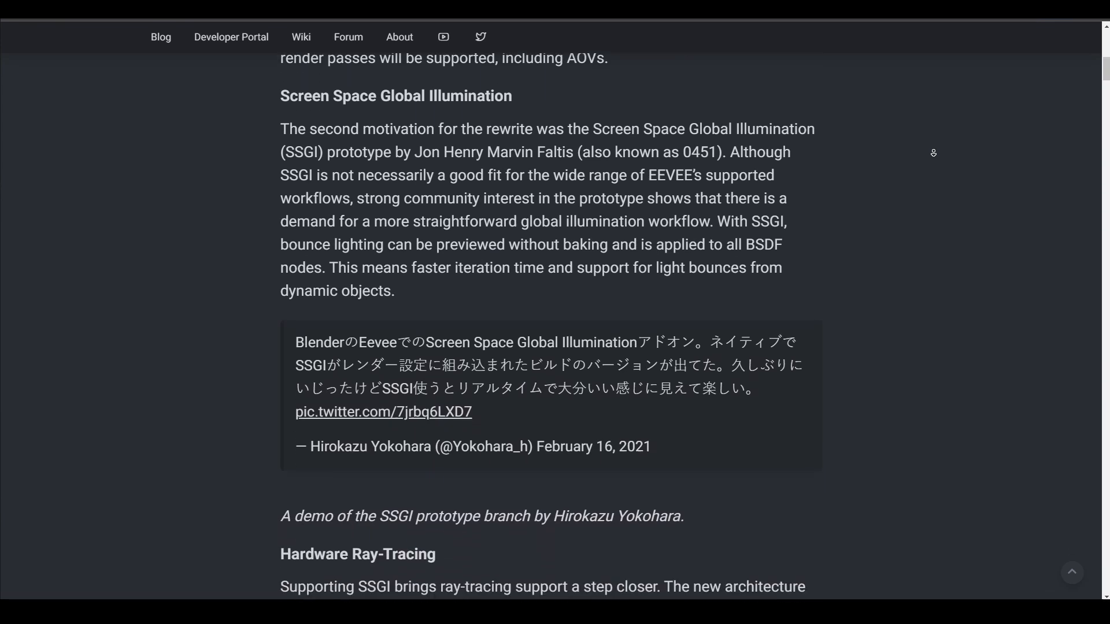
pyautogui.scroll(-3)
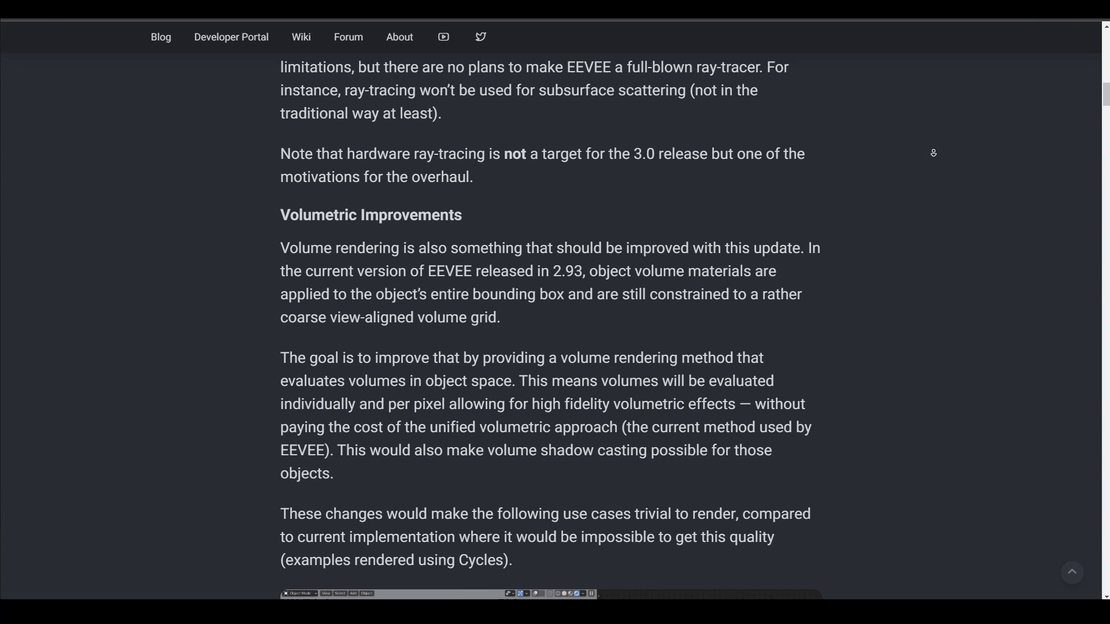
pyautogui.scroll(-3)
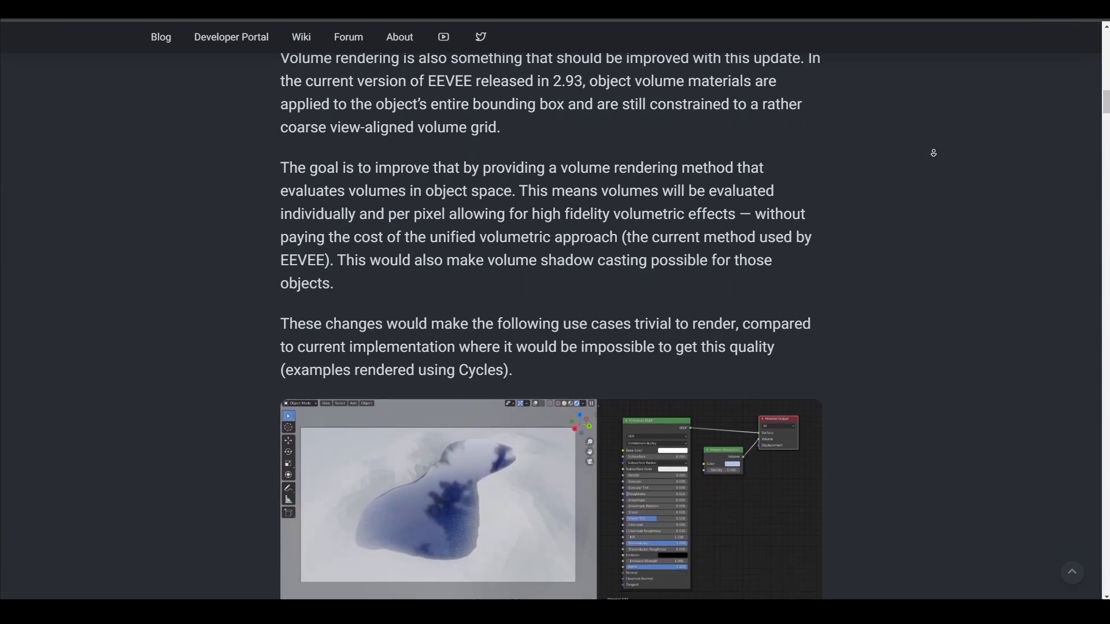
# Continue down to the New shader execution model and NPR & EEVEE sections.
pyautogui.scroll(-3)
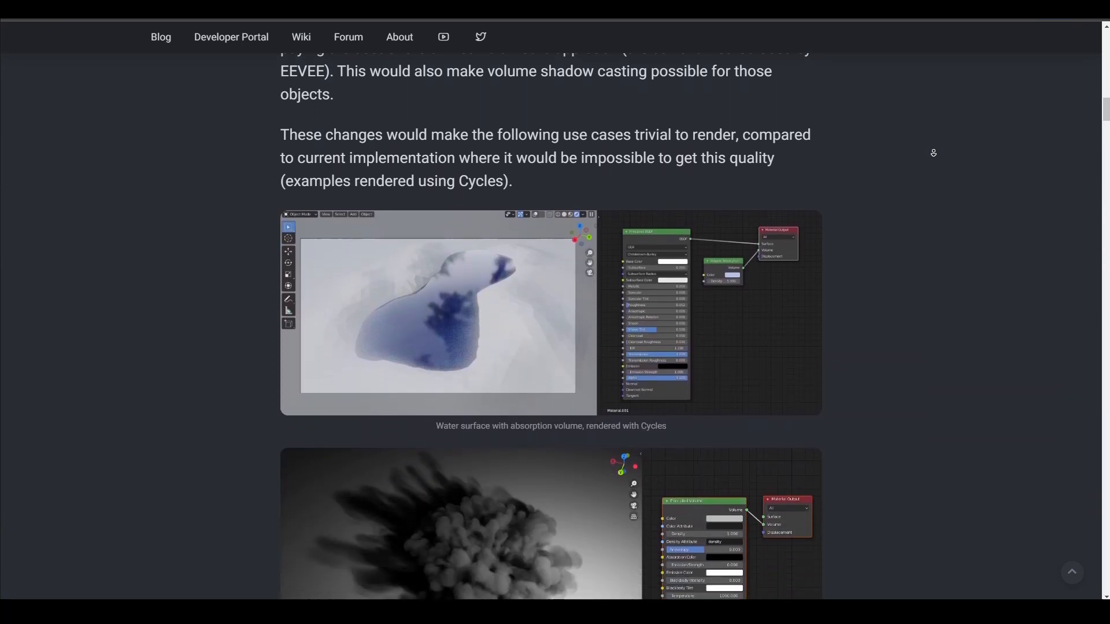
pyautogui.scroll(-3)
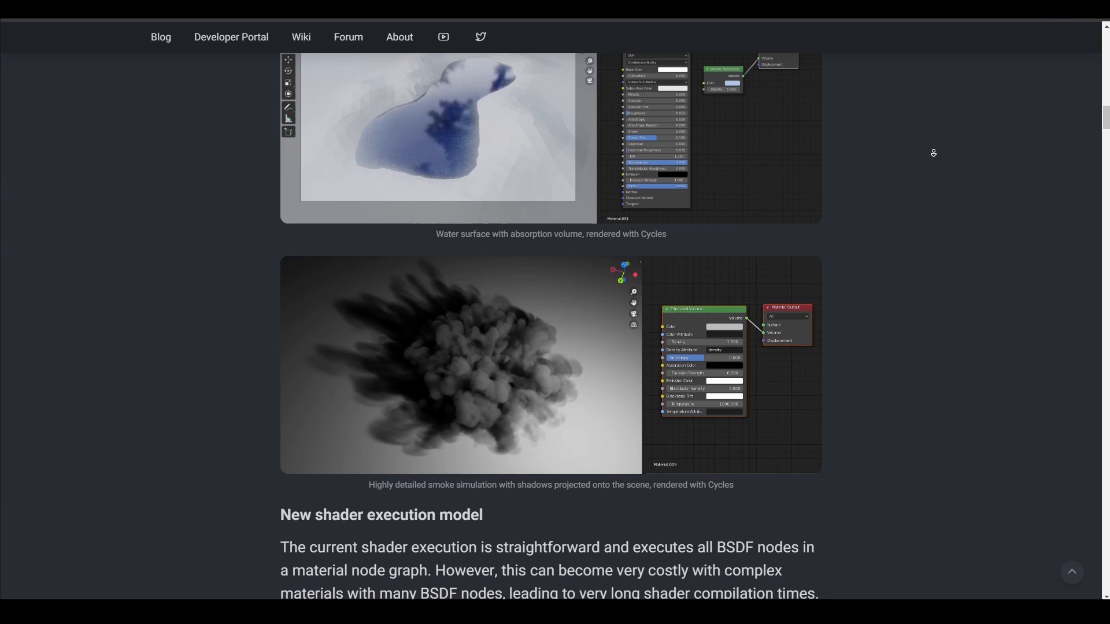
pyautogui.scroll(-3)
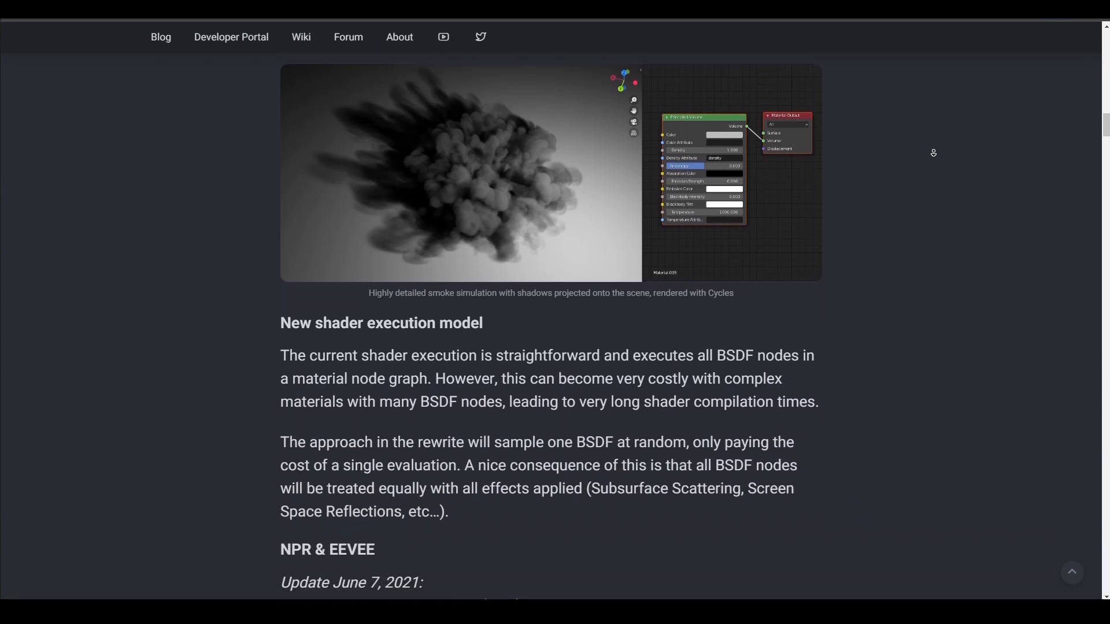
pyautogui.scroll(-3)
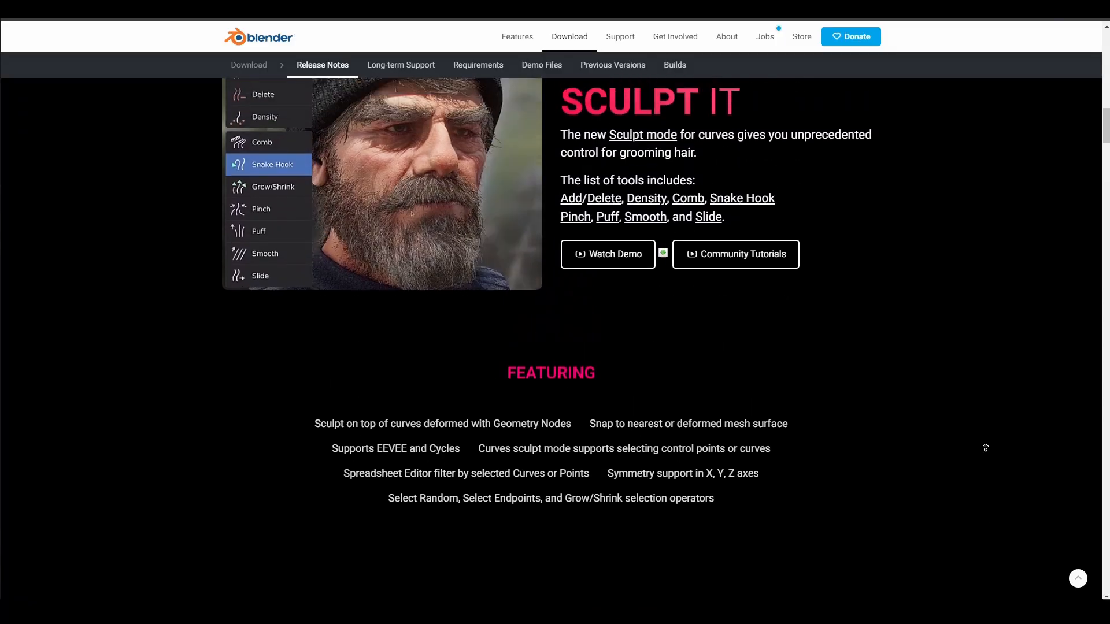
# Scroll the release notes up from Sculpt It to the Hair We Go header.
pyautogui.scroll(3)
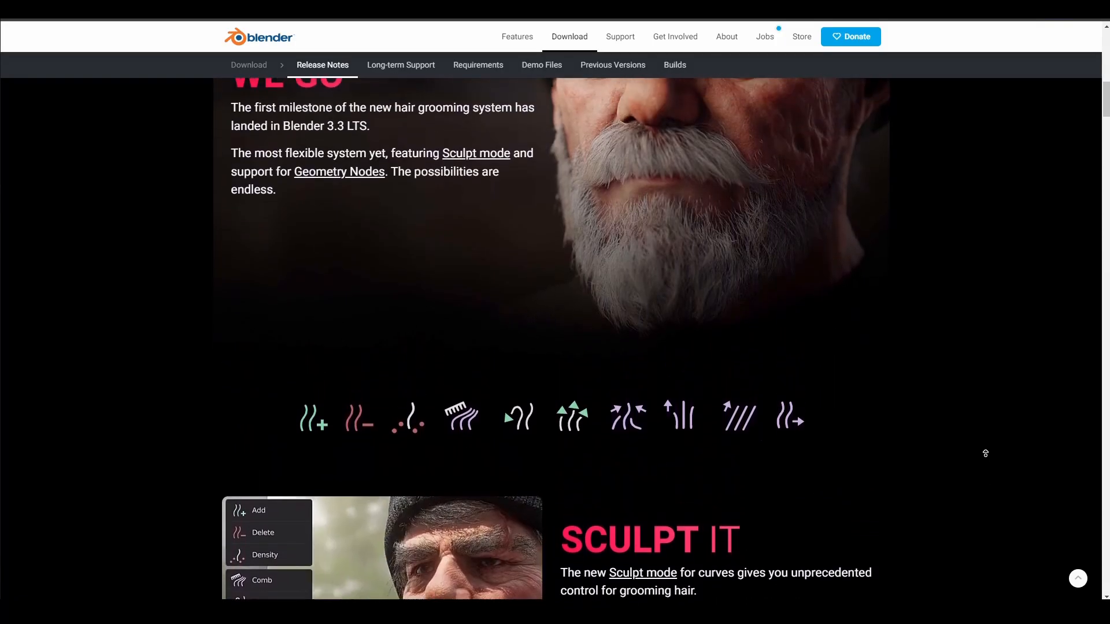
pyautogui.scroll(3)
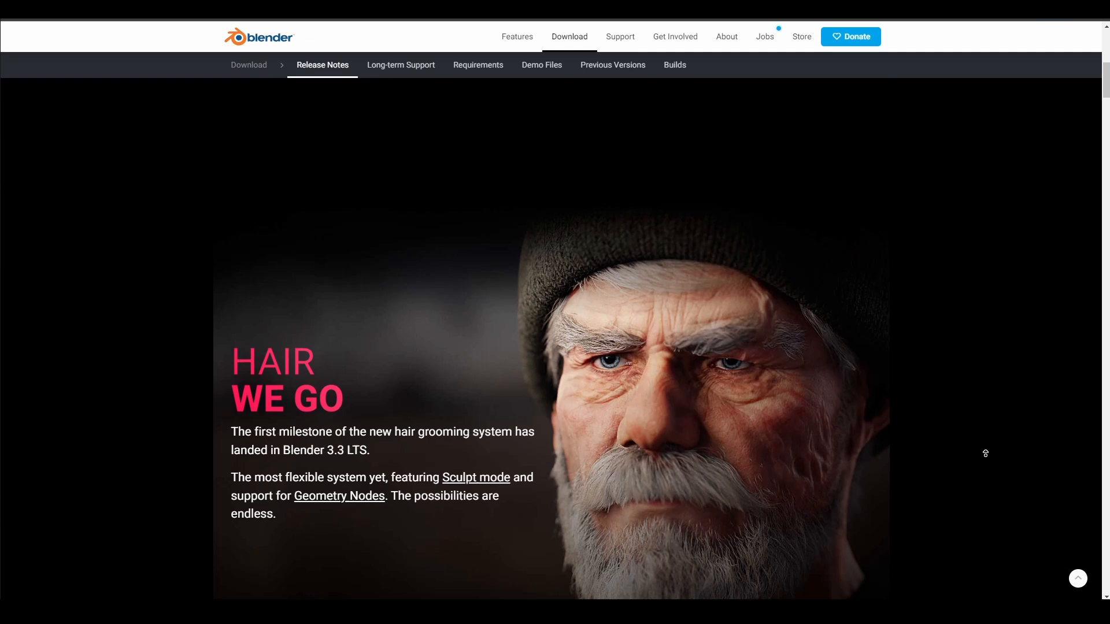
pyautogui.scroll(-3)
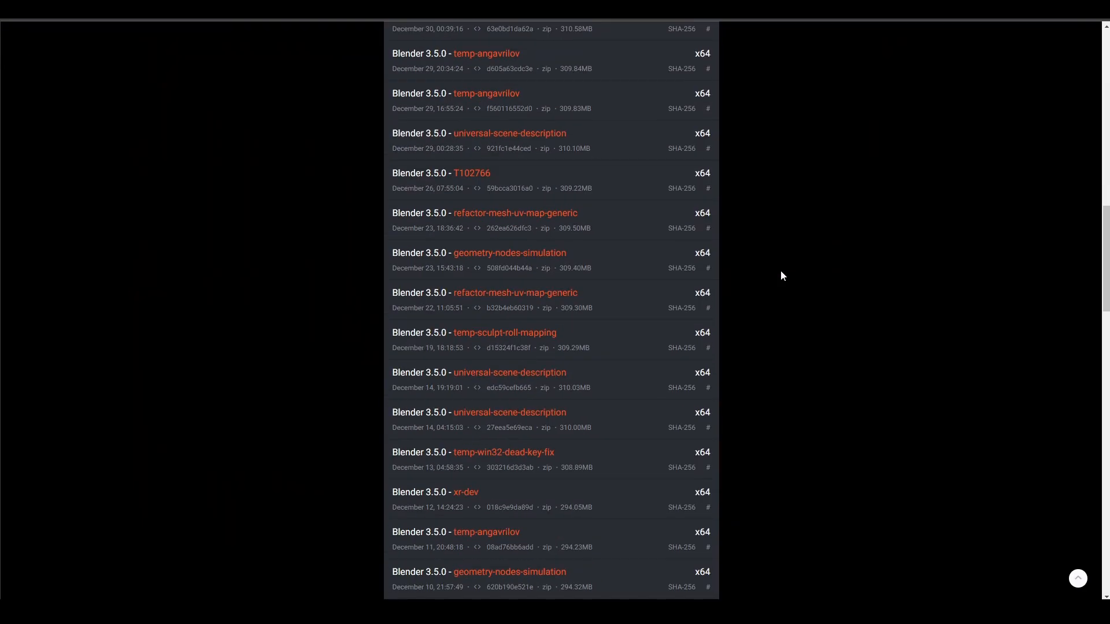
# Scroll the experimental builds list past the tmp-vfx-platform-2023 entries.
pyautogui.scroll(-3)
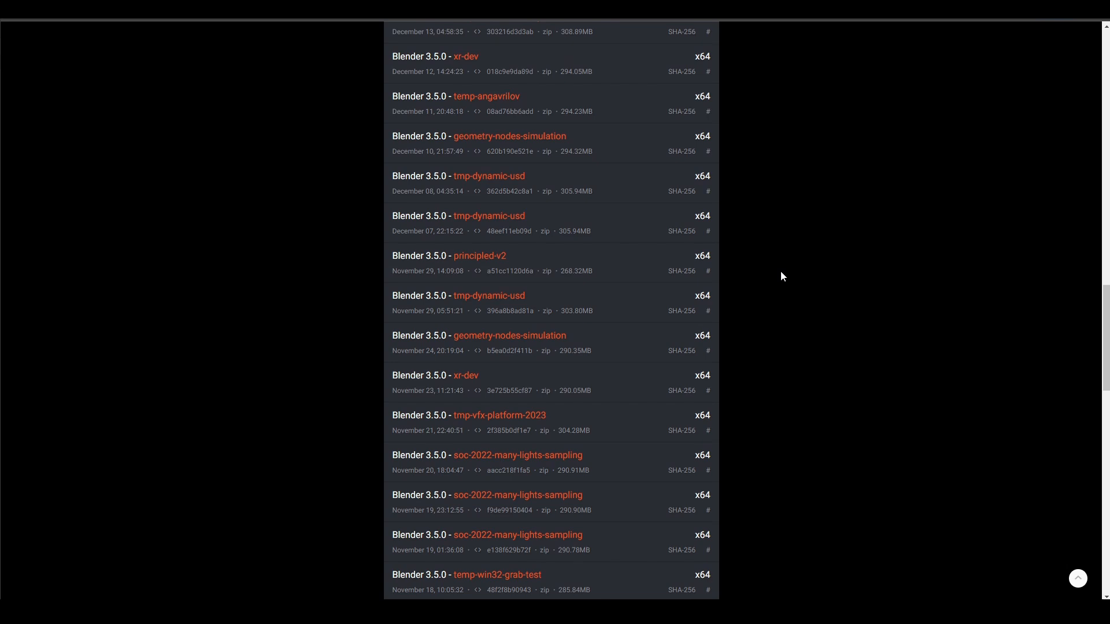
pyautogui.scroll(-3)
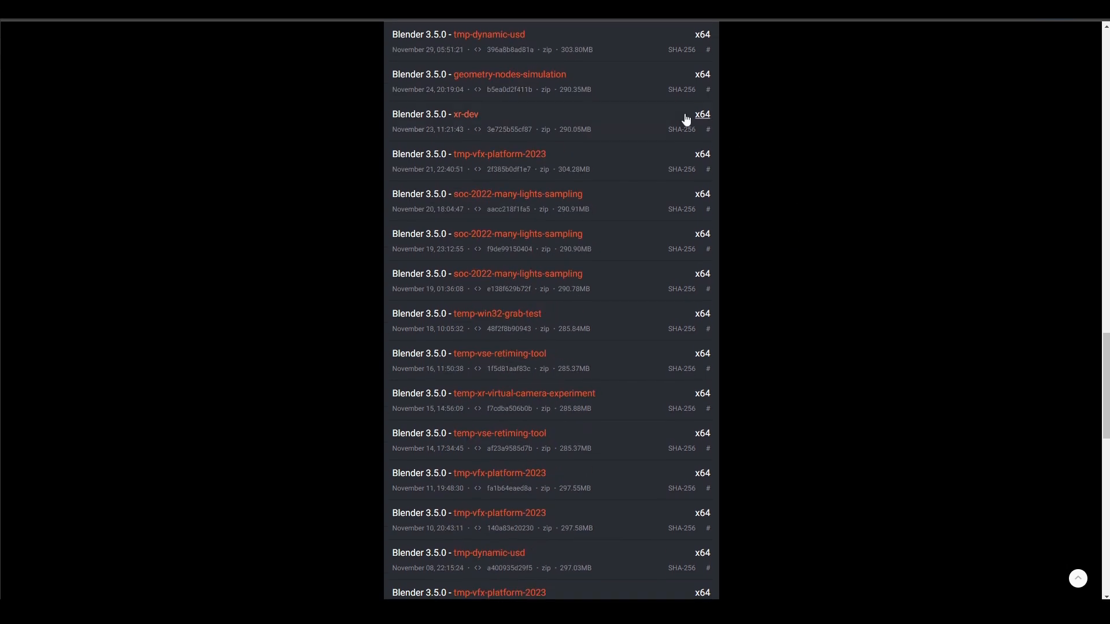
pyautogui.moveTo(444, 81)
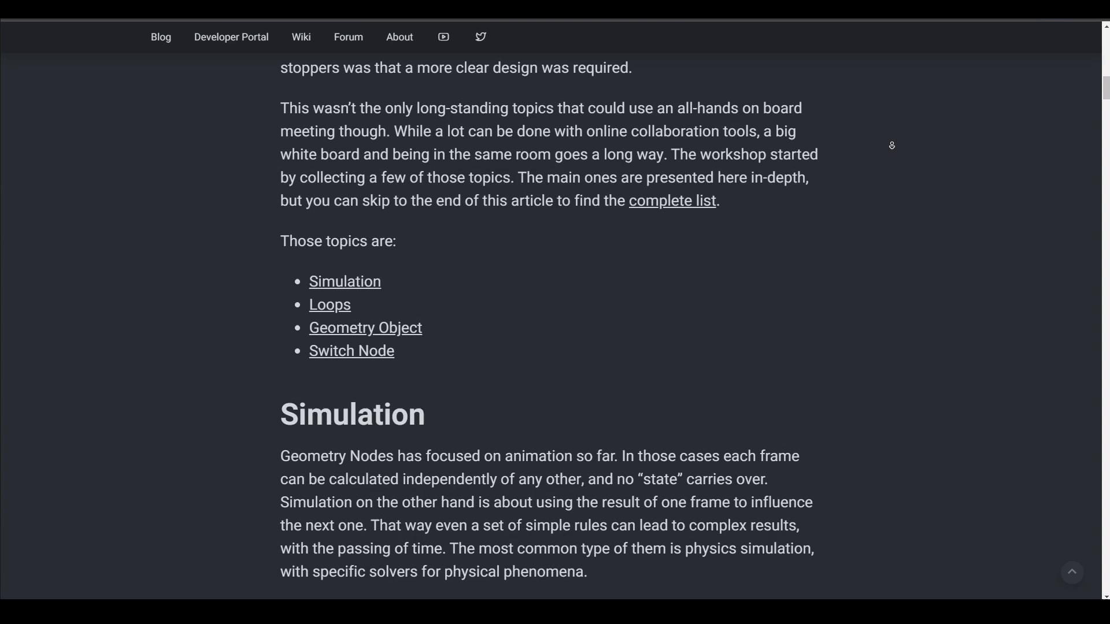
# Scroll the Geometry Nodes workshop post from the topics list through Simulation Nodes to Simulation Clock.
pyautogui.scroll(-3)
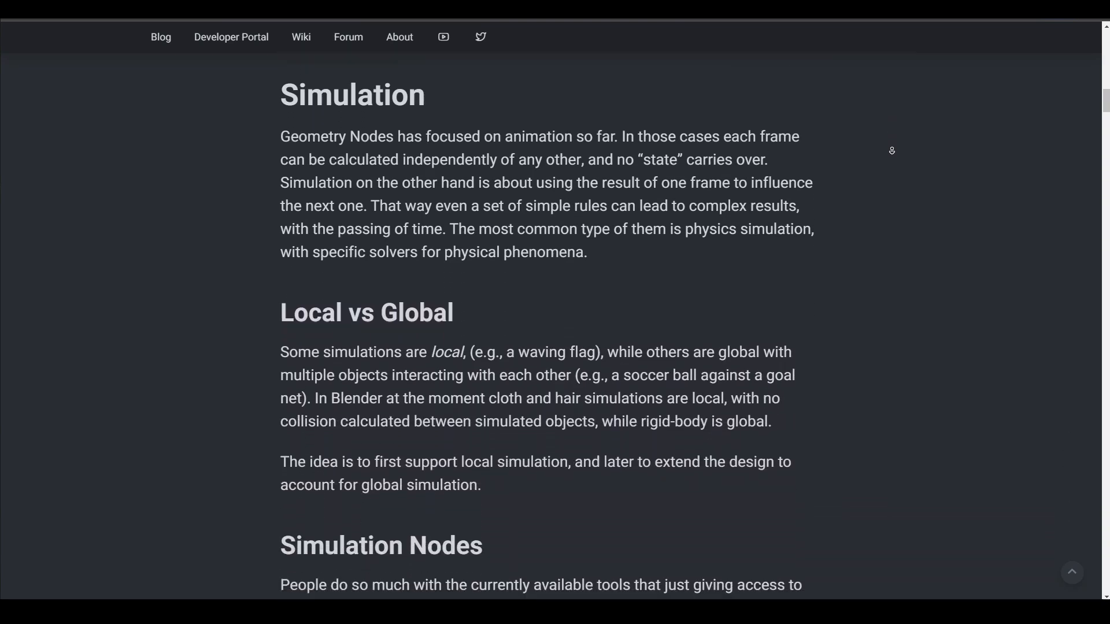
pyautogui.scroll(-3)
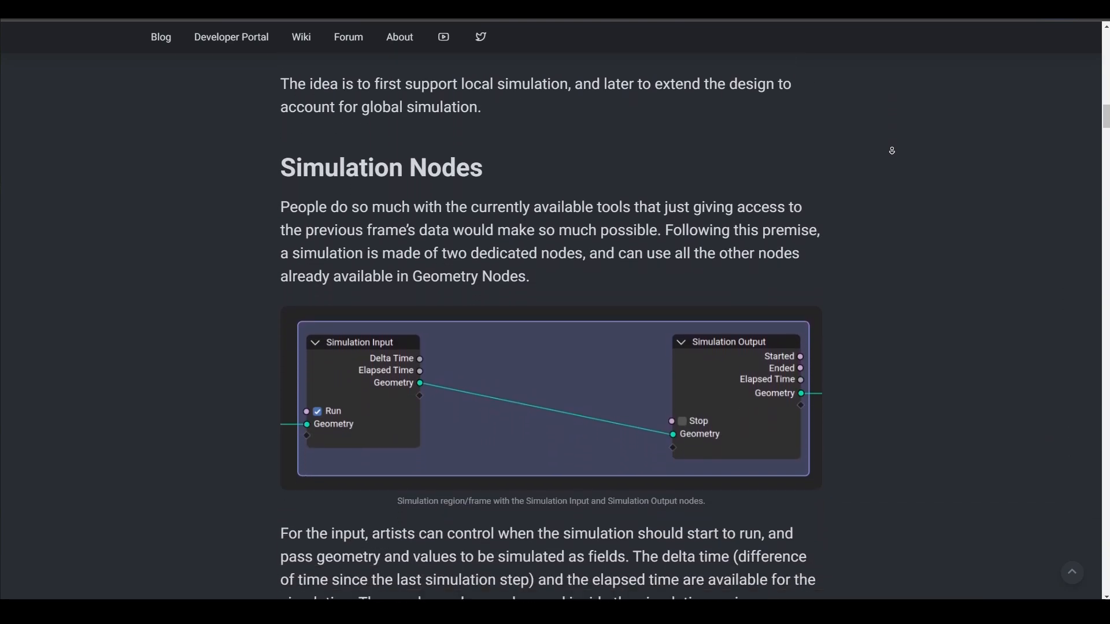
pyautogui.scroll(-3)
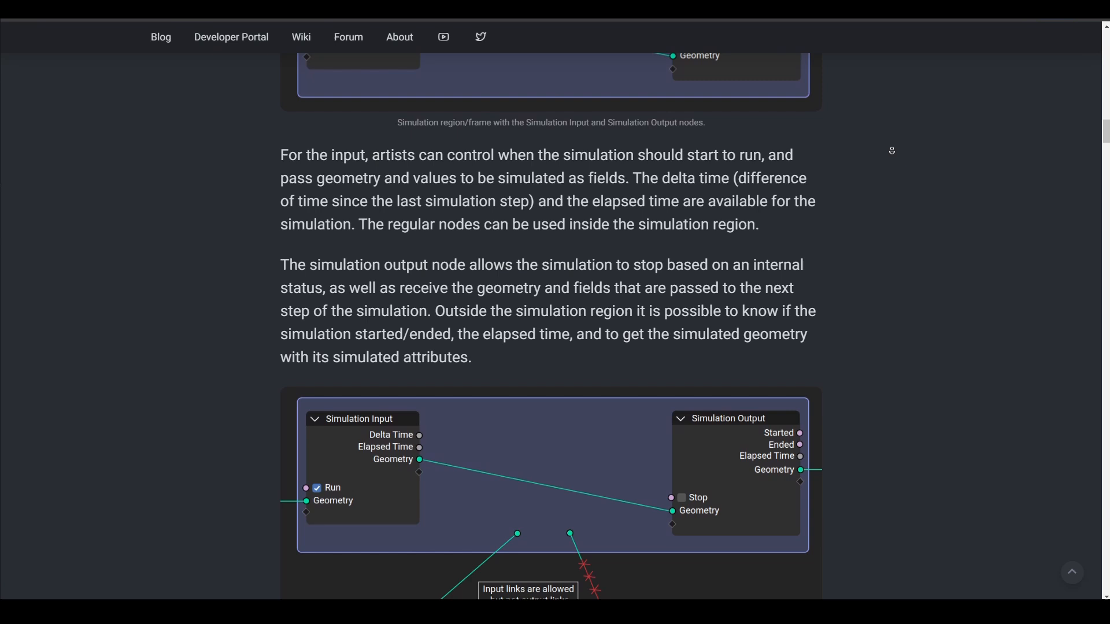
pyautogui.scroll(-3)
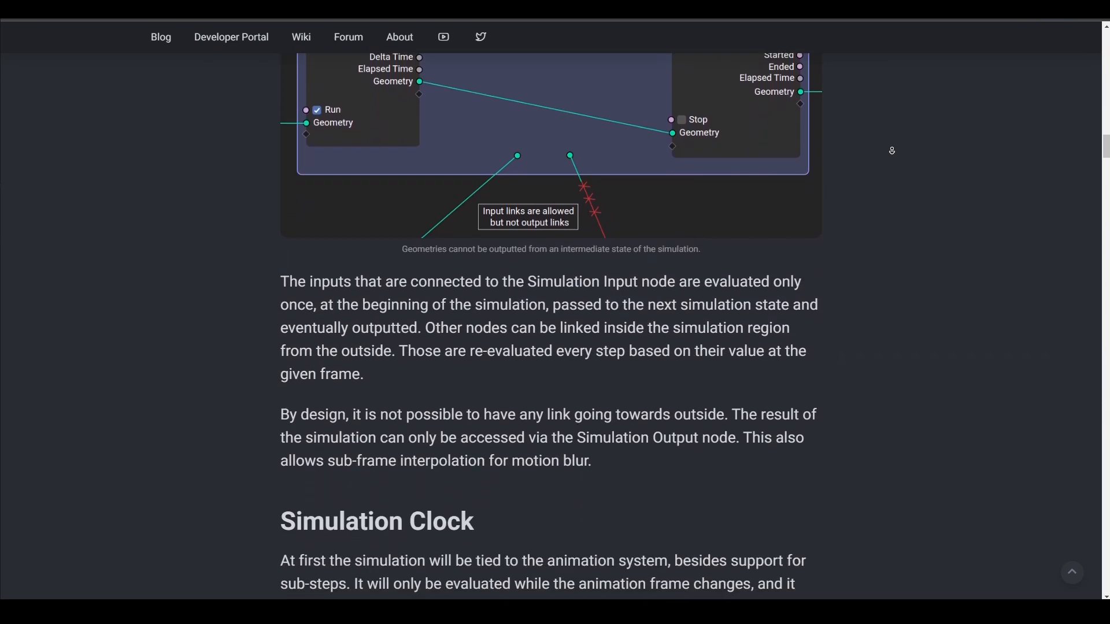
pyautogui.scroll(-3)
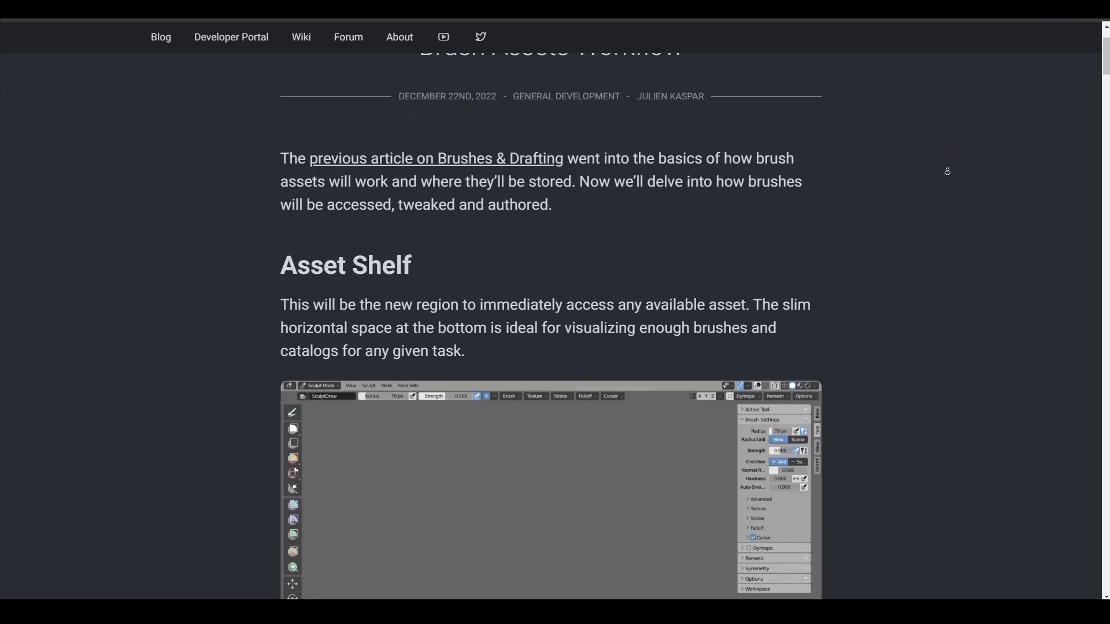
# Scroll the brush assets post past the Compact Display and Custom Catalogs sections.
pyautogui.scroll(-3)
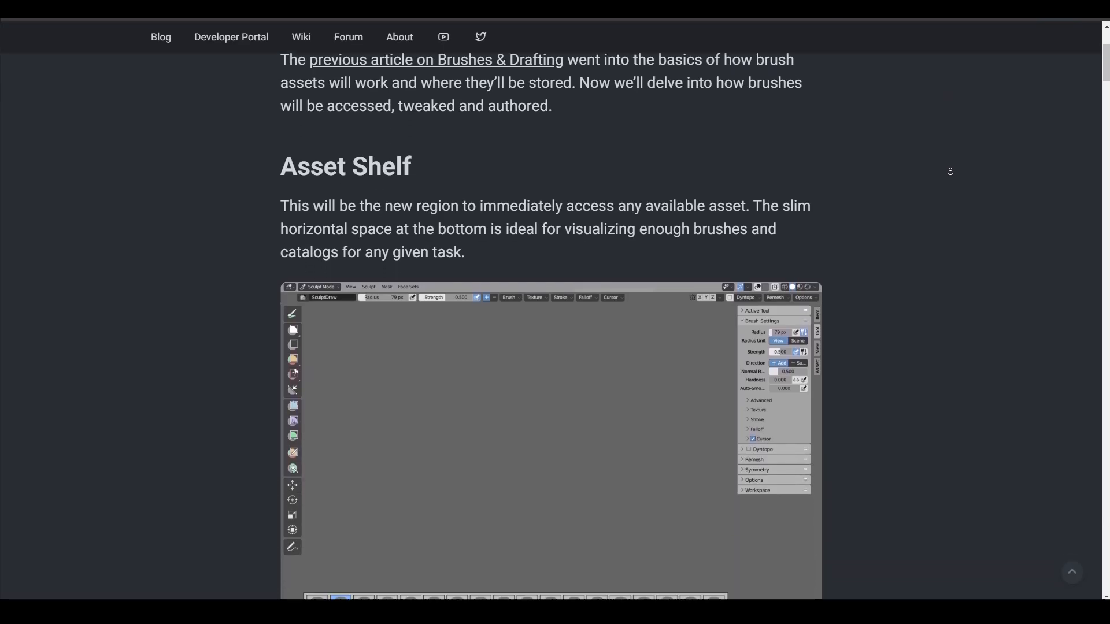
pyautogui.scroll(3)
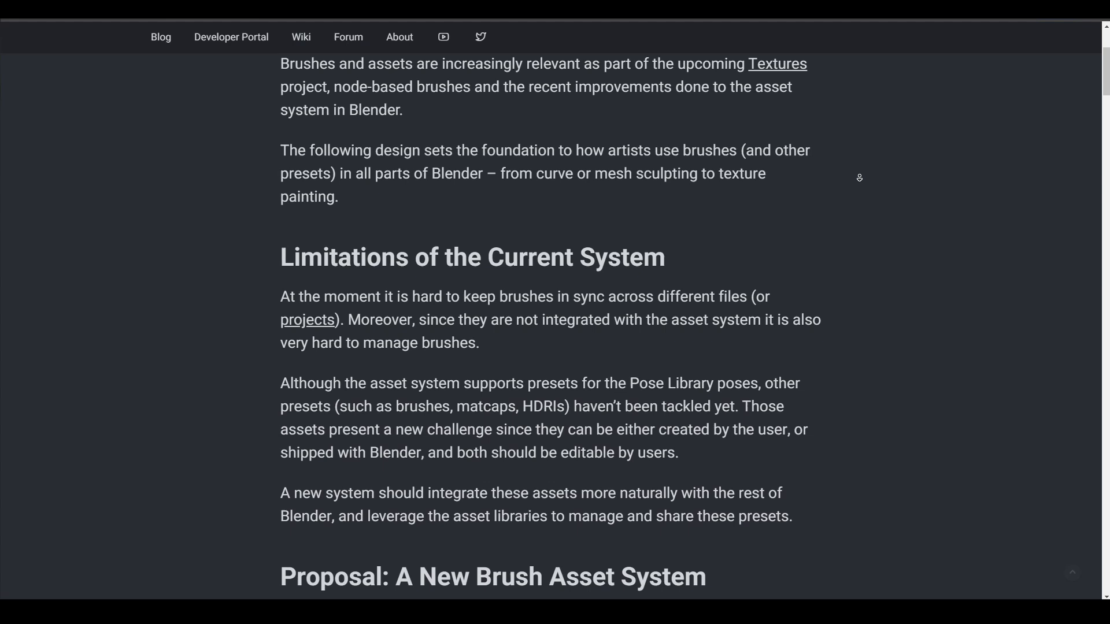
pyautogui.scroll(-3)
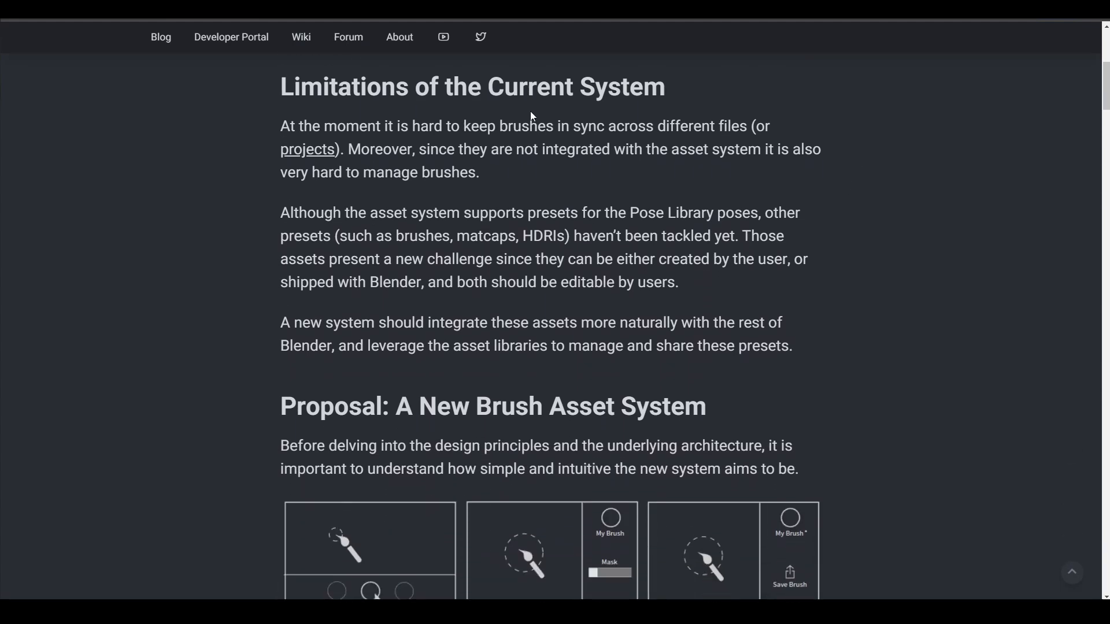
pyautogui.scroll(-3)
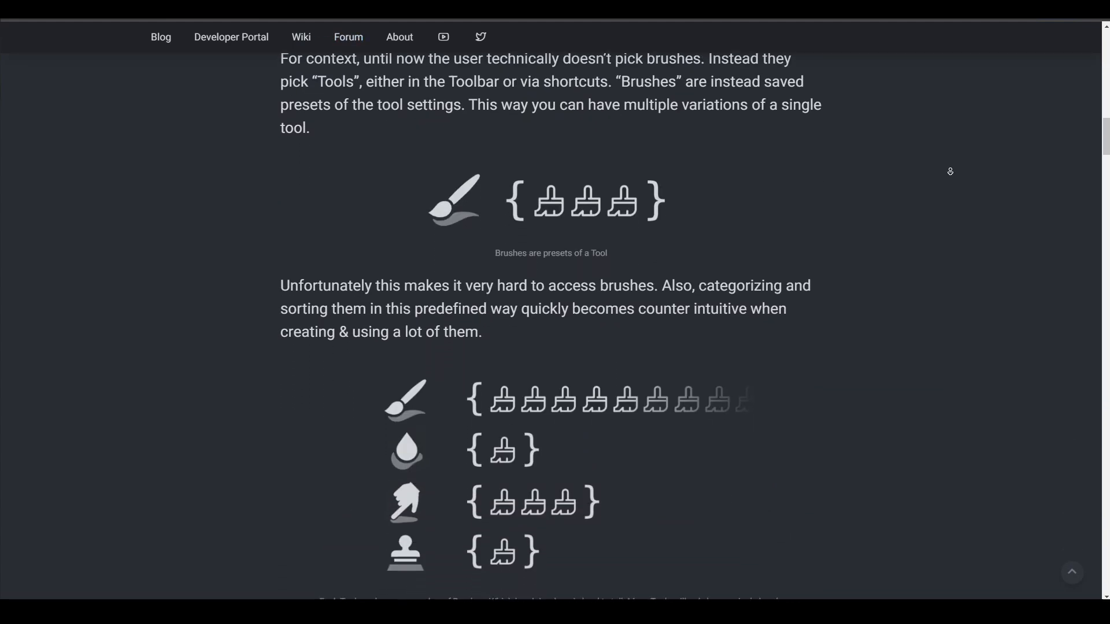
pyautogui.scroll(-3)
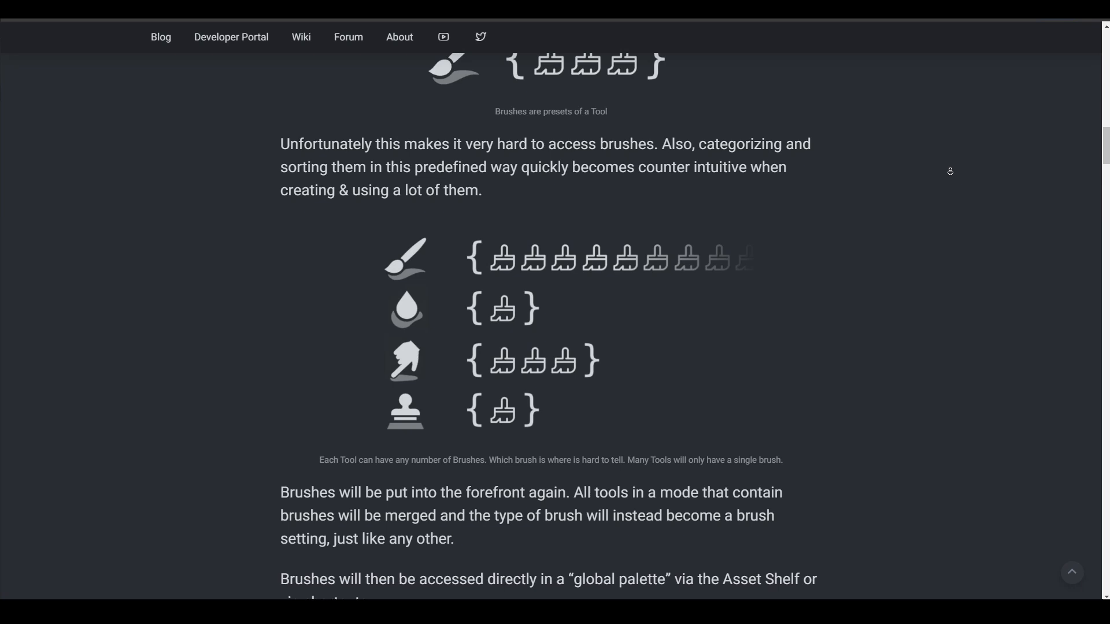
pyautogui.scroll(-3)
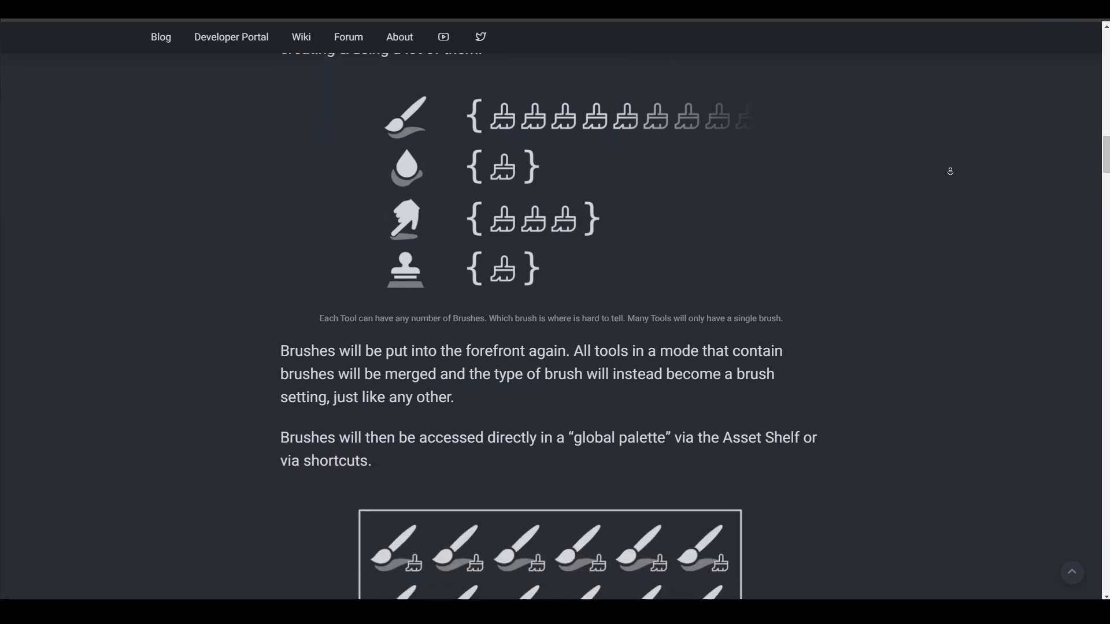
pyautogui.scroll(-3)
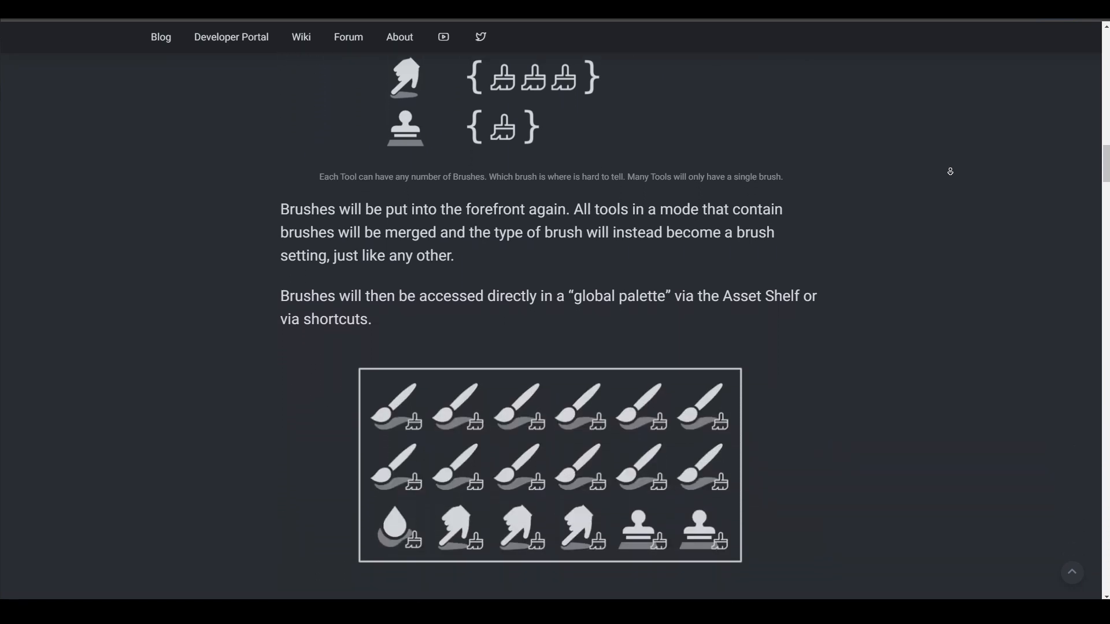
pyautogui.scroll(-3)
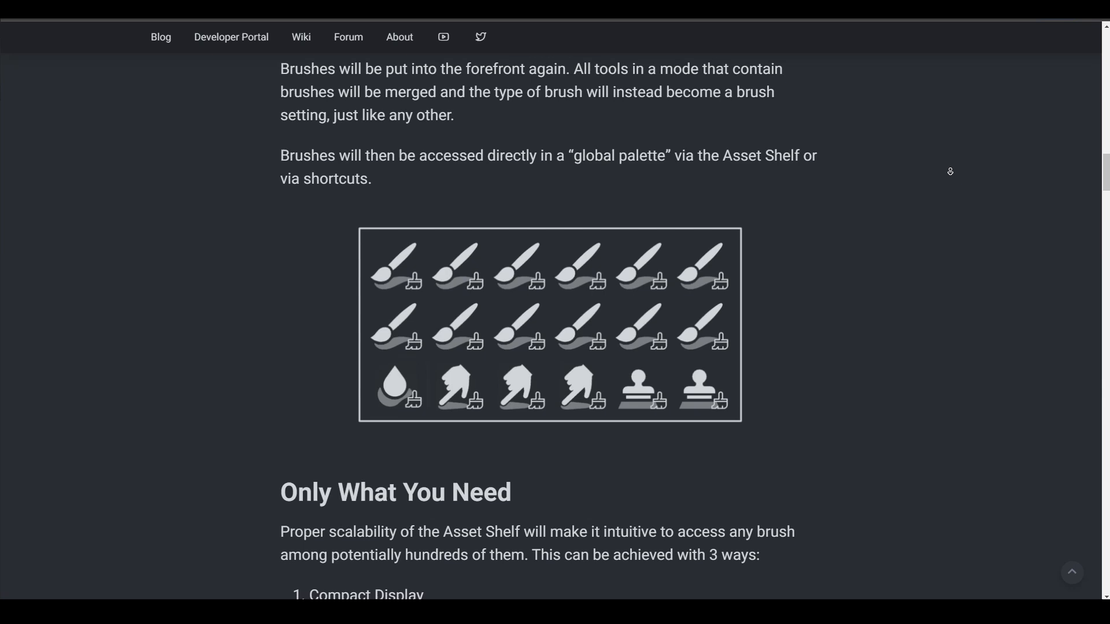
# Continue past Tools vs Brushes to the brush-saving and sharing illustrations.
pyautogui.scroll(-3)
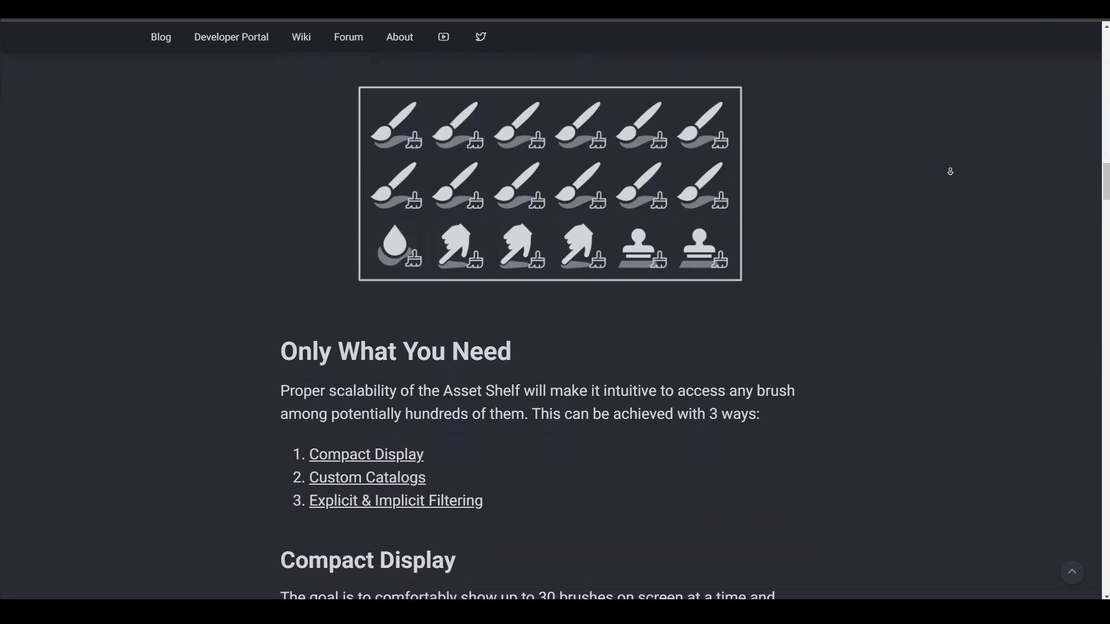
pyautogui.scroll(-3)
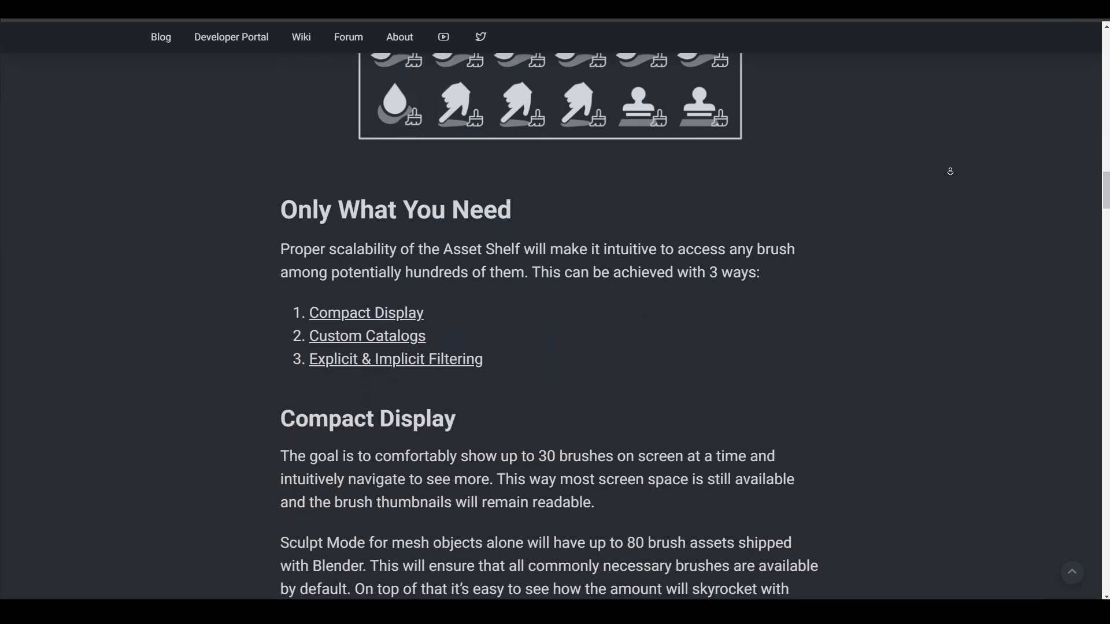
pyautogui.scroll(-3)
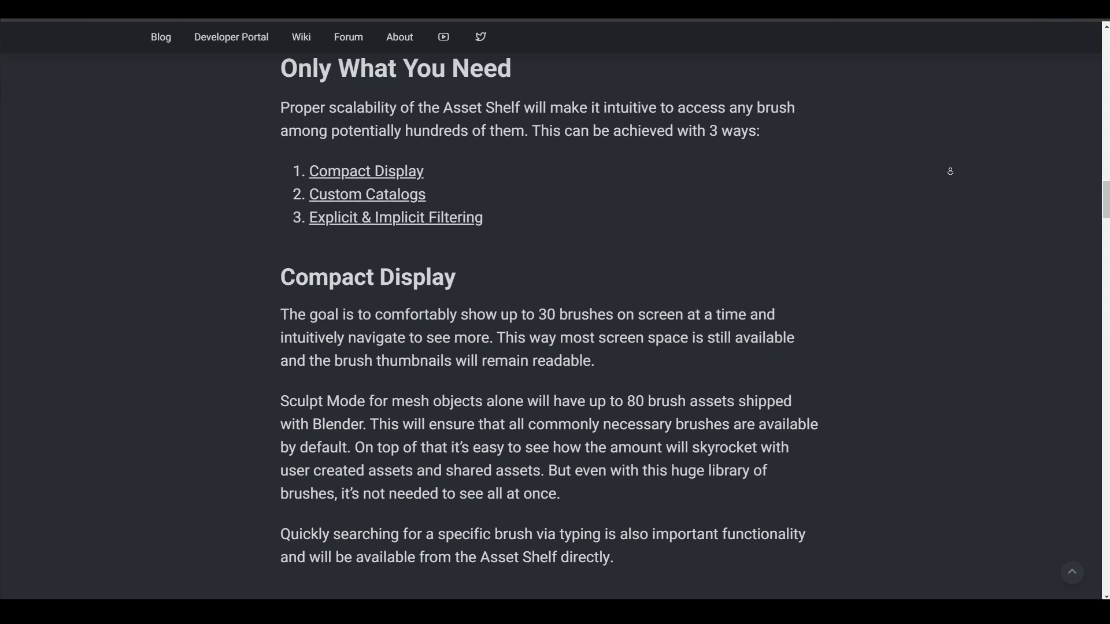
pyautogui.scroll(-3)
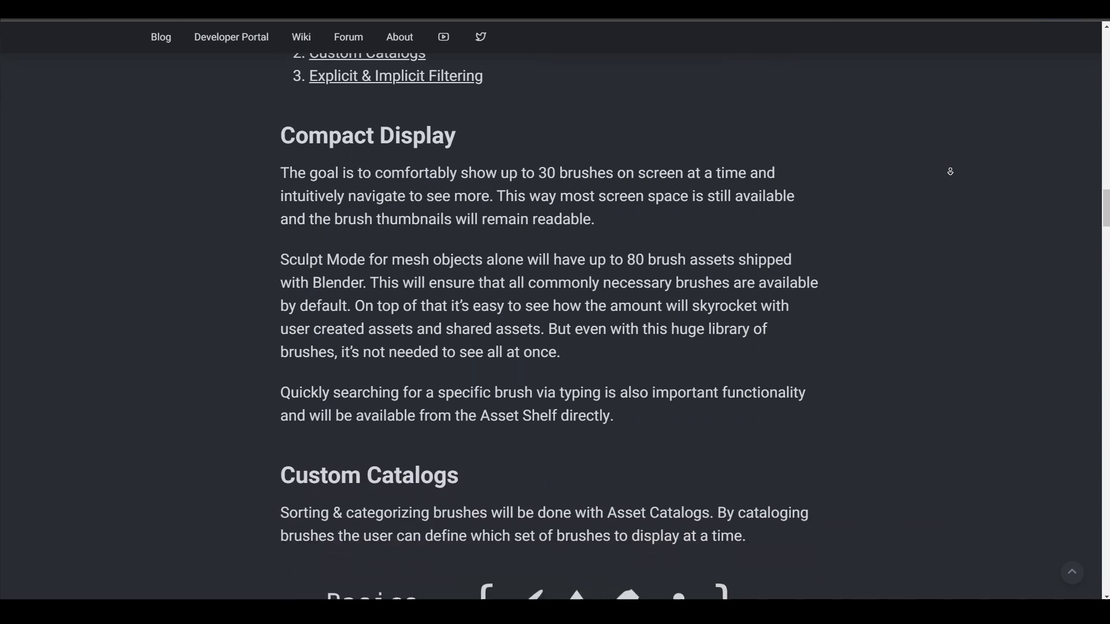
pyautogui.scroll(-3)
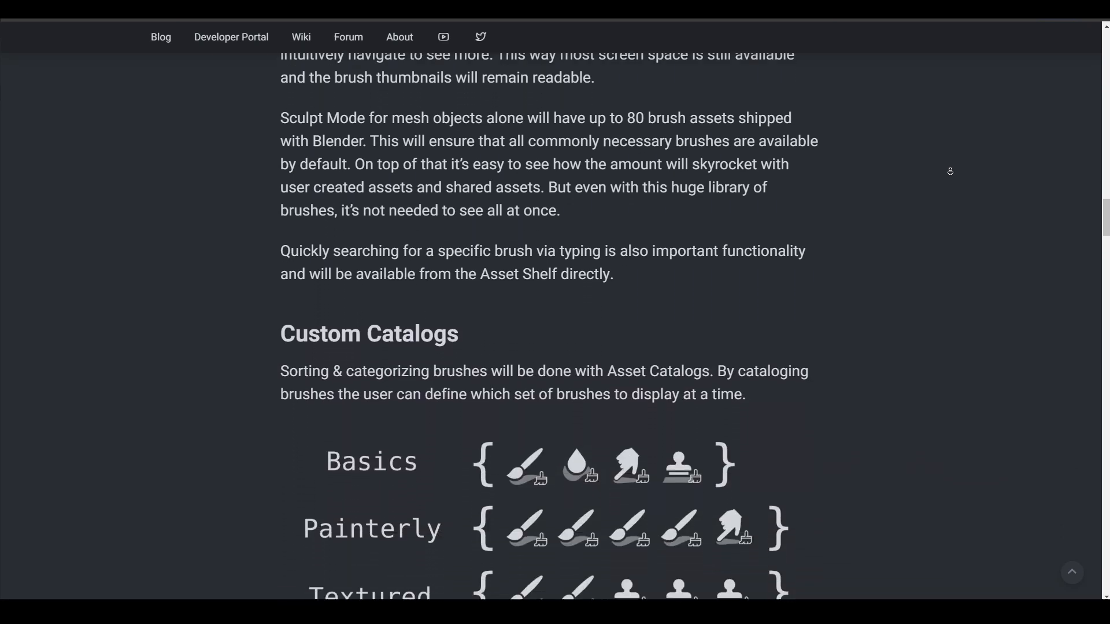
pyautogui.scroll(-3)
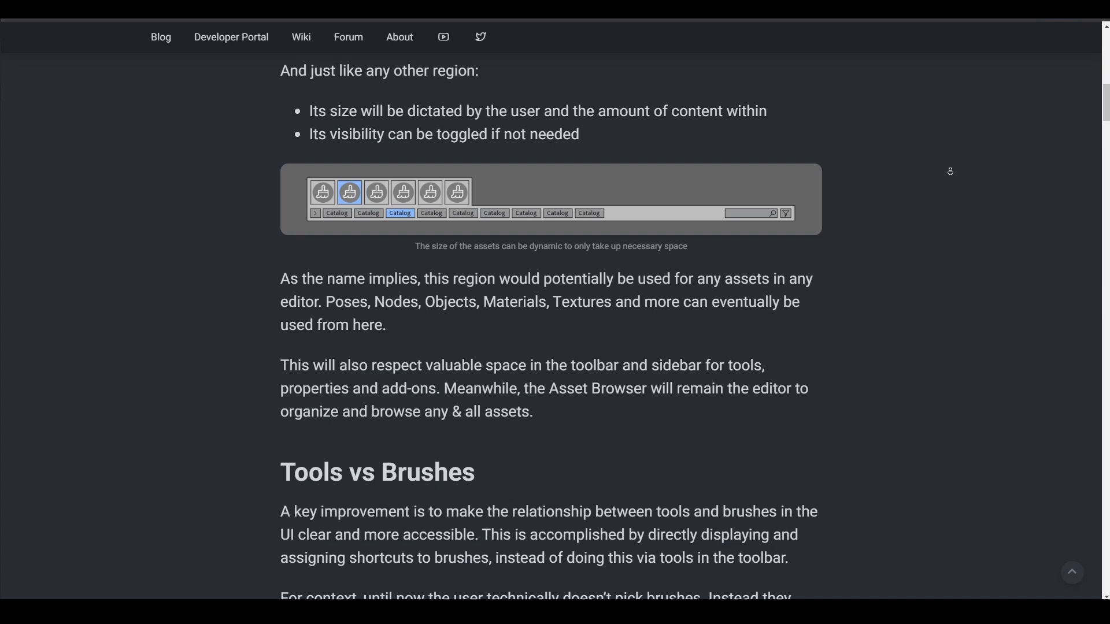
pyautogui.scroll(-3)
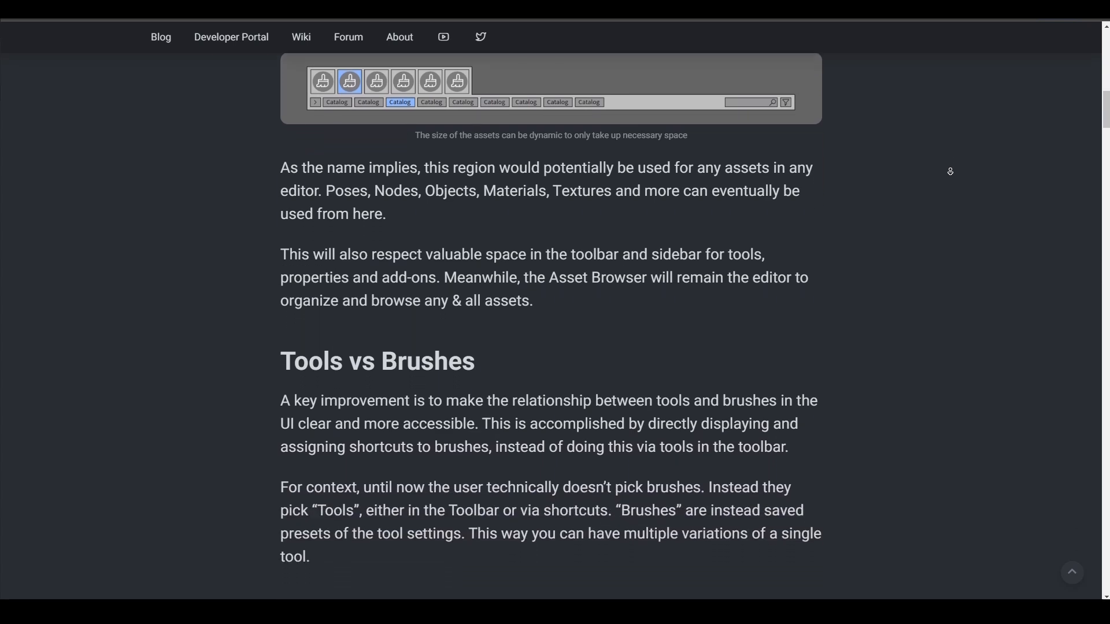
pyautogui.scroll(-3)
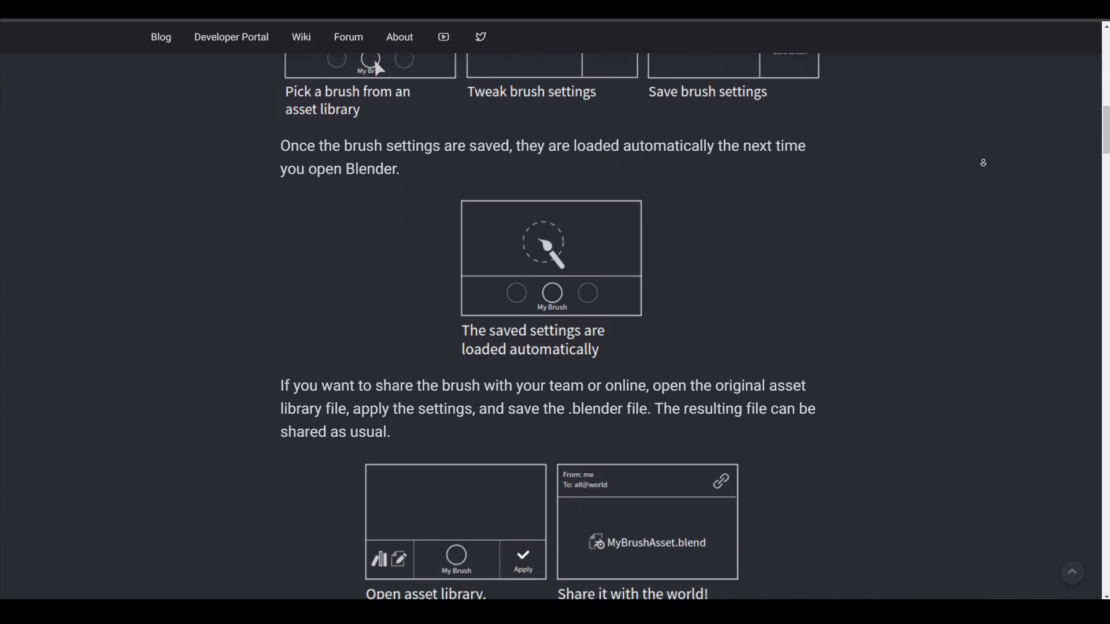
# Scroll the brush assets post down to the Design Principles heading and the presets-as-assets principle.
pyautogui.scroll(-3)
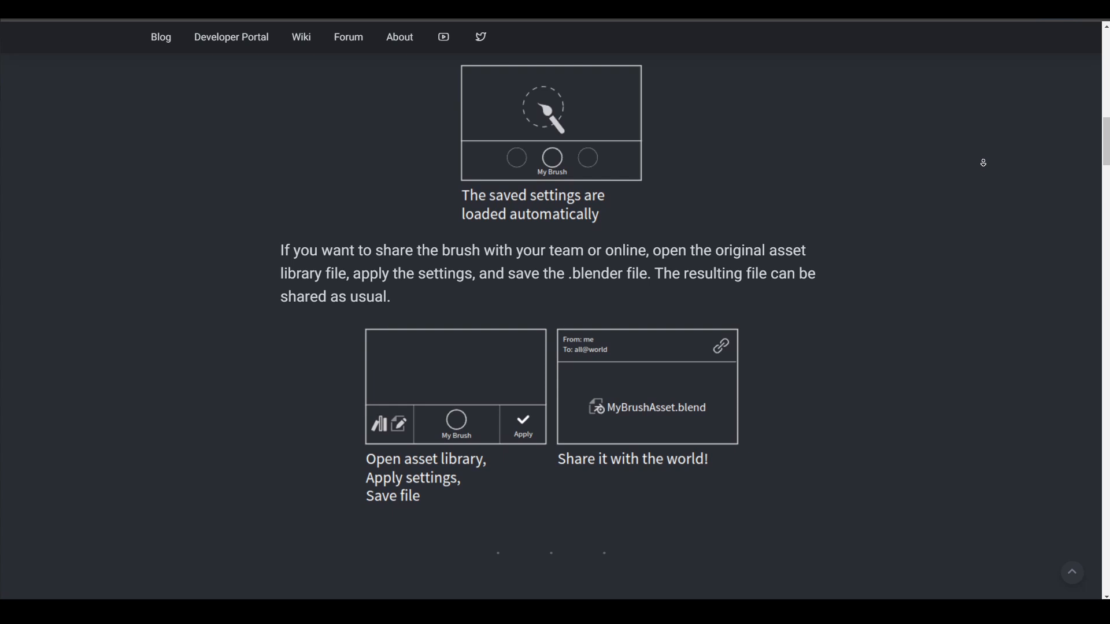
pyautogui.scroll(-3)
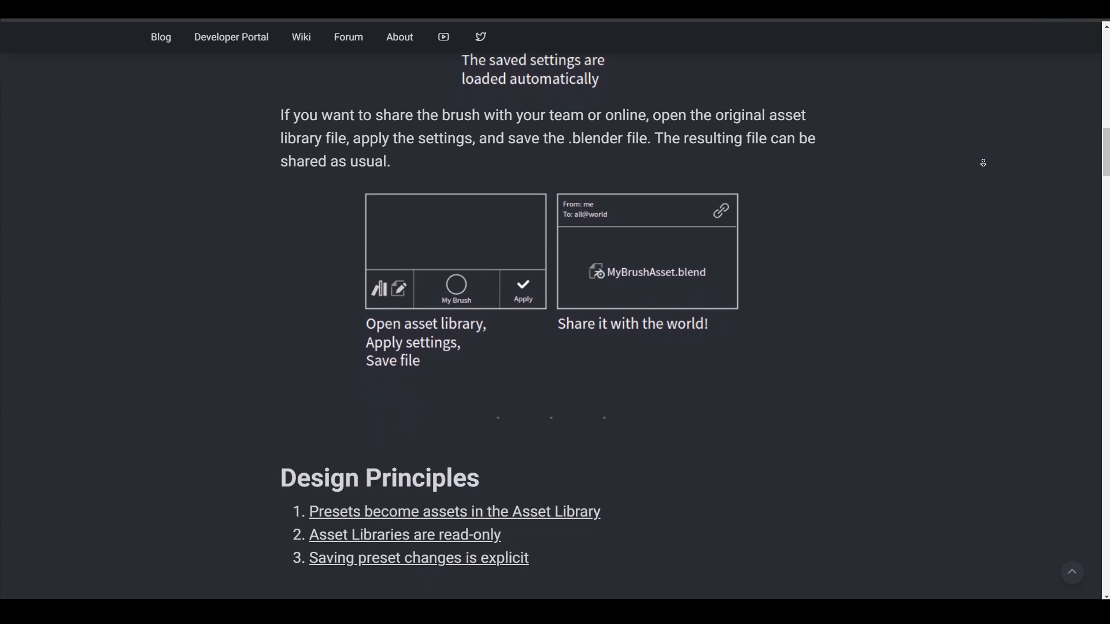
pyautogui.scroll(-3)
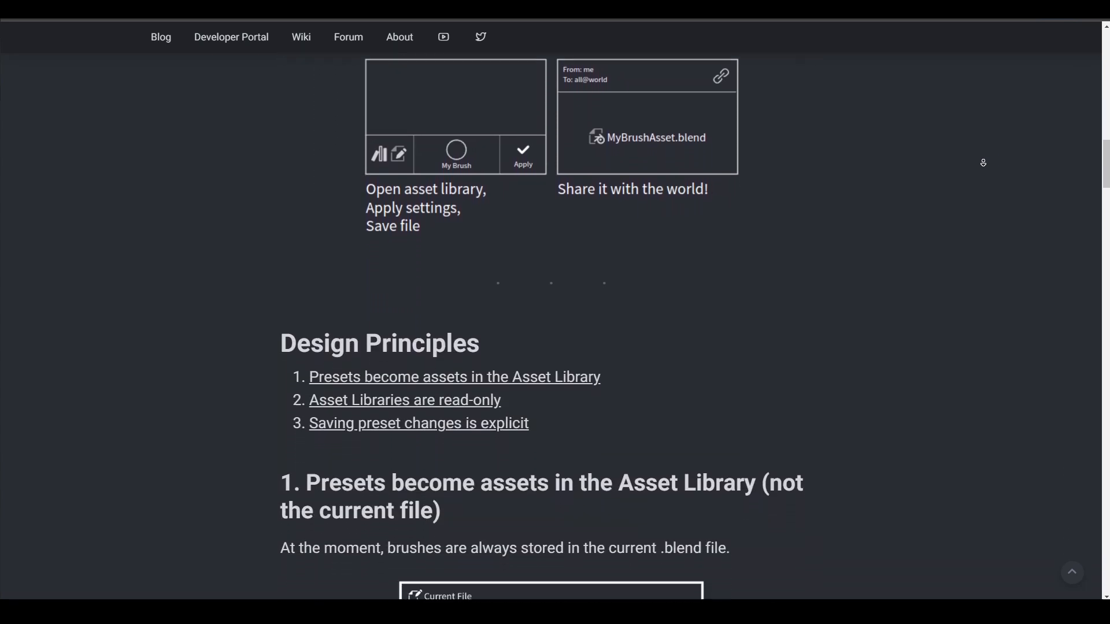
pyautogui.scroll(-3)
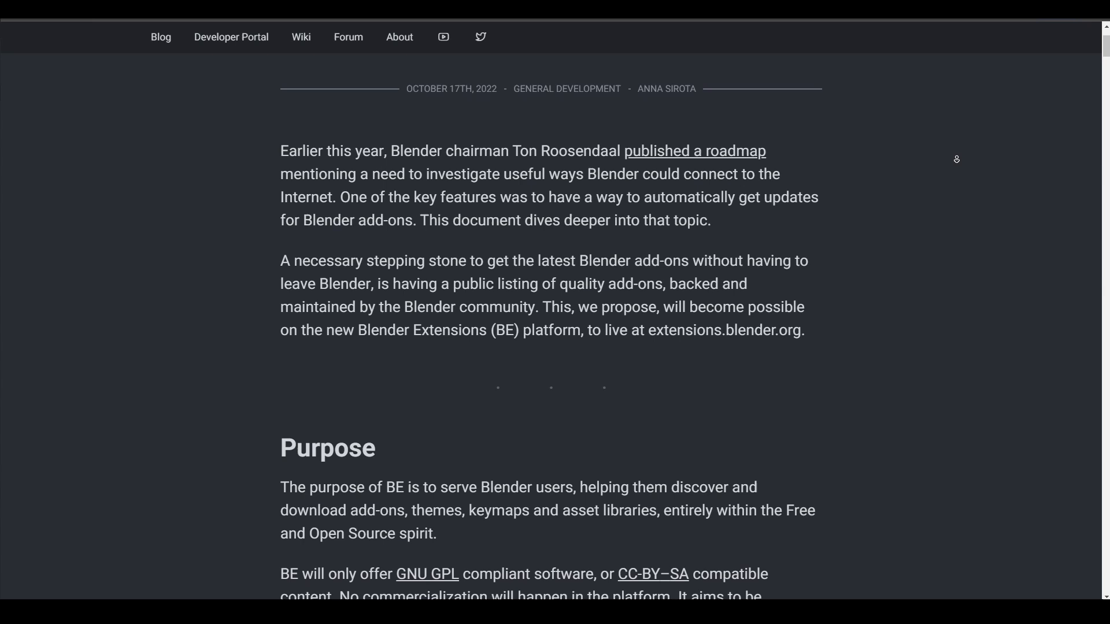
# Scroll through the Extensions platform post's Purpose, Roadmap and Public Listing sections.
pyautogui.scroll(-3)
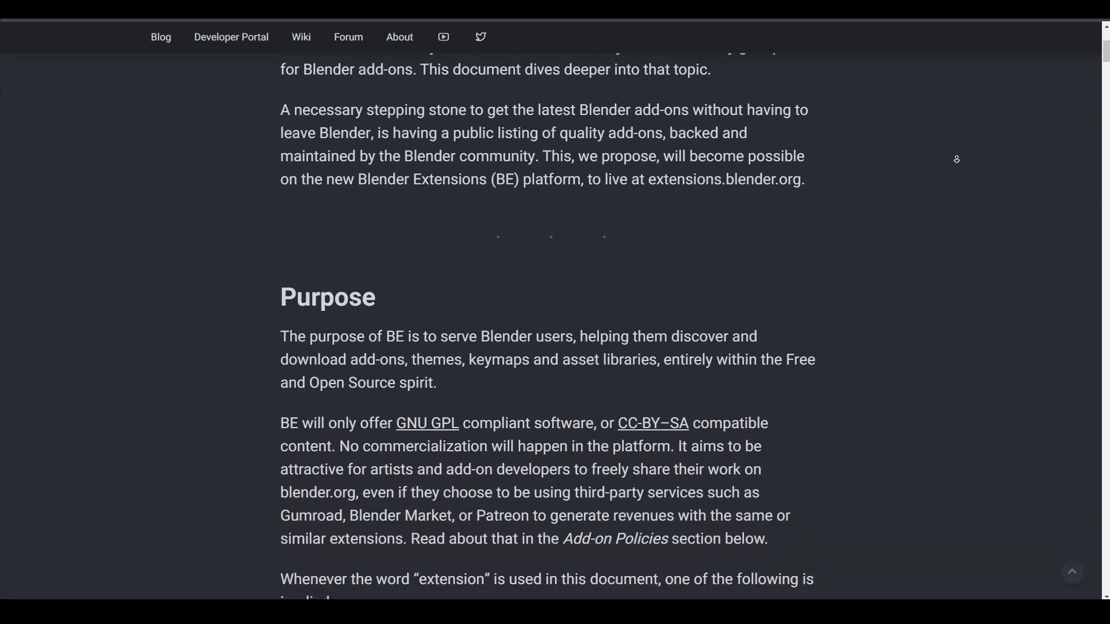
pyautogui.scroll(-3)
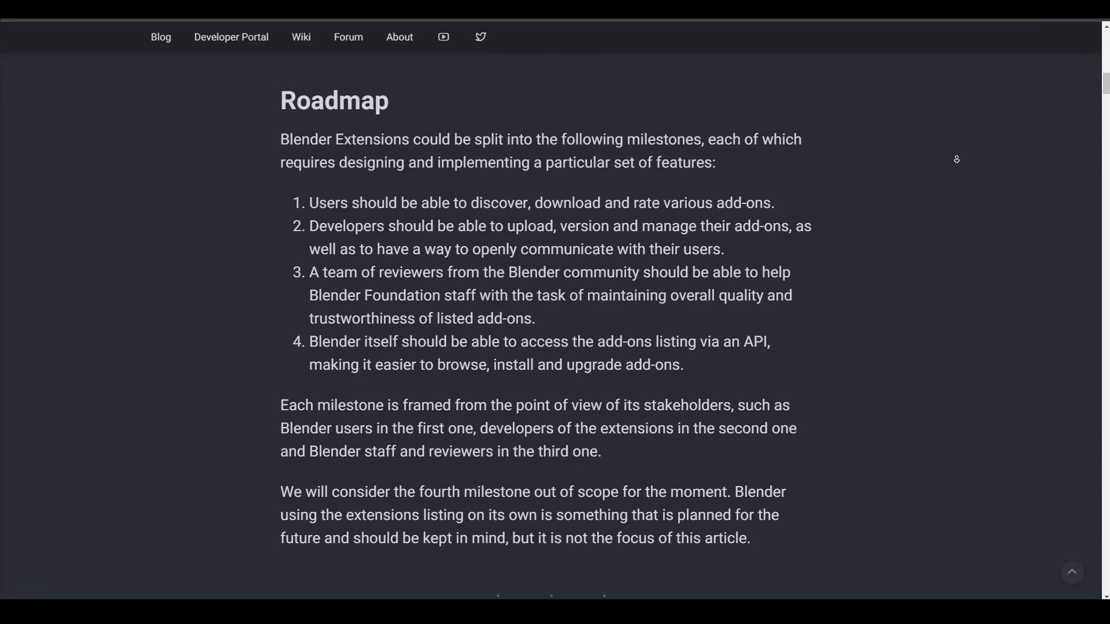
pyautogui.scroll(-3)
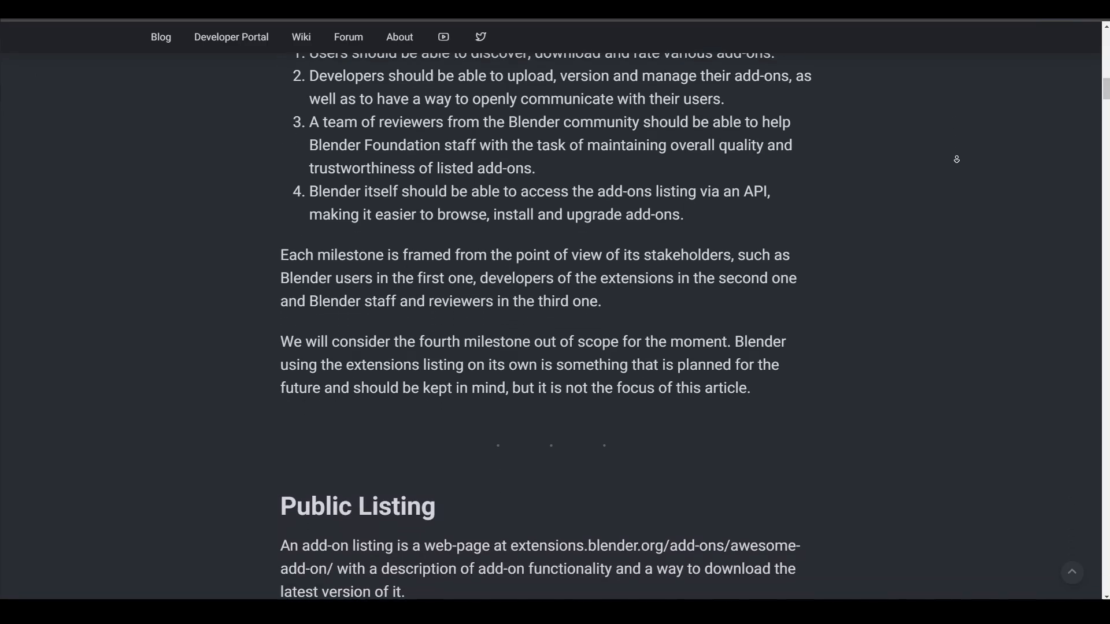
pyautogui.scroll(-3)
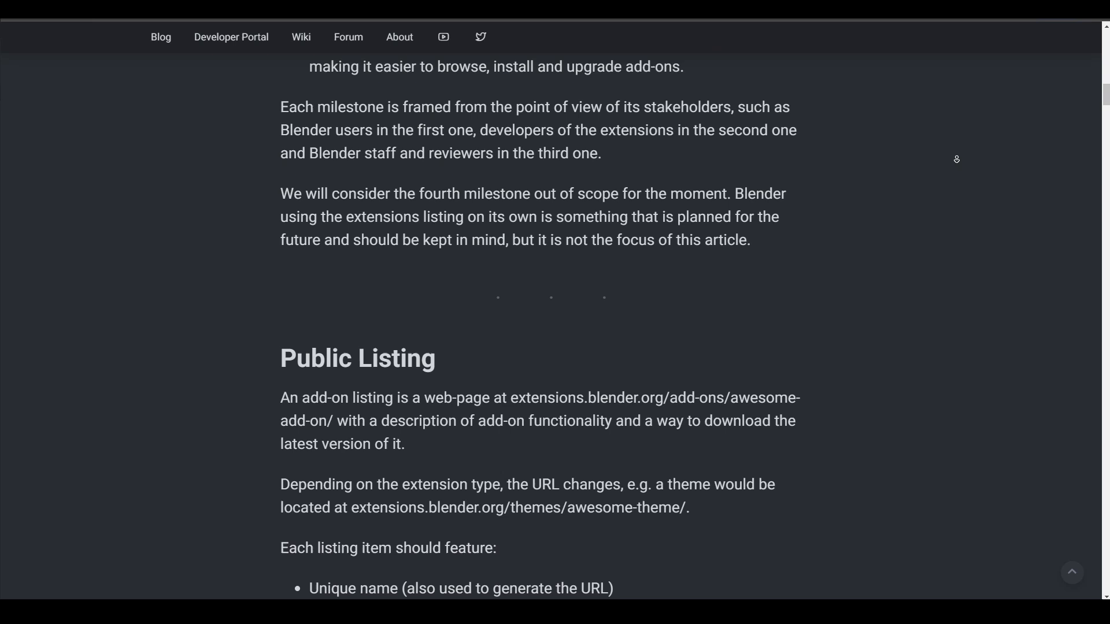
pyautogui.scroll(-3)
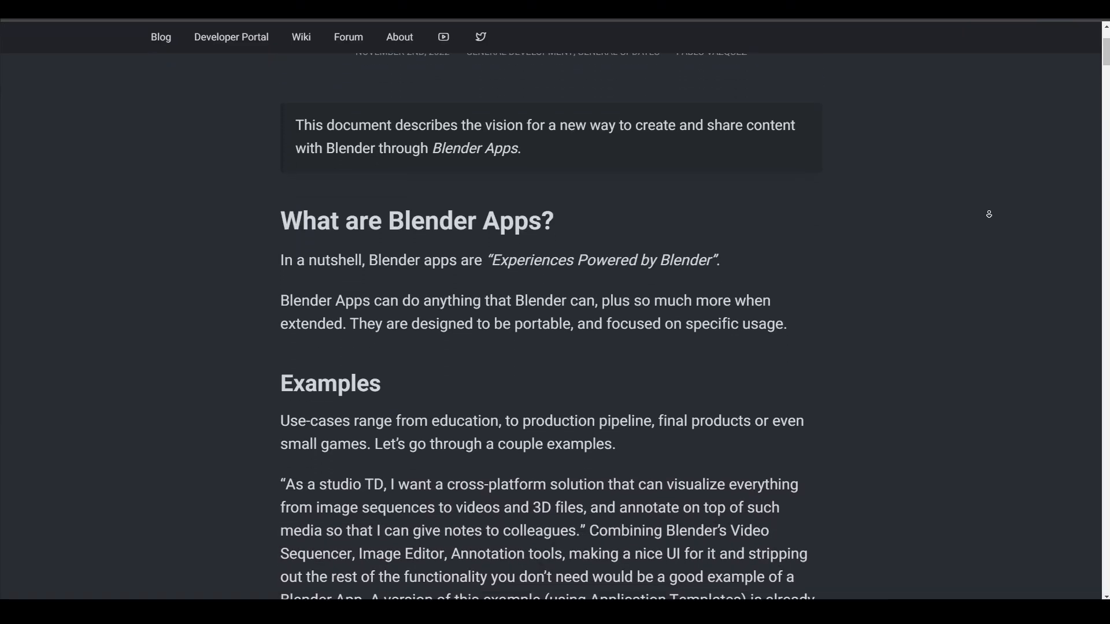
# Scroll the Blender Apps post past its Examples to the embedded Monkey App prototype video.
pyautogui.scroll(-3)
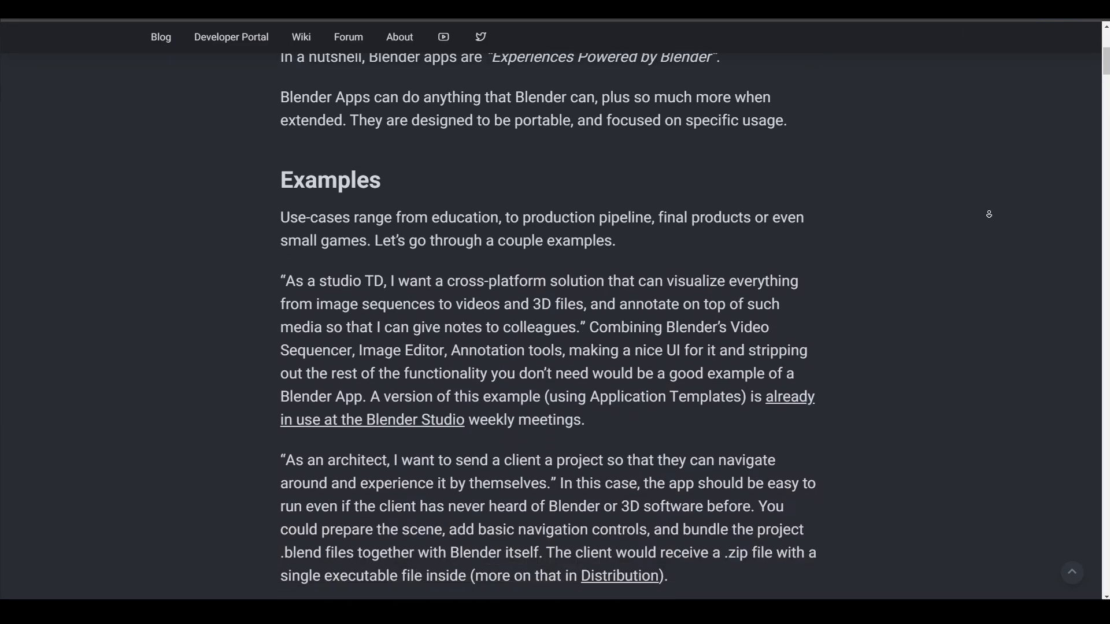
pyautogui.scroll(-3)
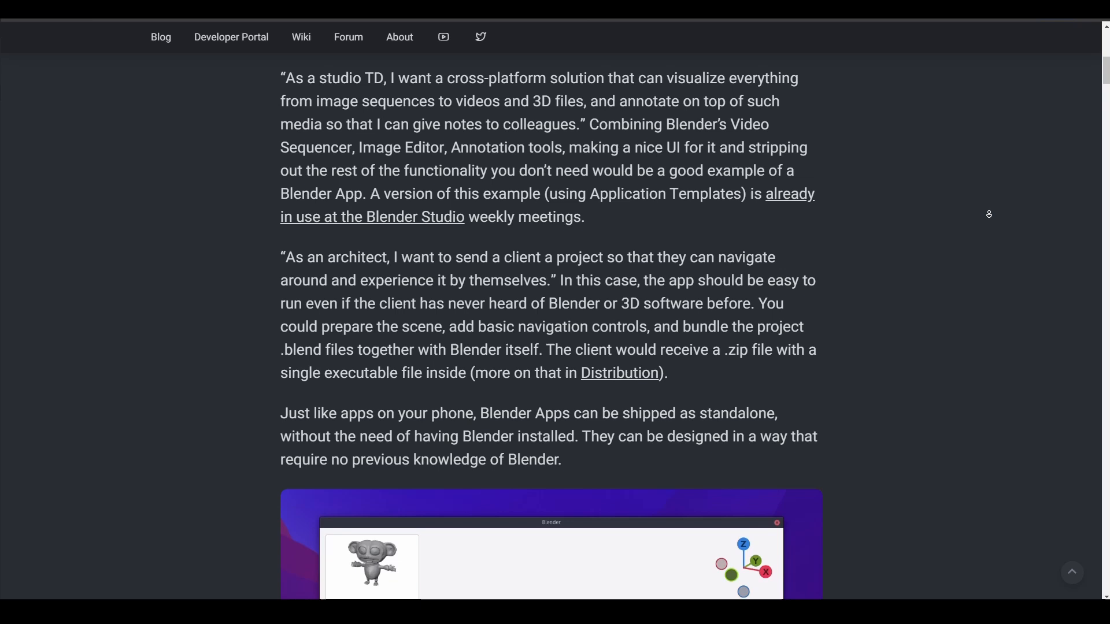
pyautogui.scroll(-3)
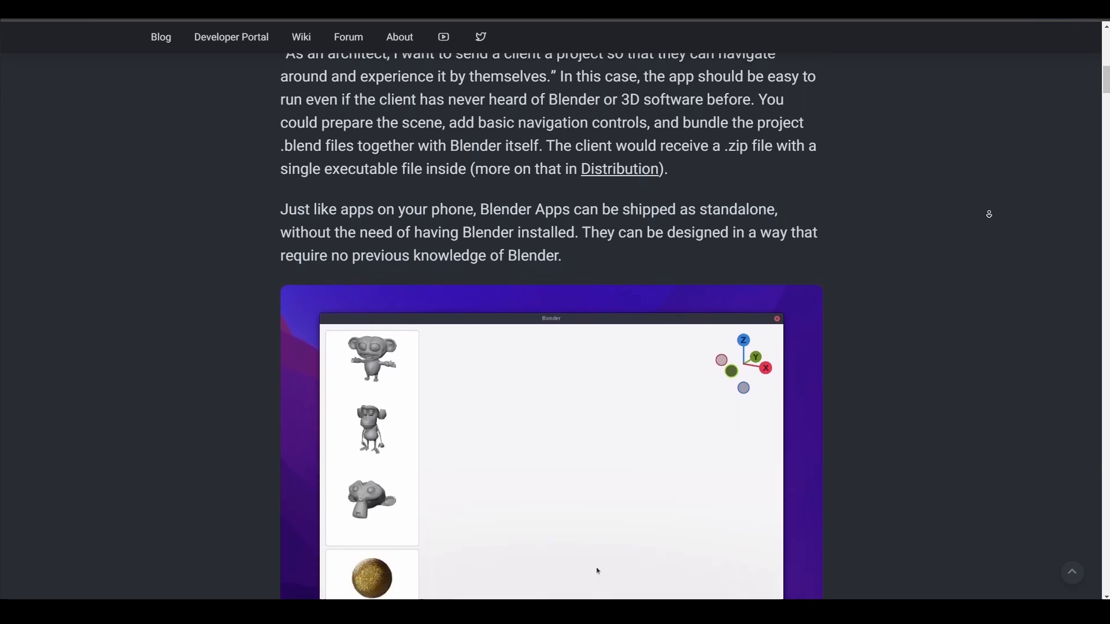
pyautogui.scroll(-3)
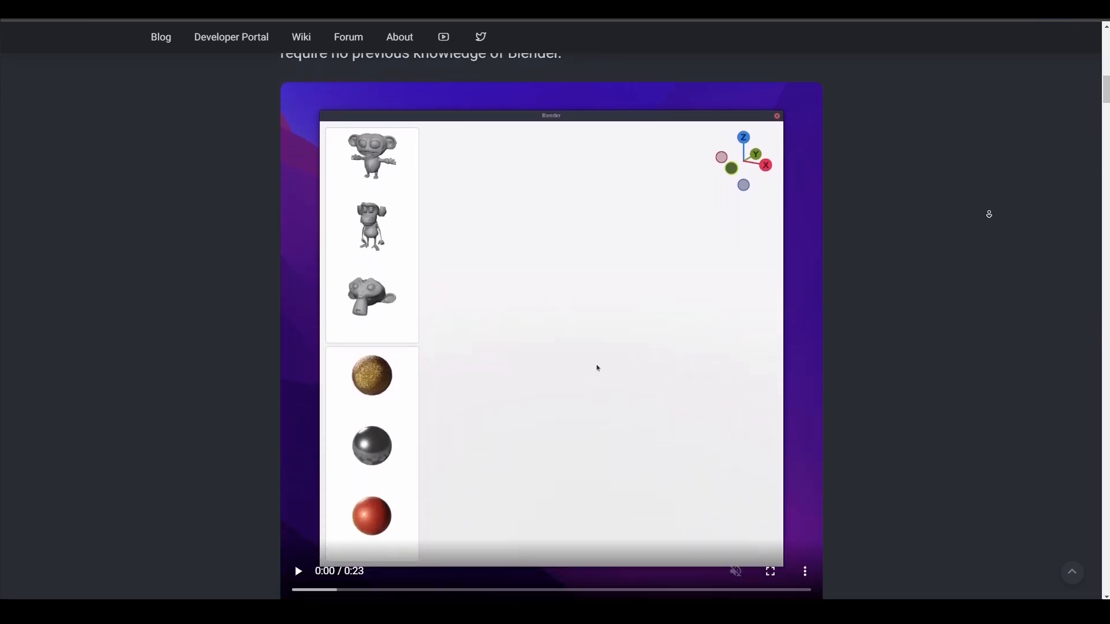
pyautogui.scroll(-3)
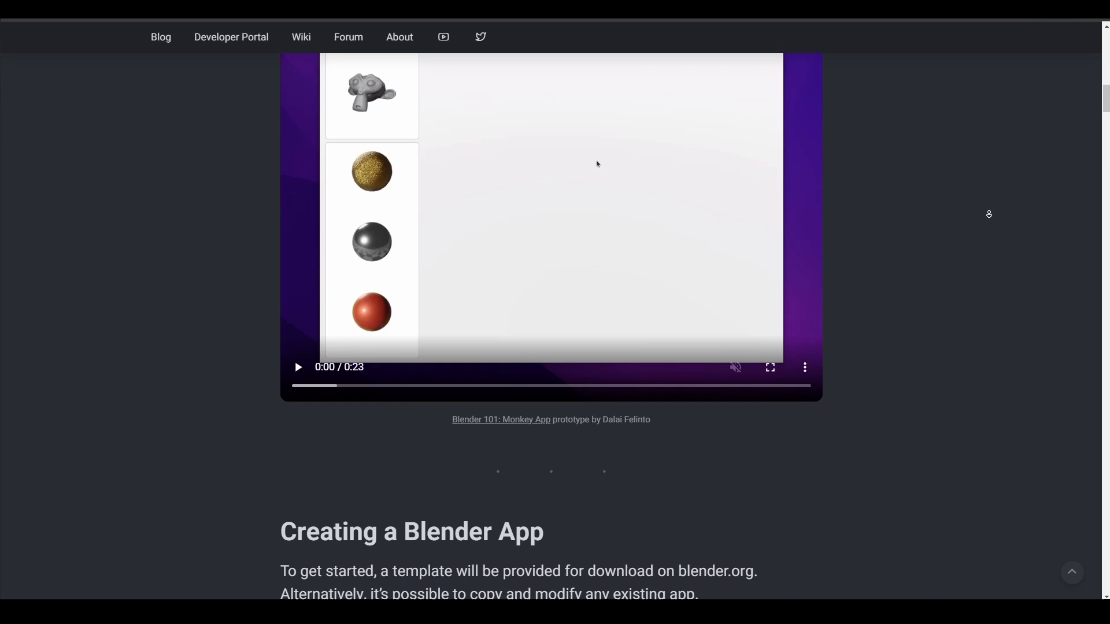
# Scroll down to reach 'The Future of Character Animation' post's introduction.
pyautogui.scroll(-3)
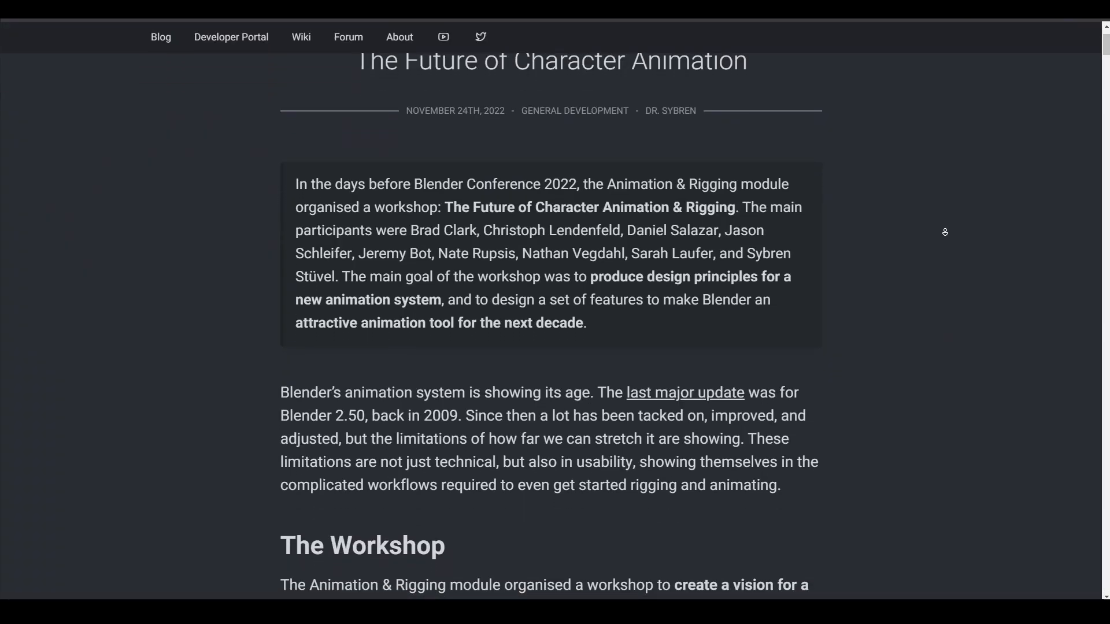
# Scroll the animation post through its rigging-nodes and layered-animation example images.
pyautogui.scroll(-3)
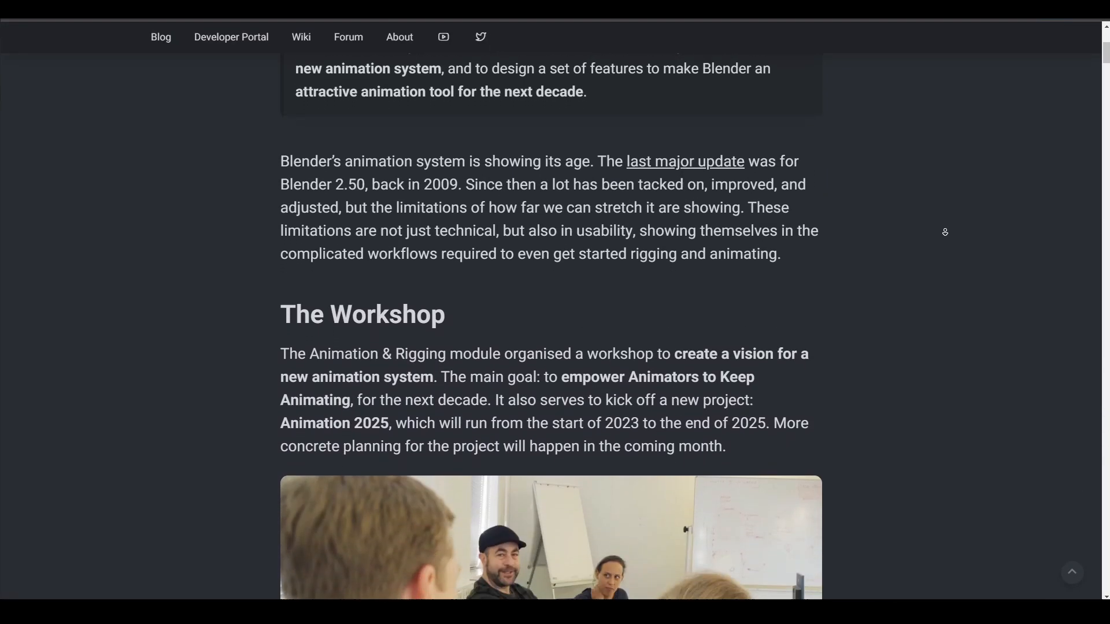
pyautogui.scroll(-3)
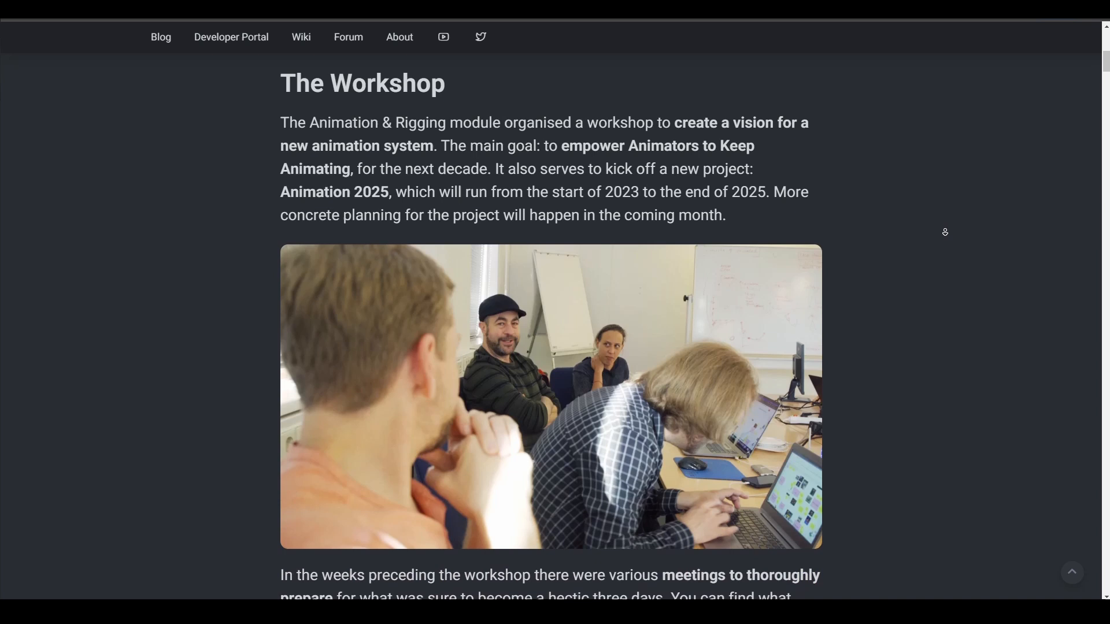
pyautogui.scroll(-3)
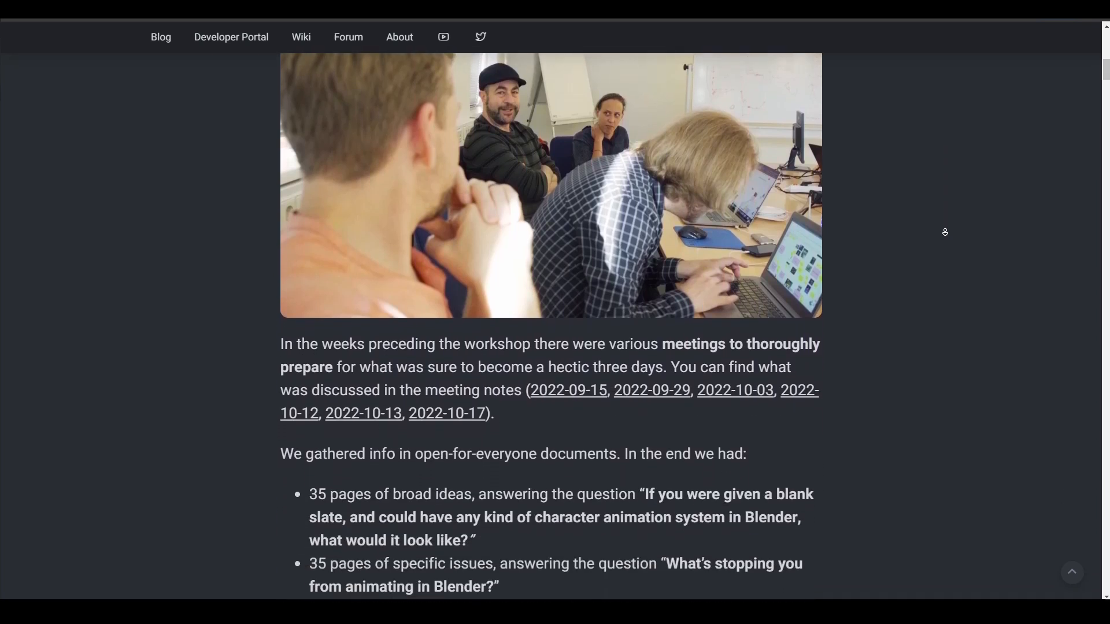
pyautogui.scroll(-3)
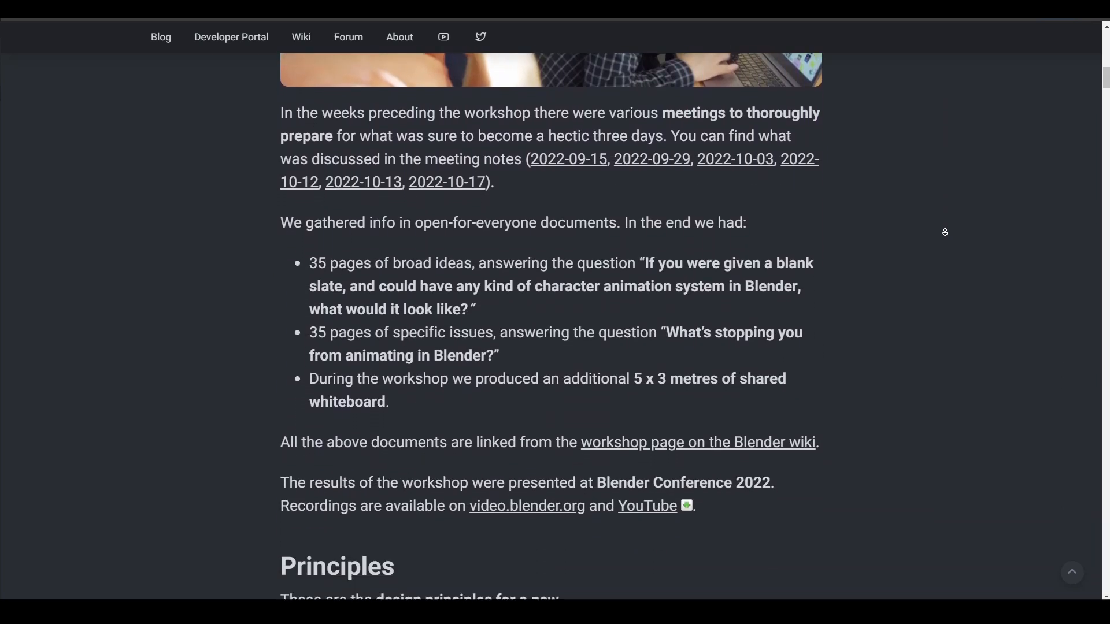
pyautogui.scroll(-3)
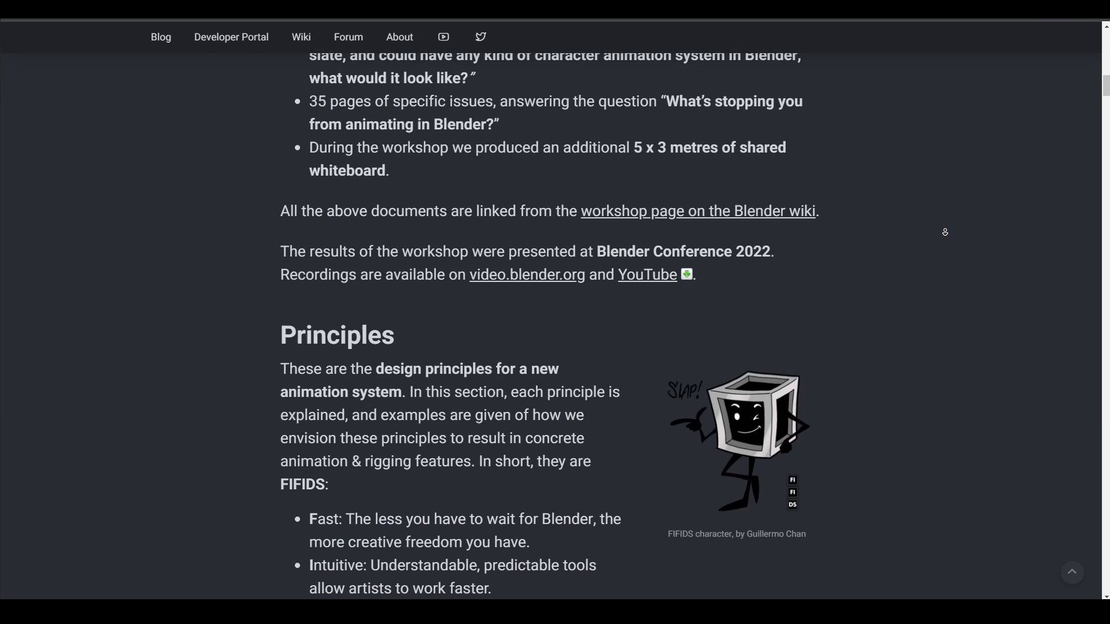
pyautogui.scroll(-3)
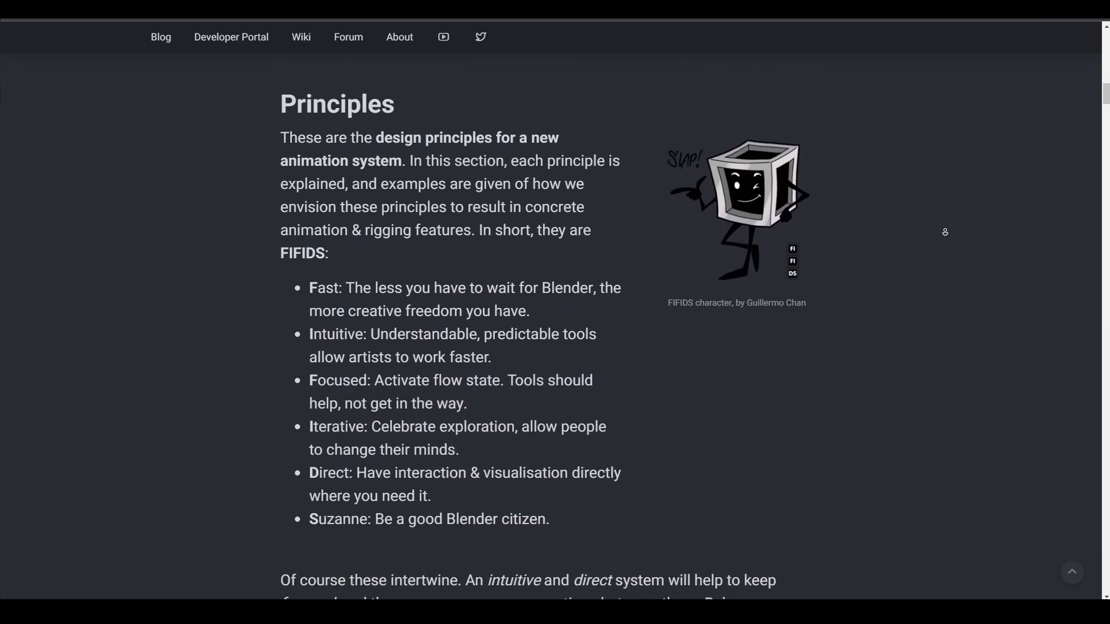
# Continue down past the Direct principle to the Workboards, Chat Channels and Business Rules page.
pyautogui.scroll(-3)
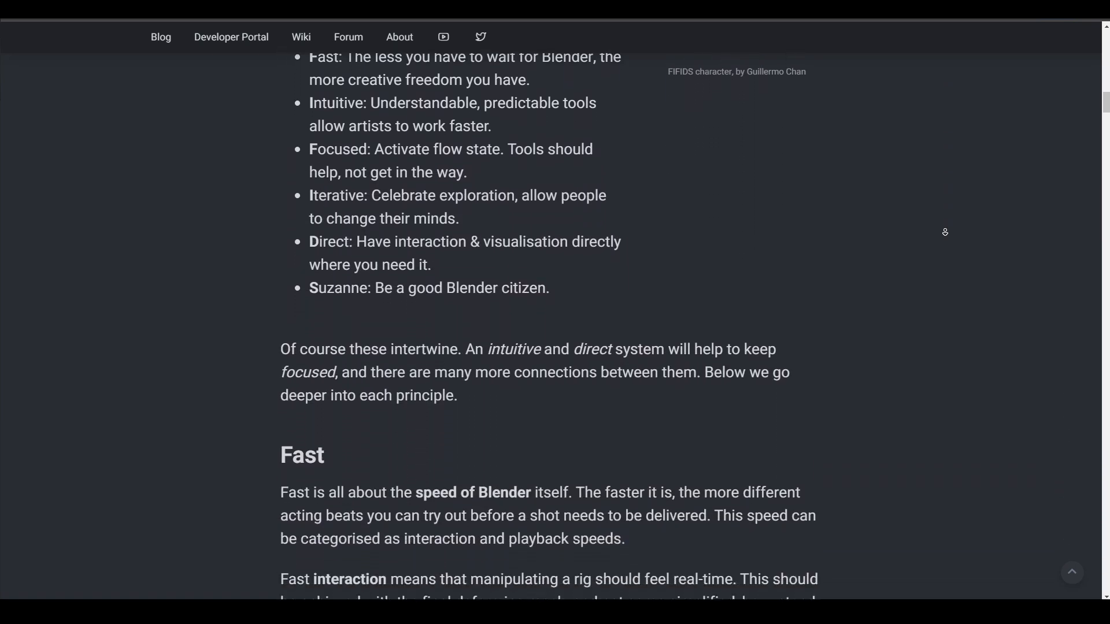
pyautogui.scroll(-3)
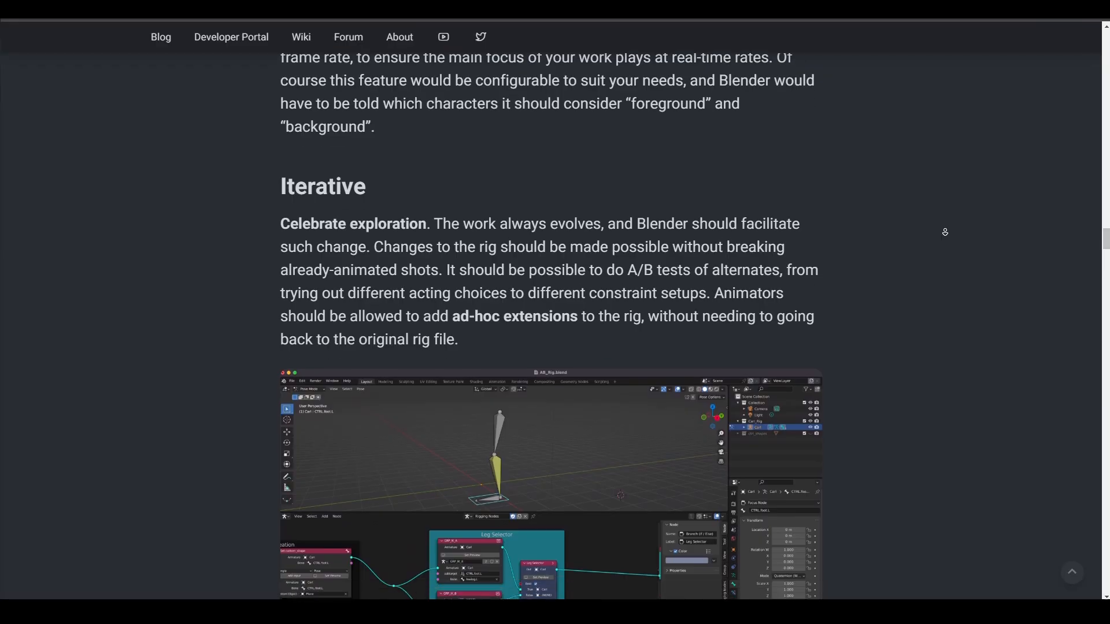
pyautogui.scroll(-3)
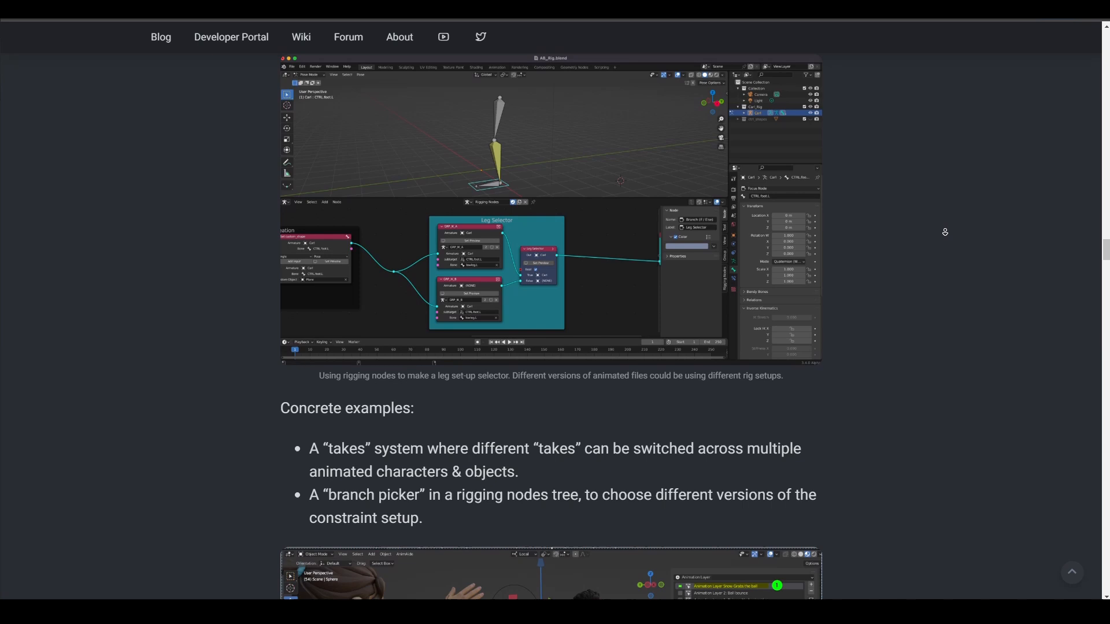
pyautogui.scroll(-3)
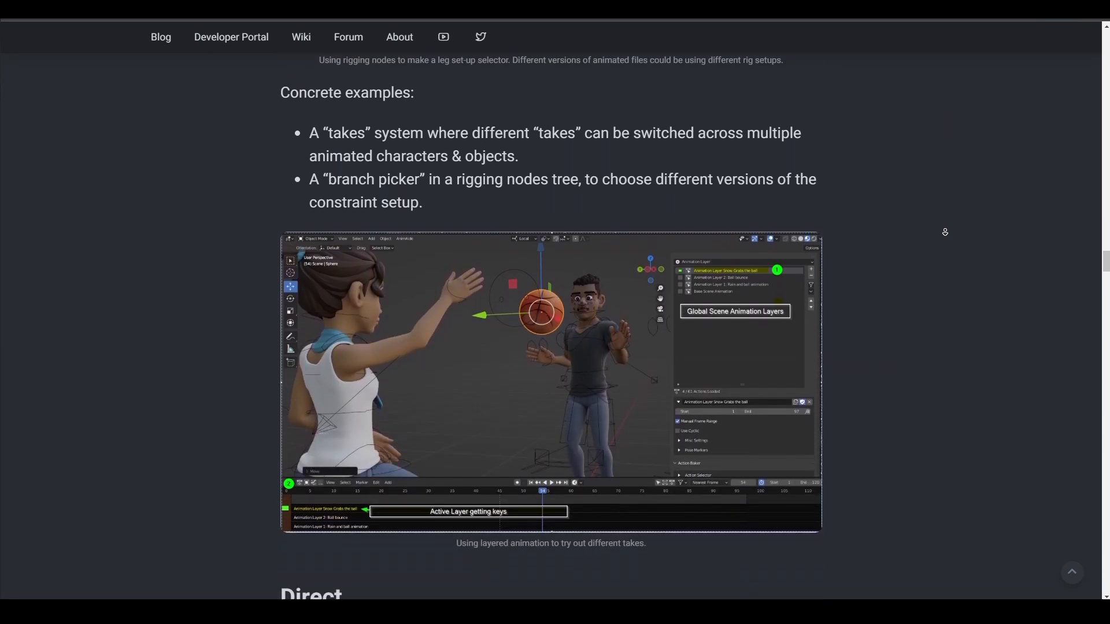
pyautogui.scroll(-3)
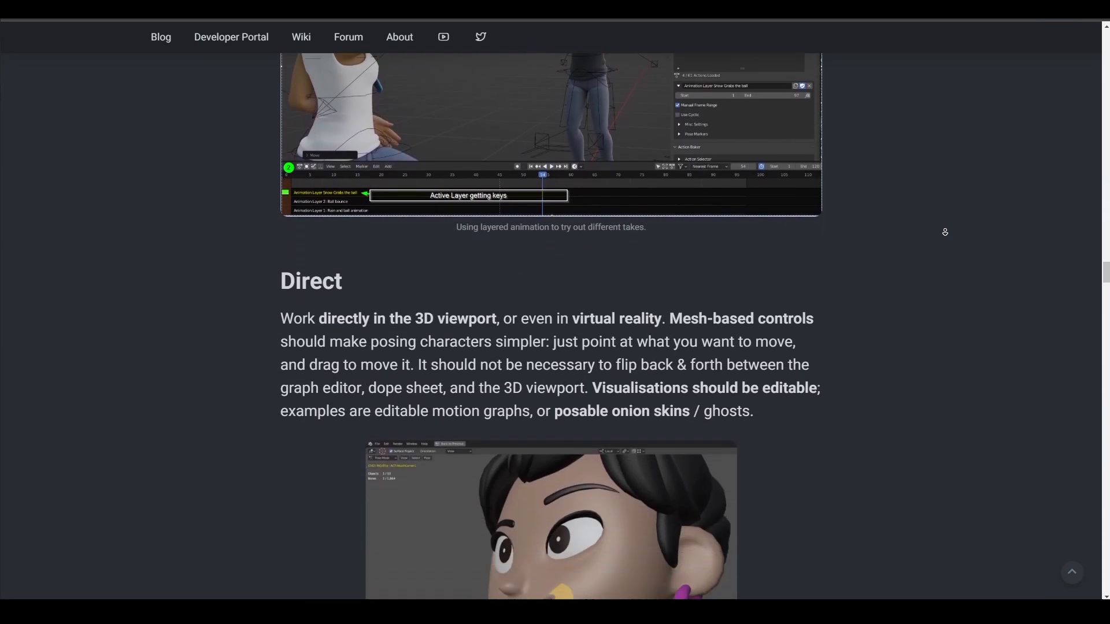
pyautogui.scroll(-3)
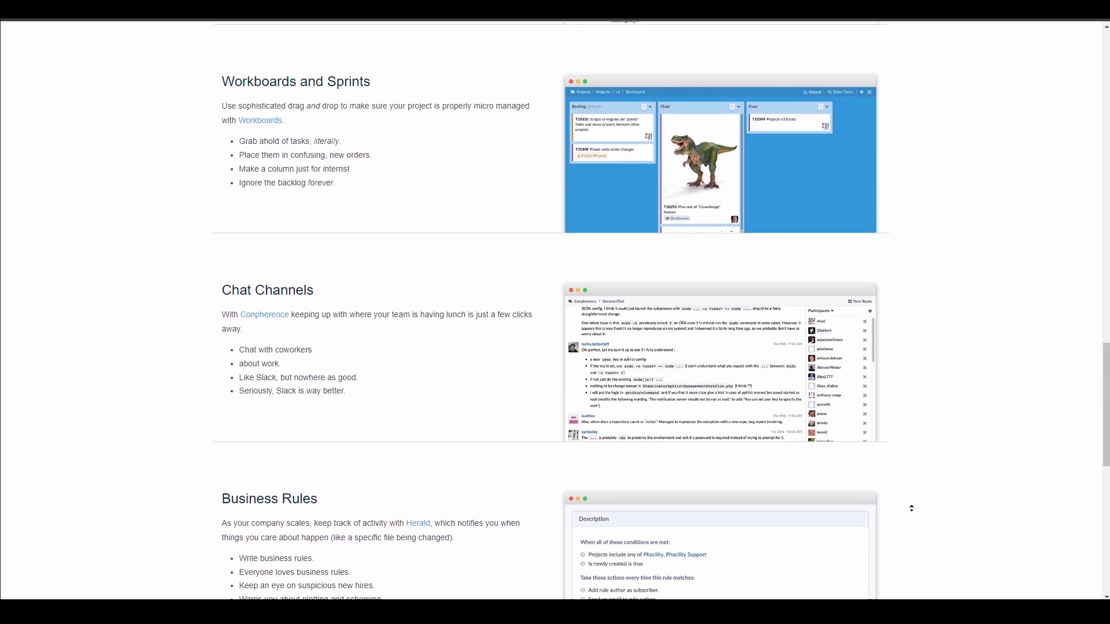
# Scroll back up through the Phabricator homepage's feature overview.
pyautogui.scroll(3)
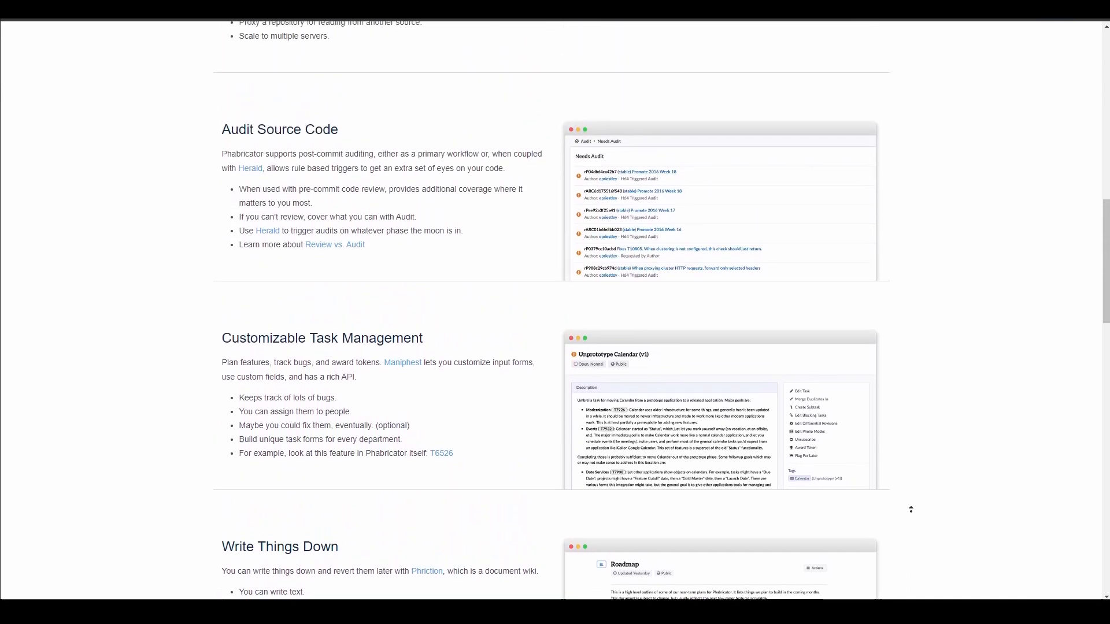
pyautogui.scroll(3)
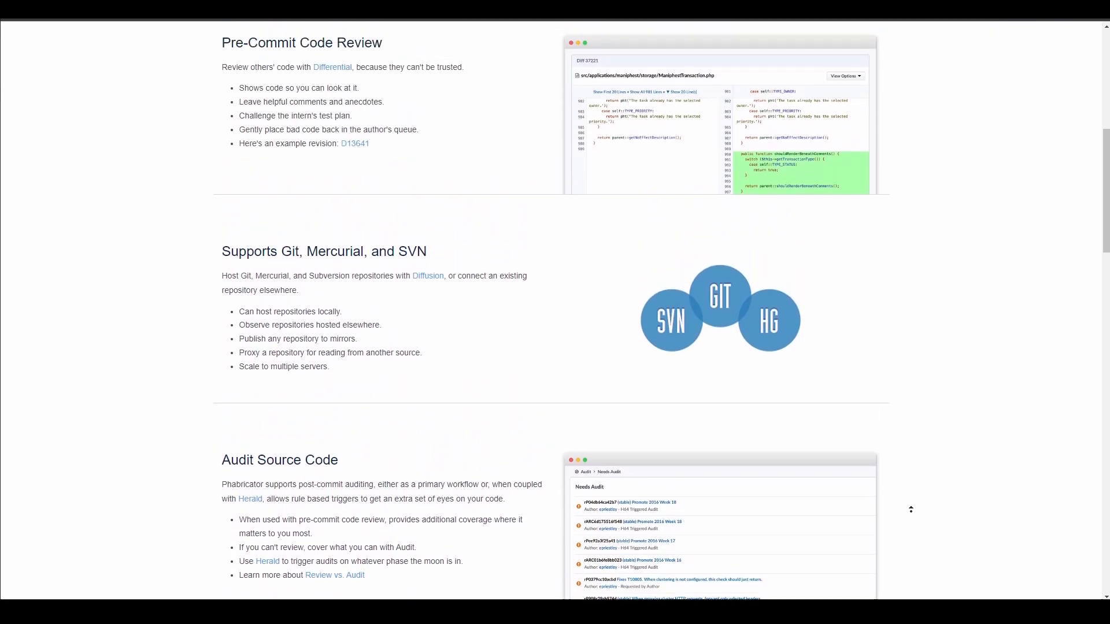
pyautogui.scroll(3)
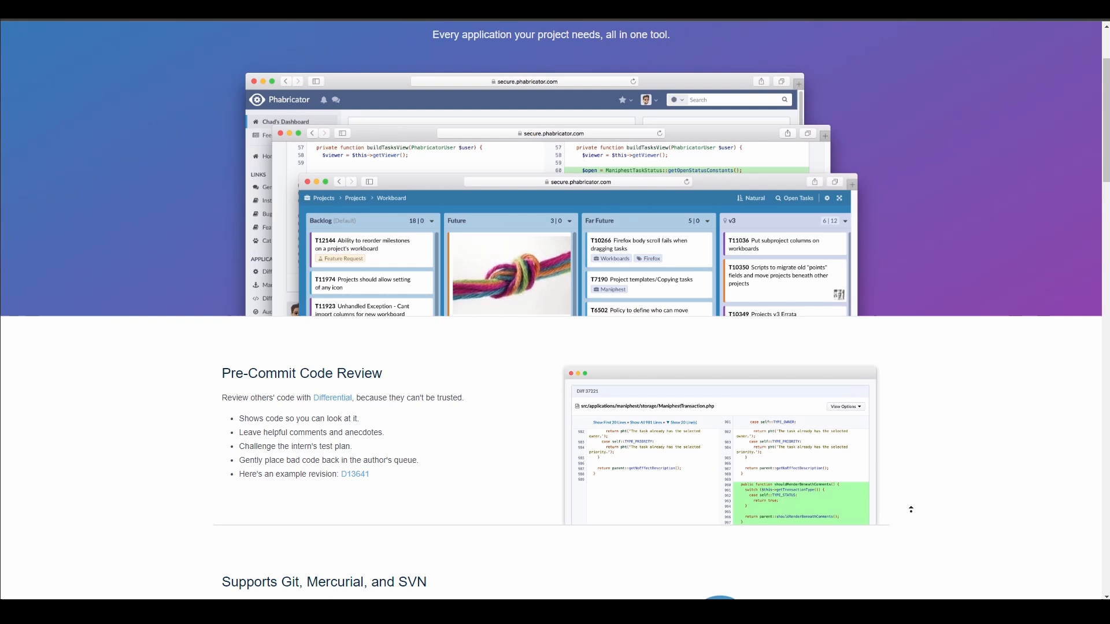
pyautogui.scroll(3)
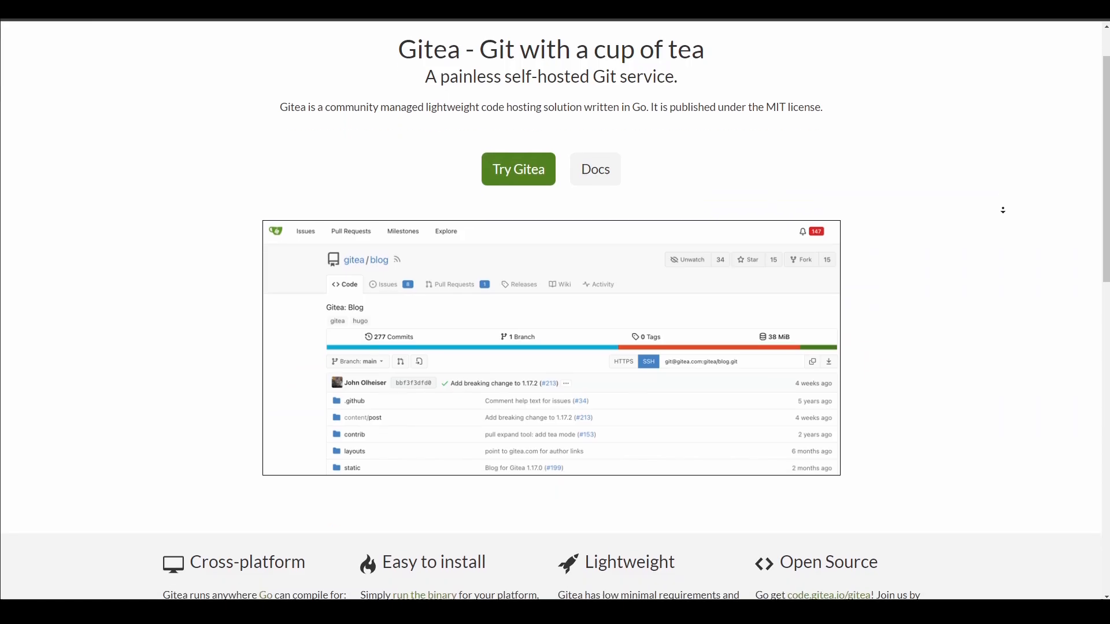
# Scroll through the Gitea overview and compatibility notes, then open the VFX platform 2023 page.
pyautogui.scroll(-3)
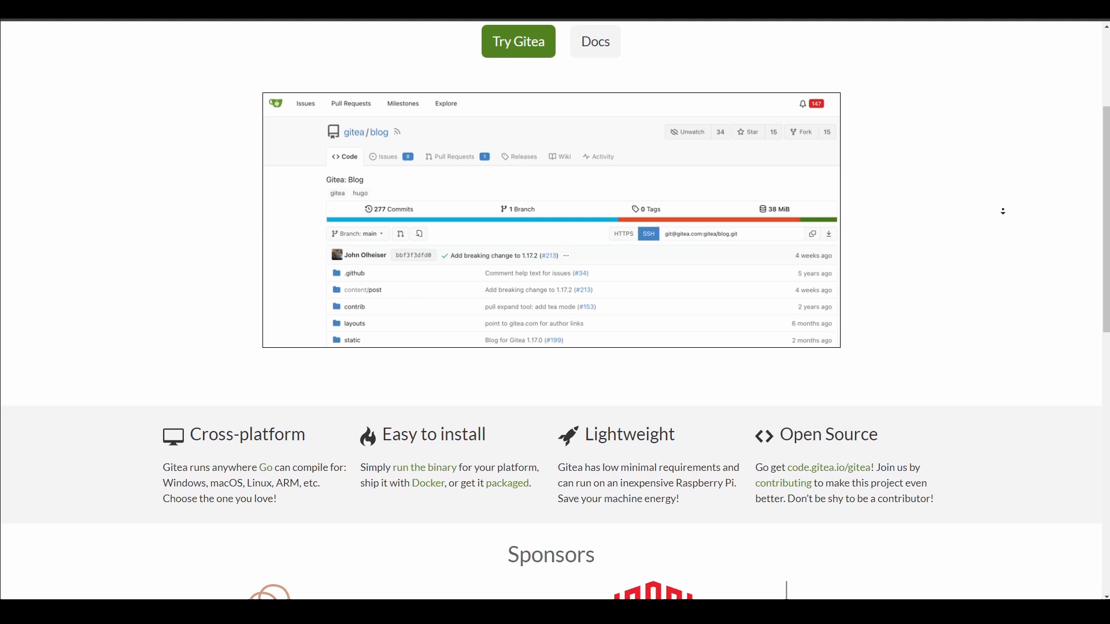
pyautogui.scroll(-3)
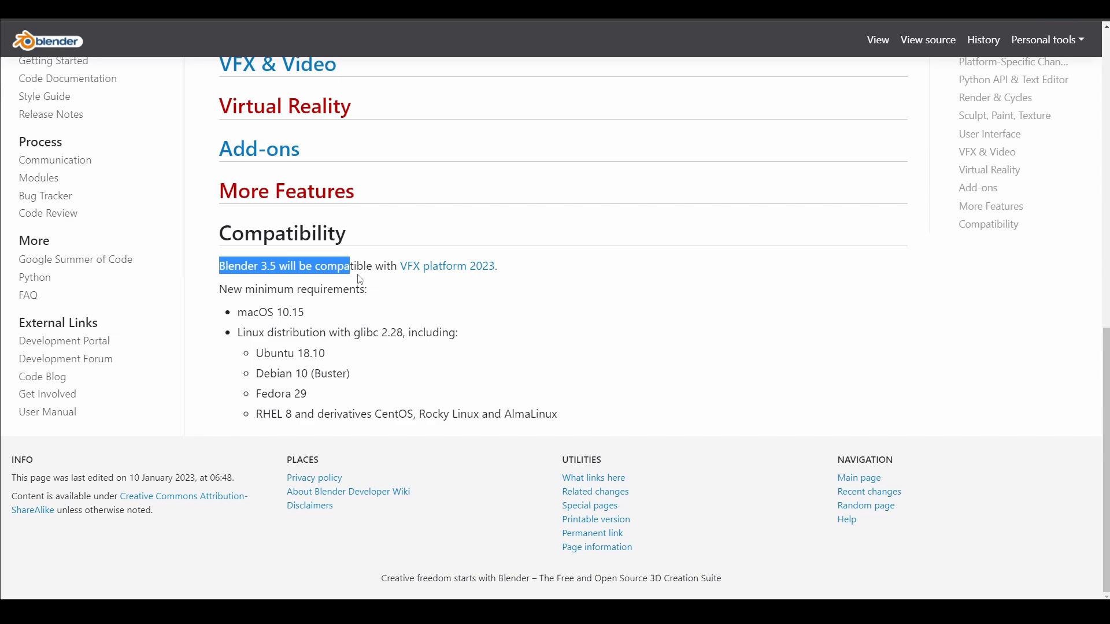
pyautogui.click(446, 266)
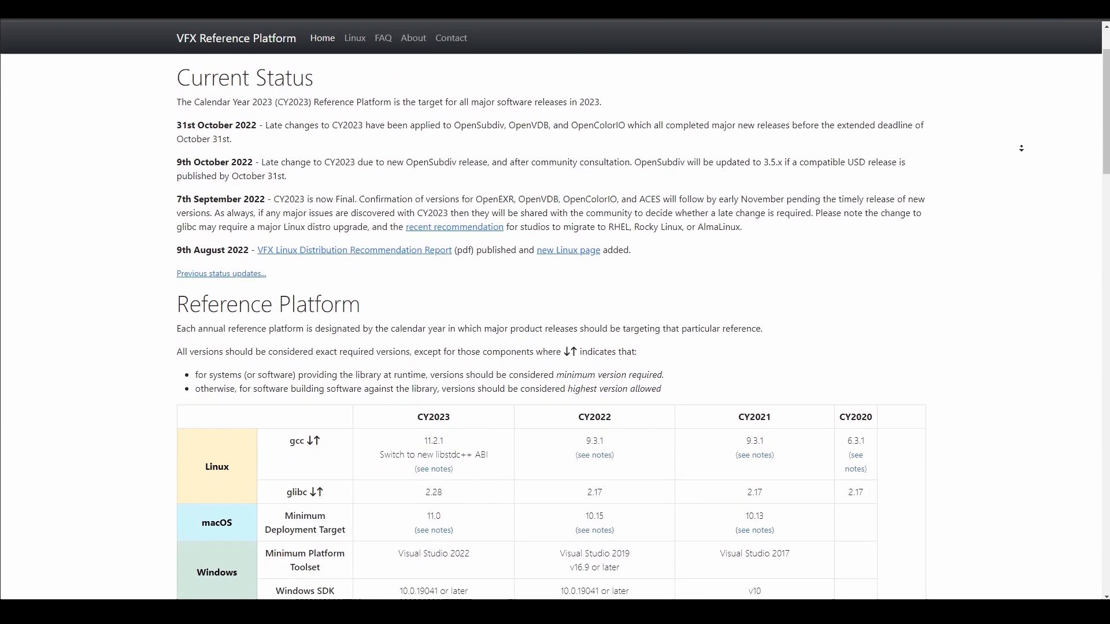
# Scroll down through the CY2023 Reference Platform table of required library versions.
pyautogui.scroll(-3)
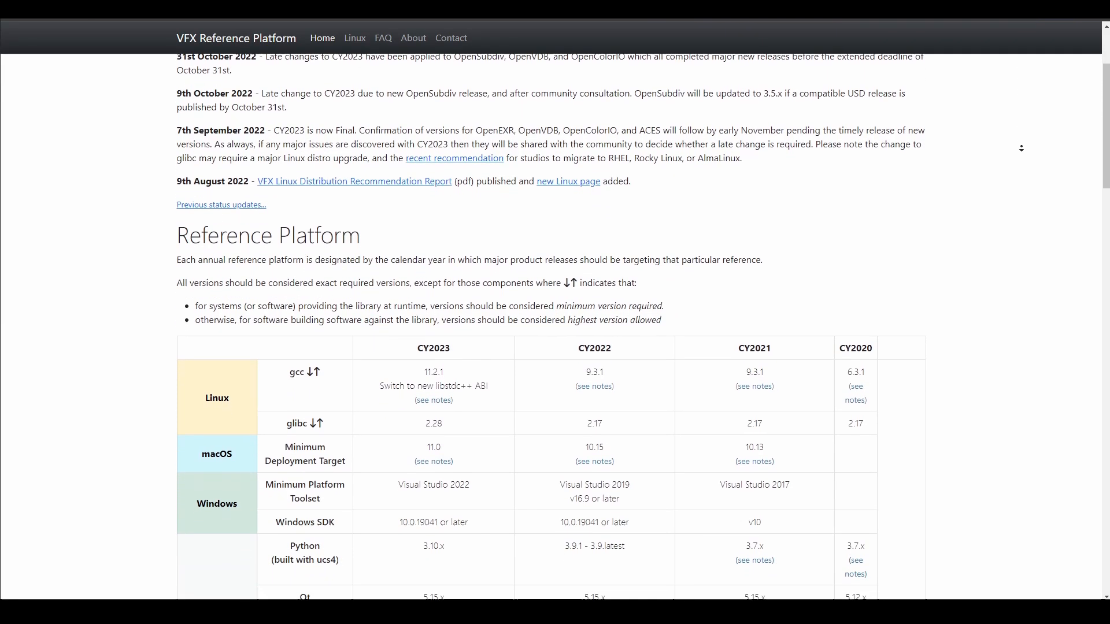
pyautogui.scroll(-3)
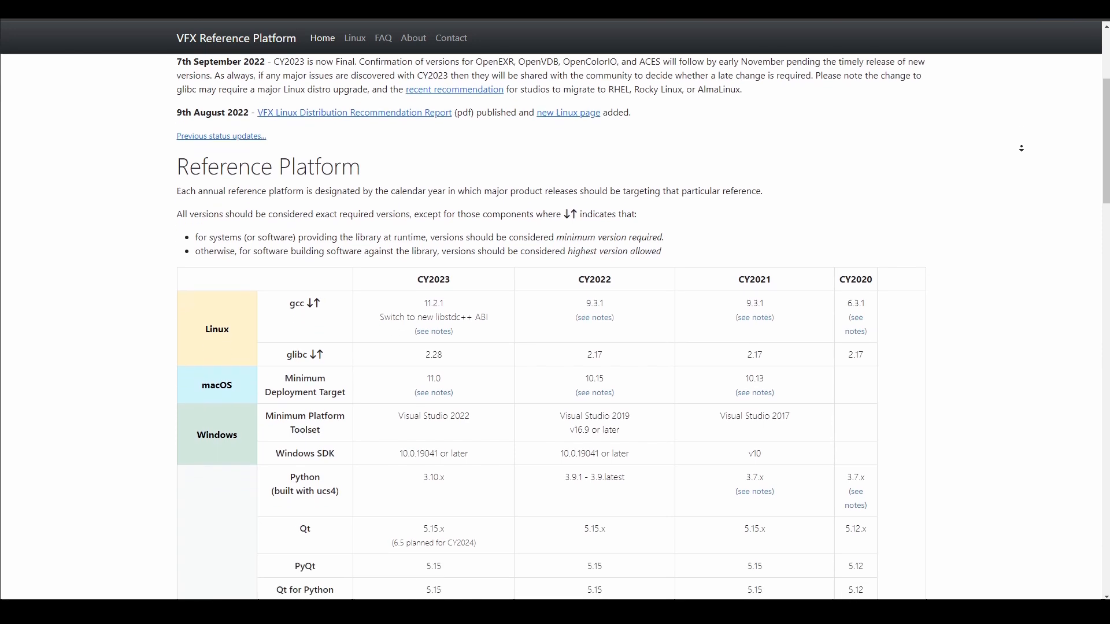
pyautogui.scroll(-3)
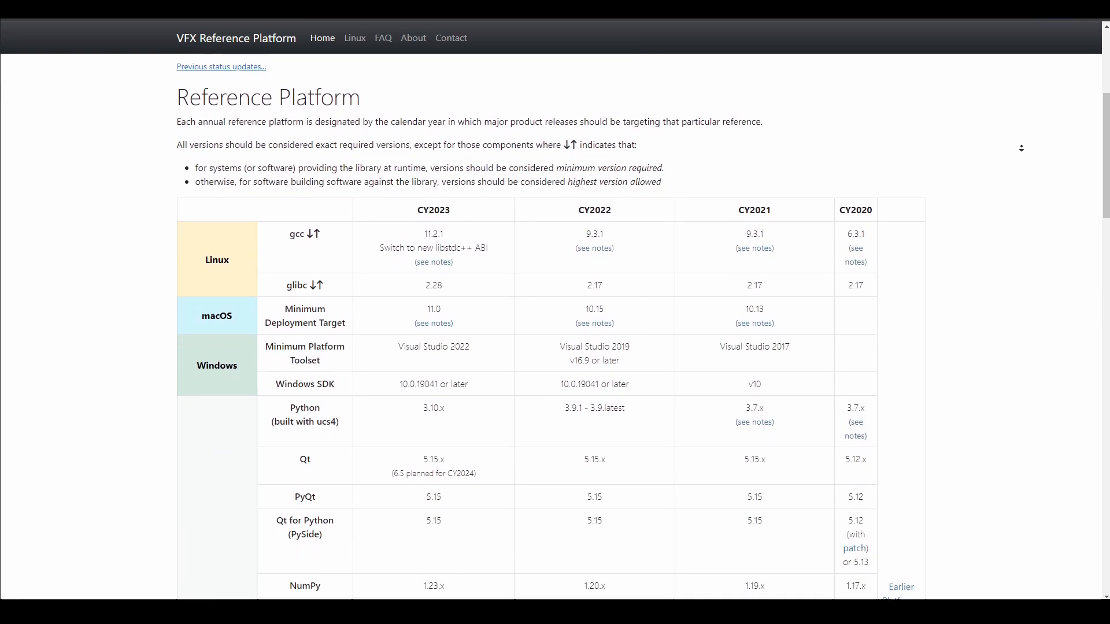
pyautogui.scroll(-3)
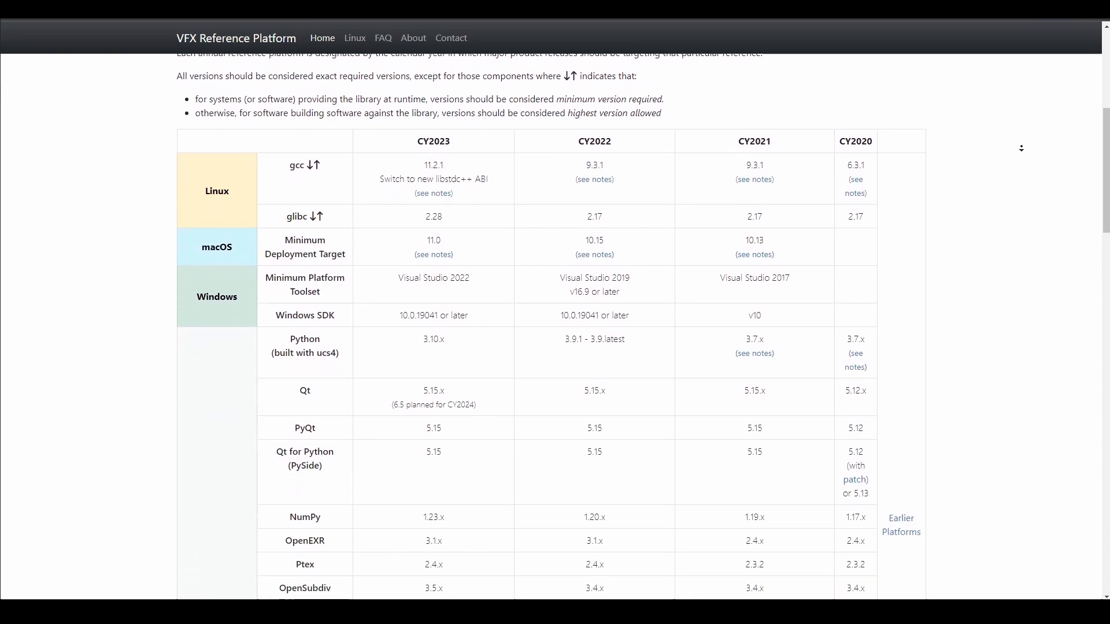
pyautogui.scroll(-3)
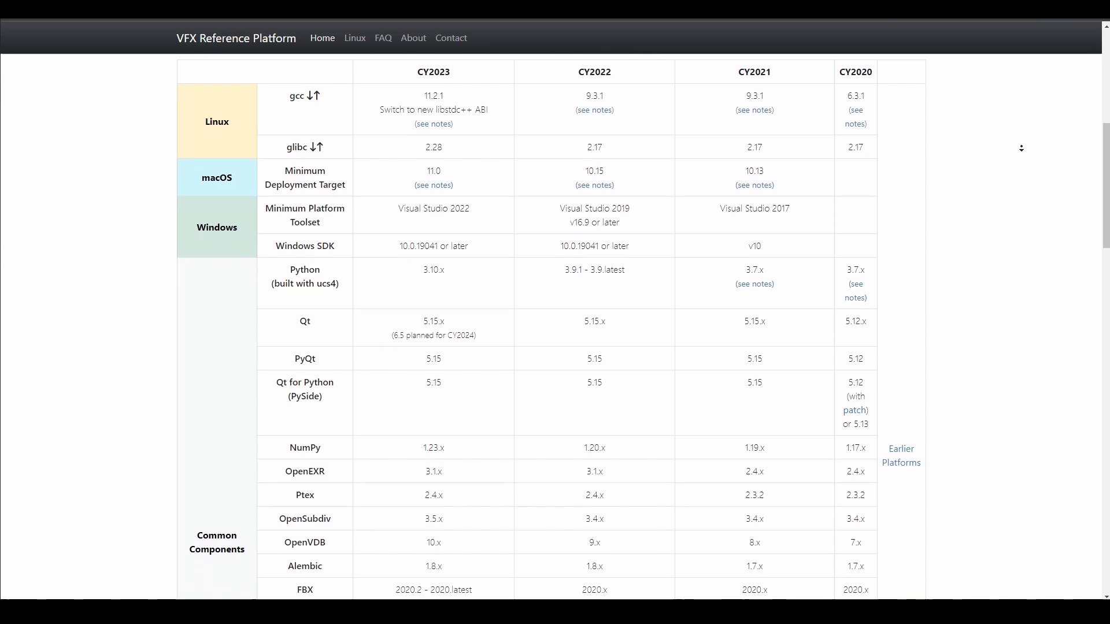
pyautogui.scroll(-3)
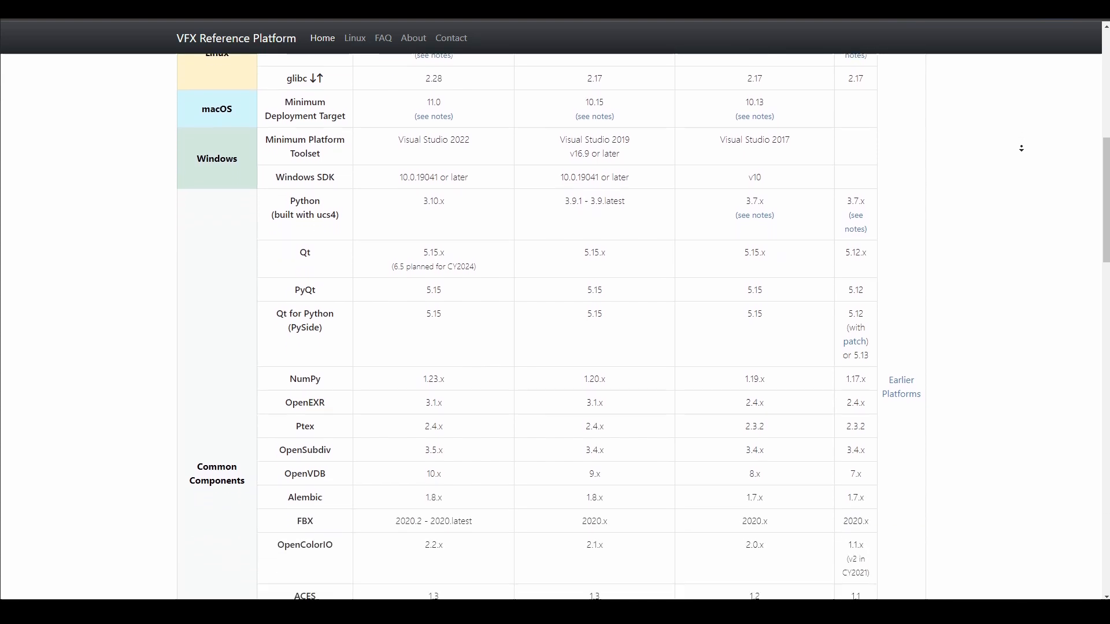
pyautogui.scroll(-3)
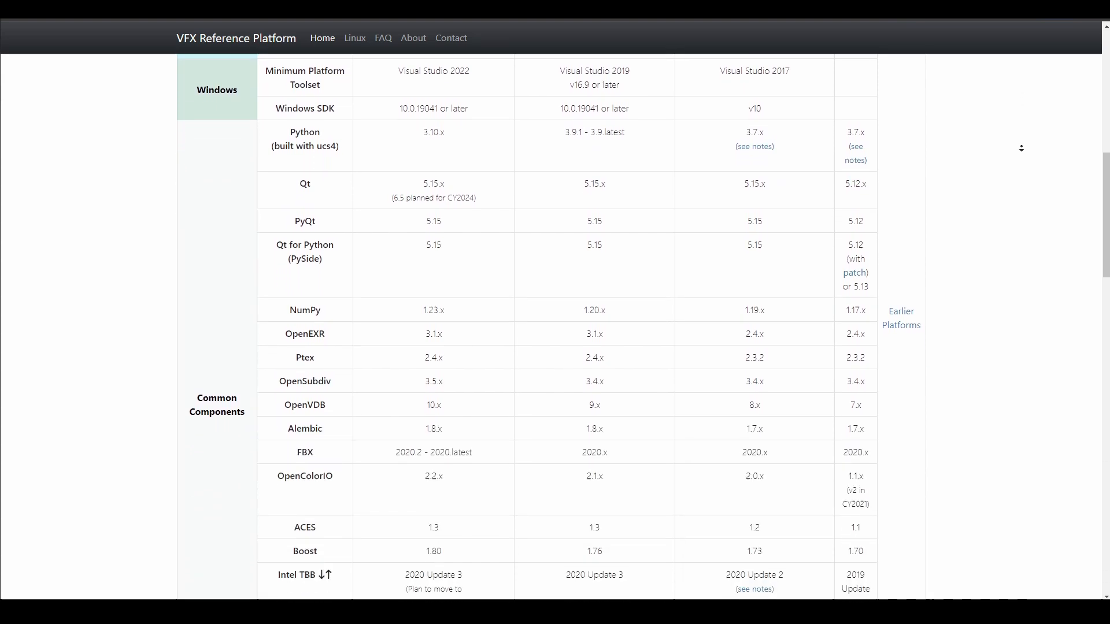
pyautogui.scroll(-3)
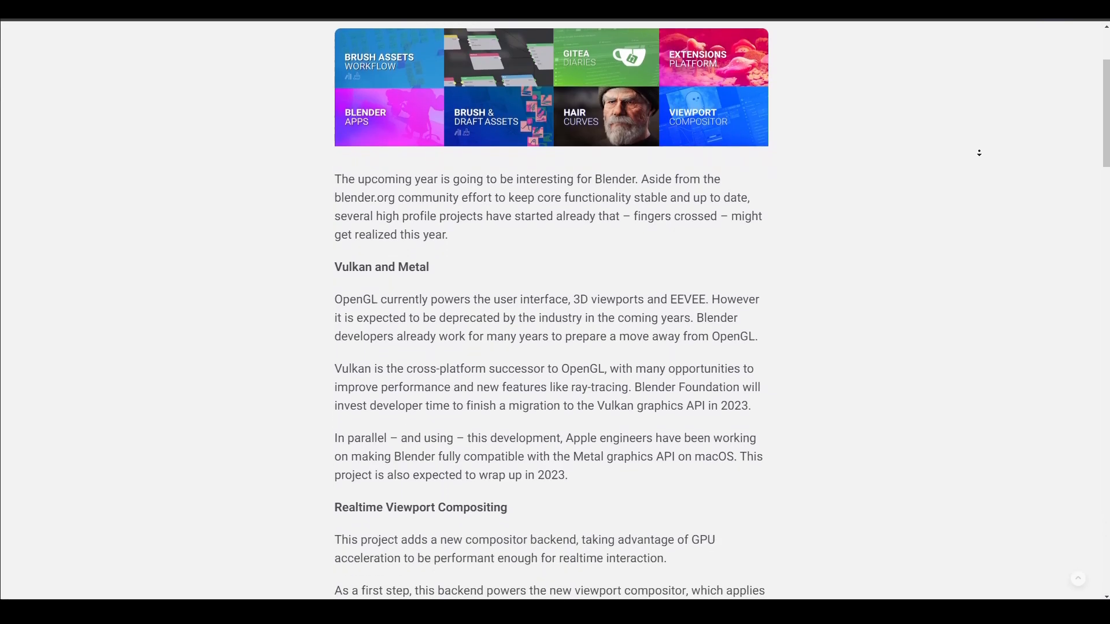
# Scroll through the 2023 roadmap and Extensions Platform posts.
pyautogui.scroll(-3)
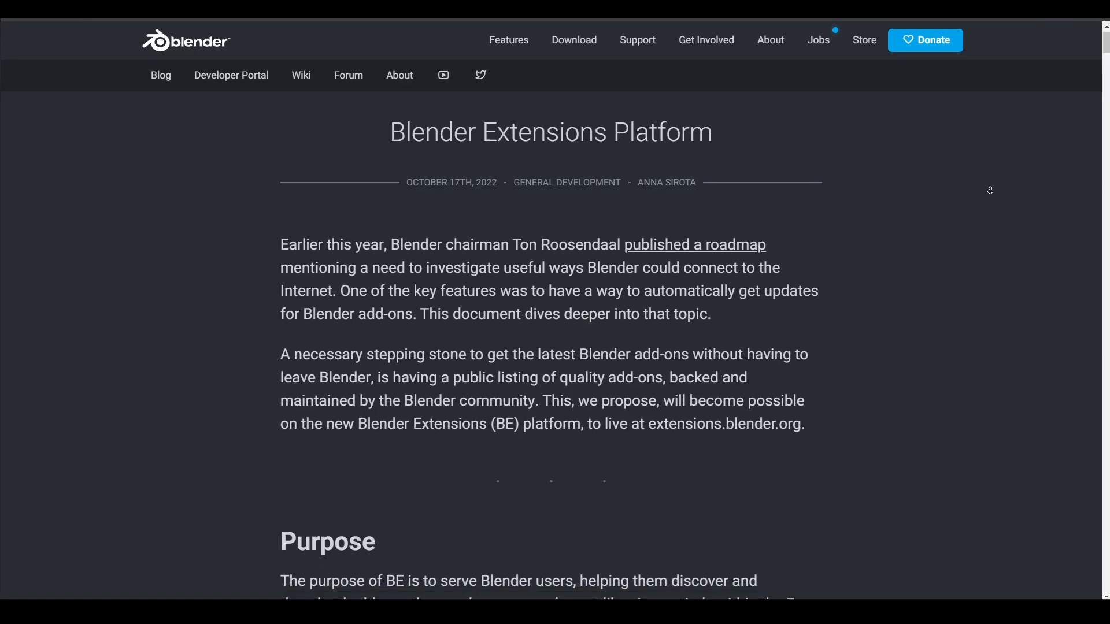
pyautogui.scroll(-3)
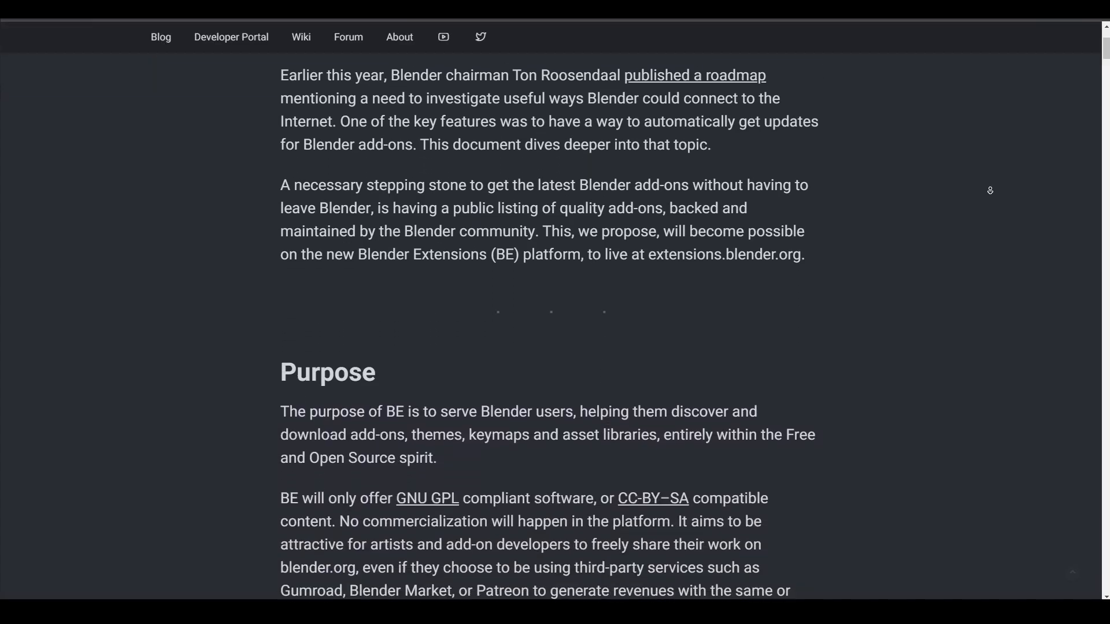
pyautogui.scroll(-3)
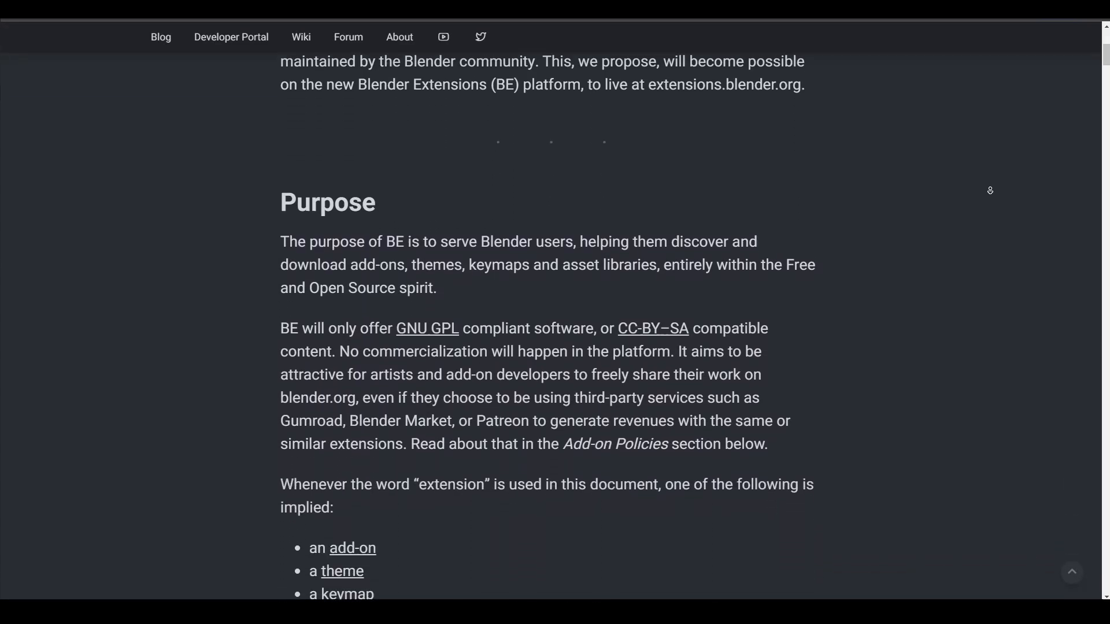
pyautogui.scroll(3)
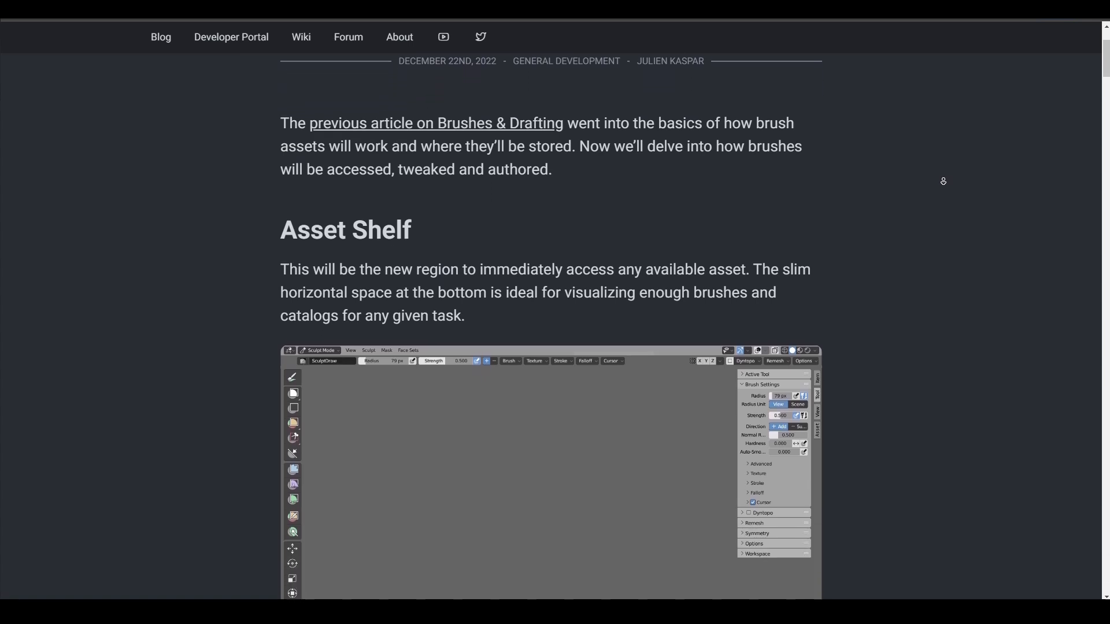
# Scroll through the Brush Assets post and settle on the animation post's Focused section.
pyautogui.scroll(-3)
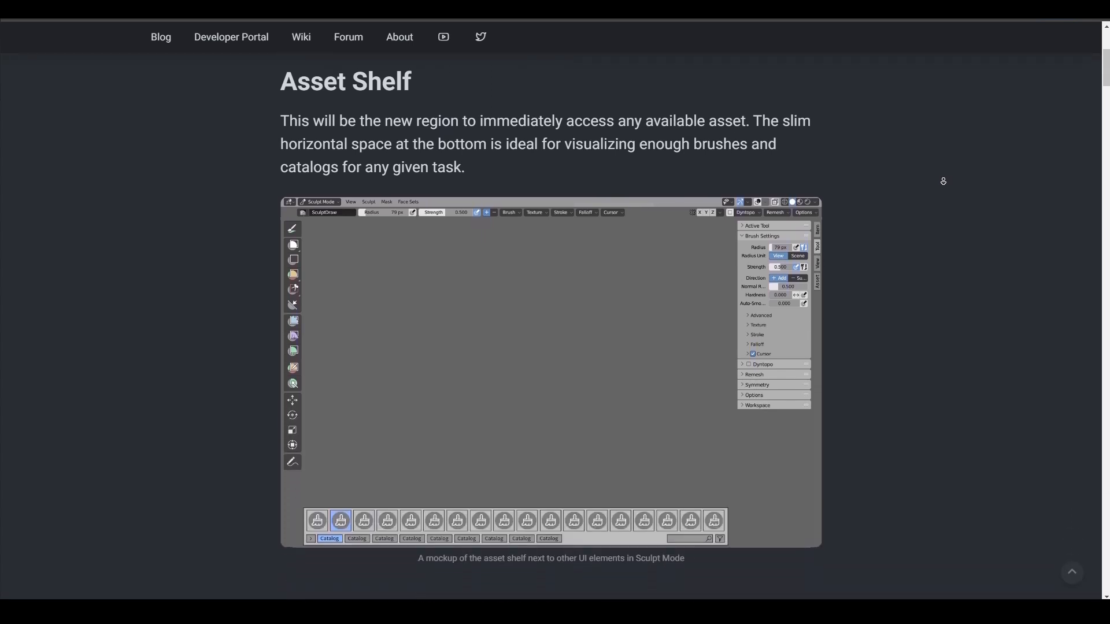
pyautogui.scroll(-3)
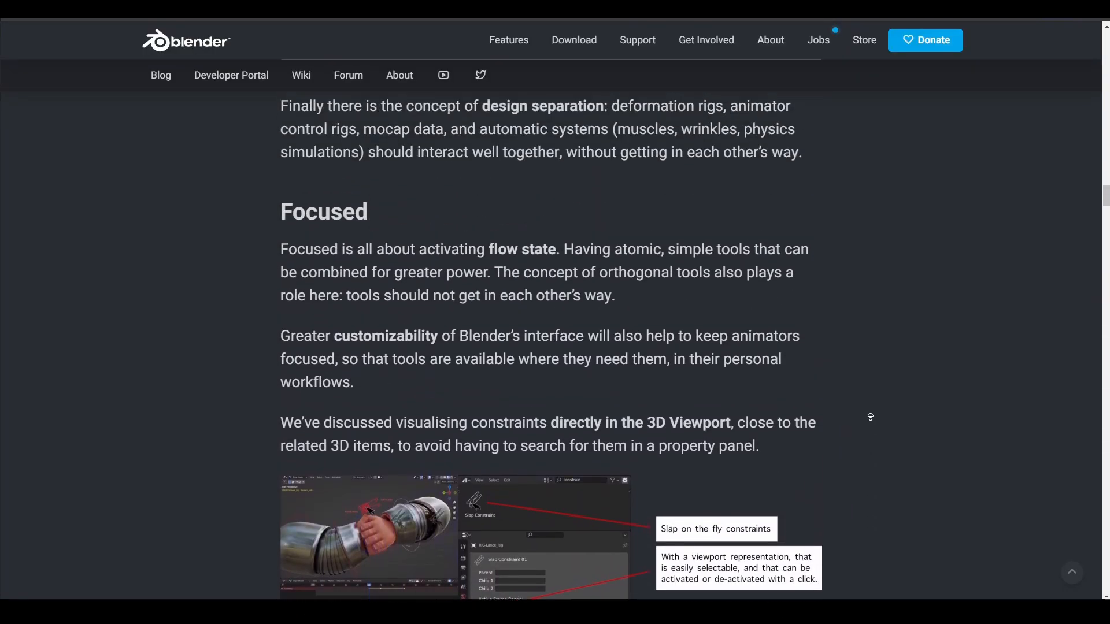
pyautogui.scroll(3)
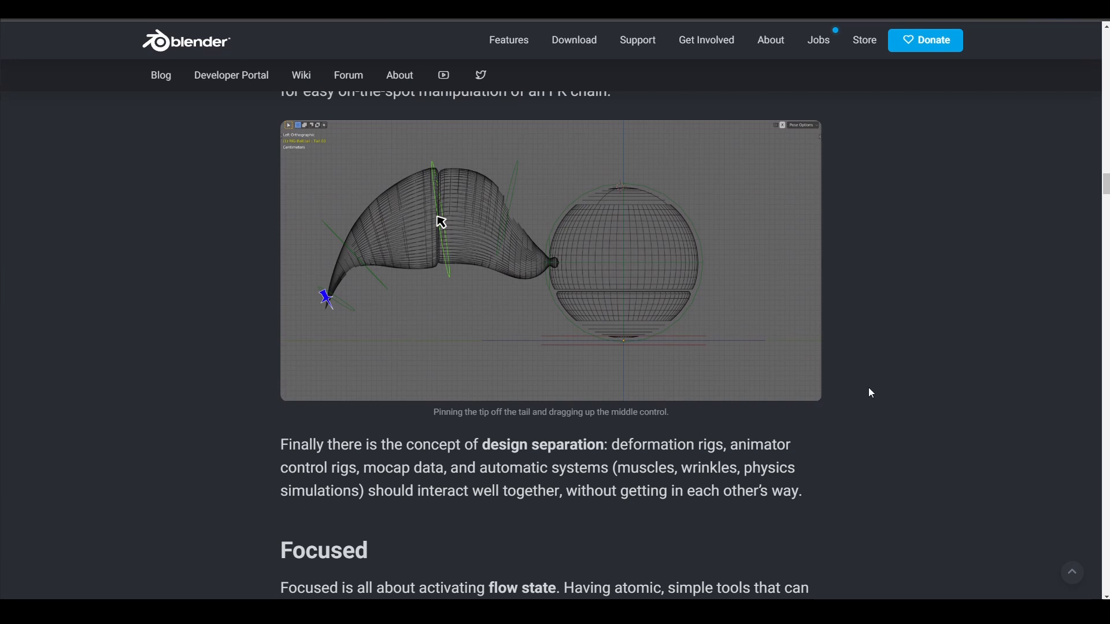